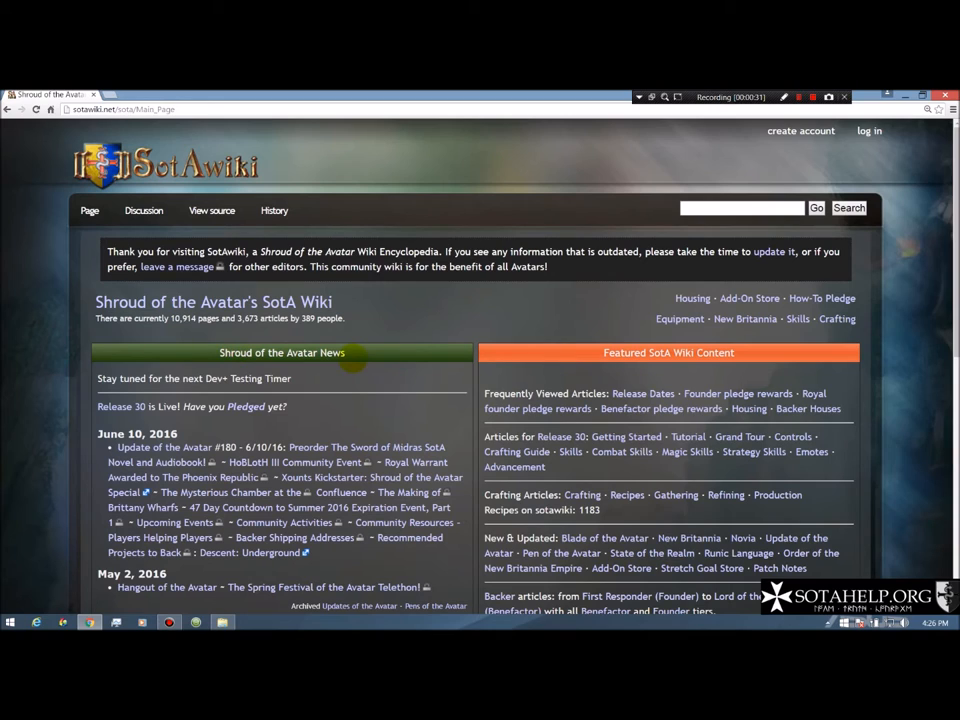
mouse_move(162, 452)
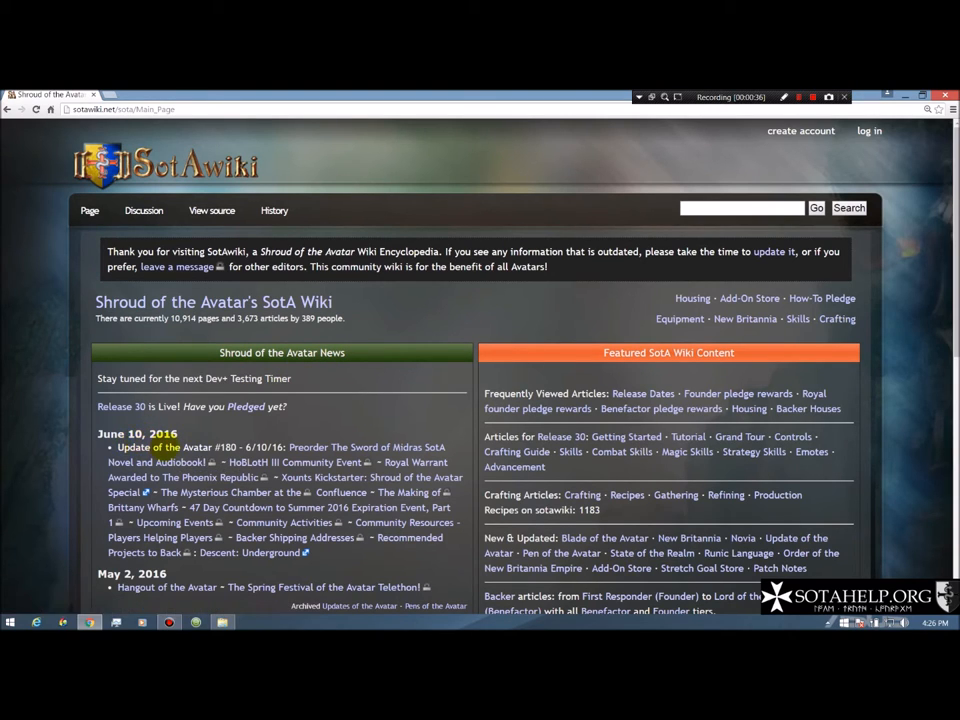
mouse_move(160, 452)
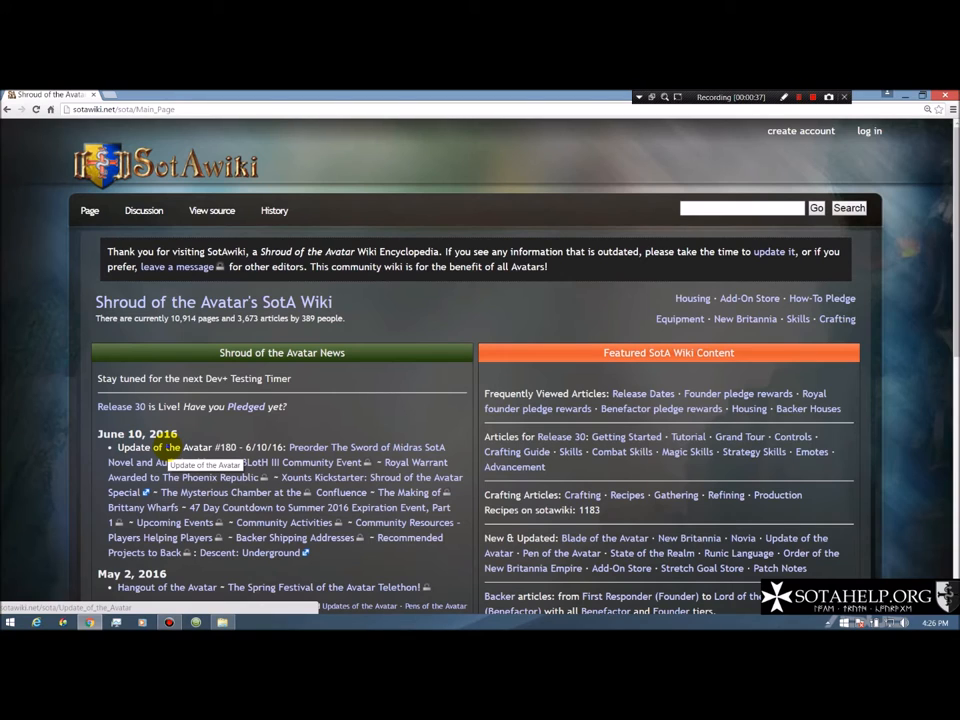
Step: Open the Update of the Avatar news archive in a new tab from the main page link
right_click(166, 456)
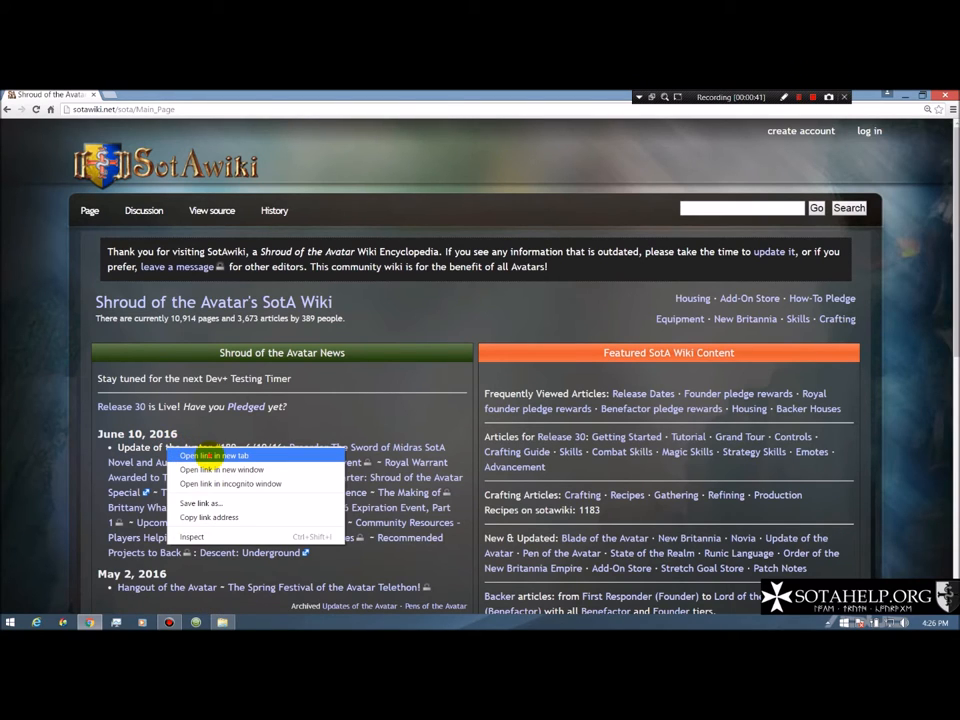
click(212, 456)
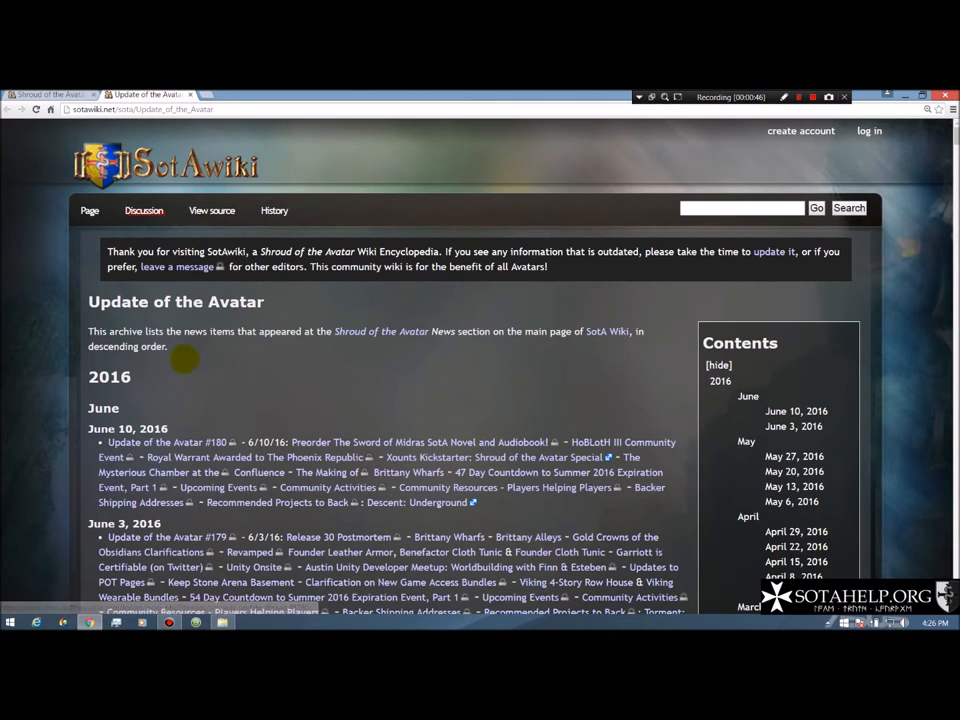
Step: Scroll through the archive's dated issues back to 2014 and bring up link options for update #180
scroll(down, 3)
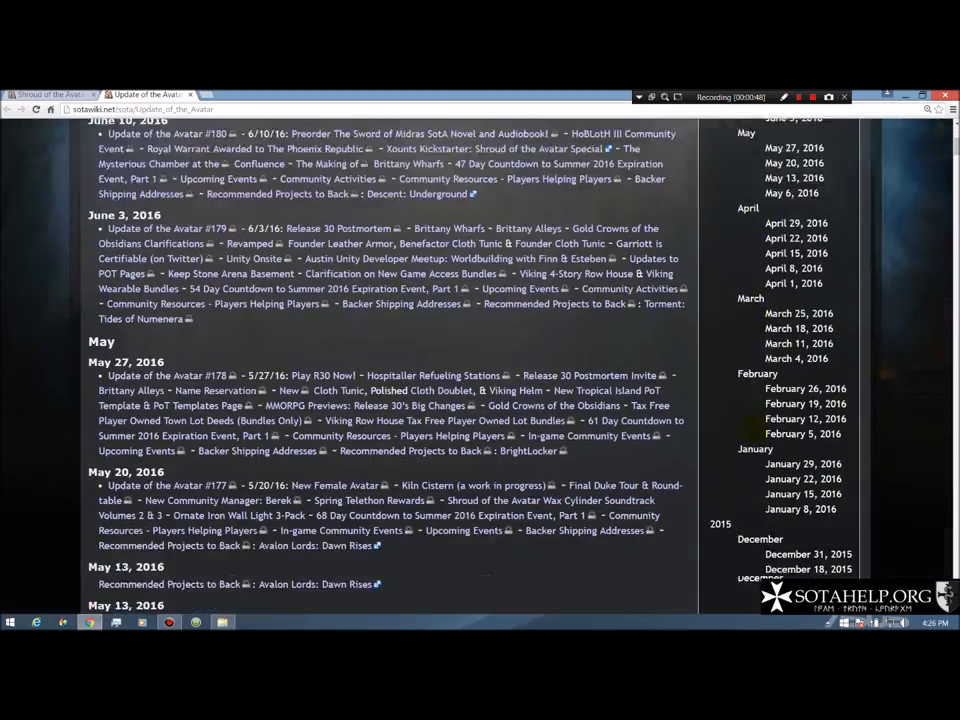
scroll(down, 3)
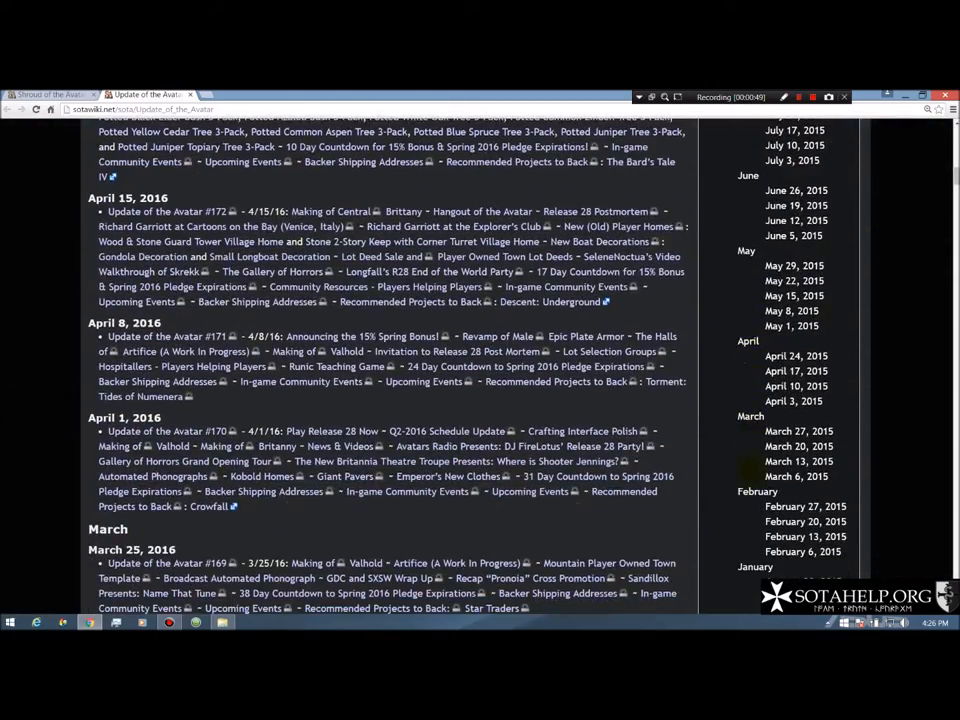
scroll(down, 3)
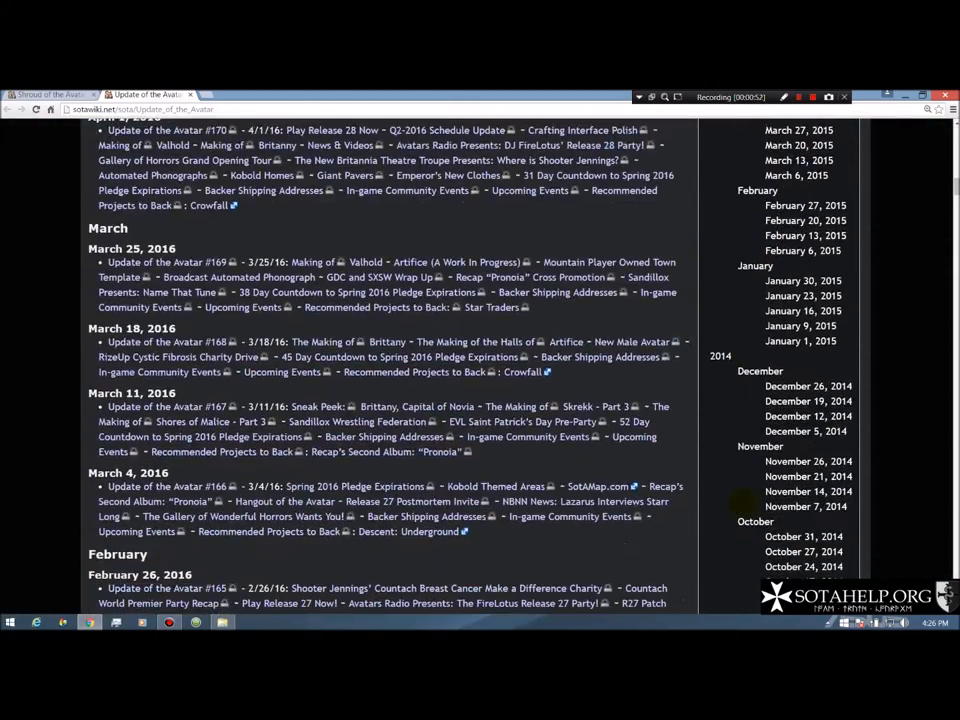
scroll(down, 3)
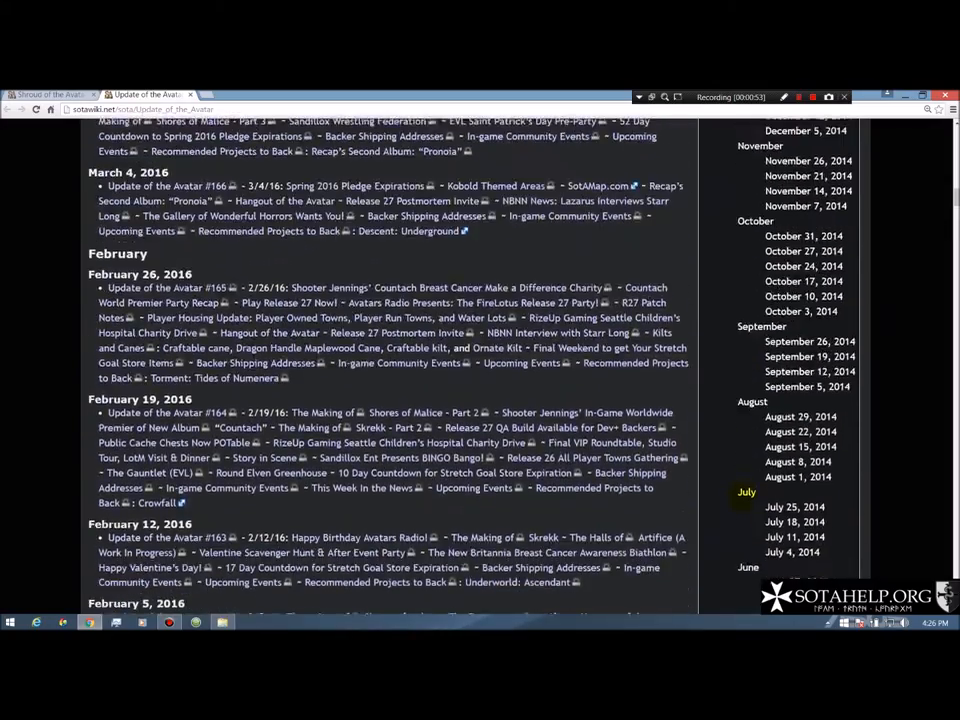
scroll(down, 3)
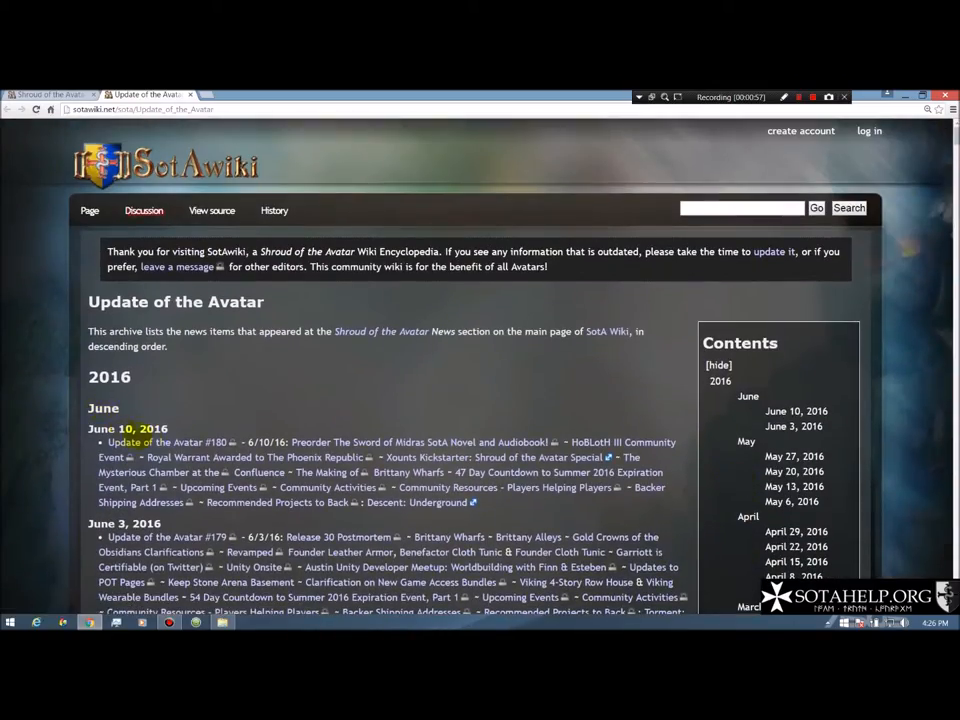
right_click(190, 442)
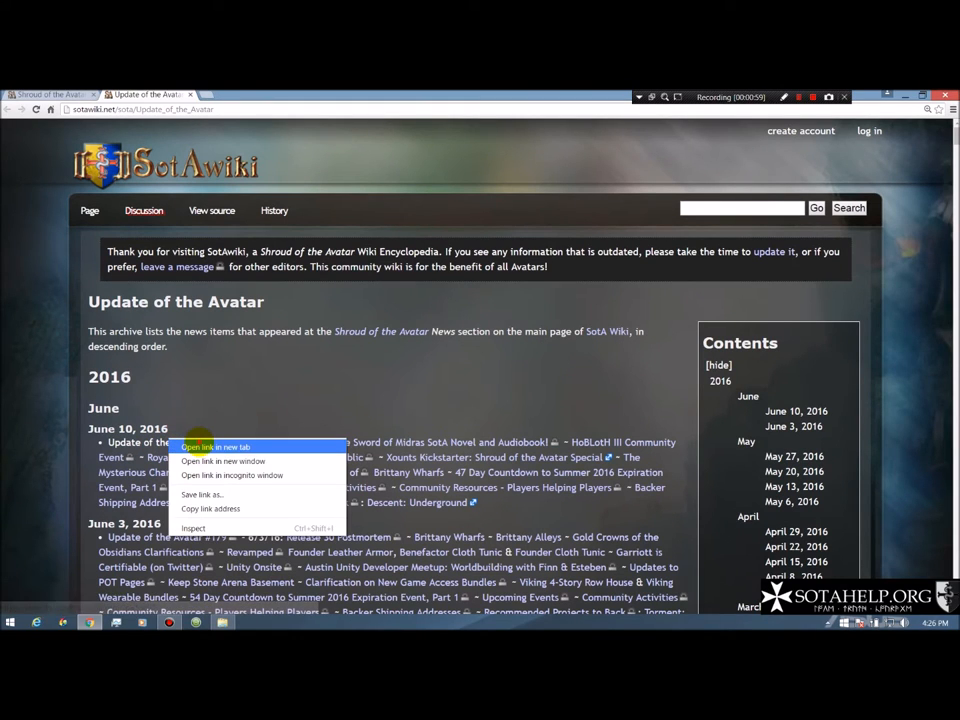
Step: Open Update of the Avatar #180 in a new tab and read through to its Brittany Wharfs section
click(216, 448)
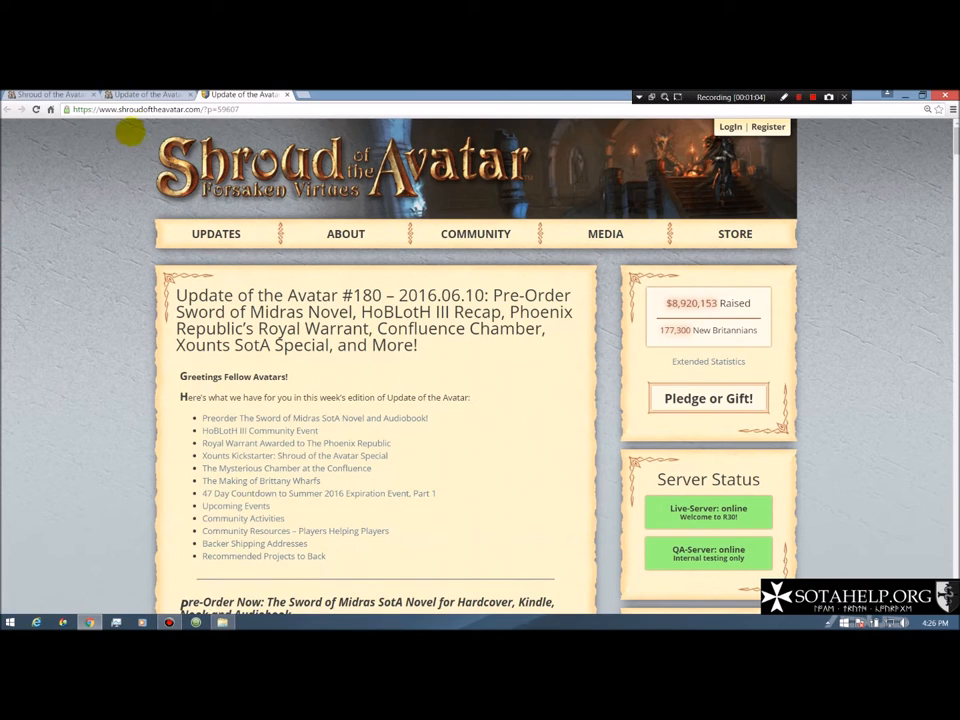
mouse_move(96, 380)
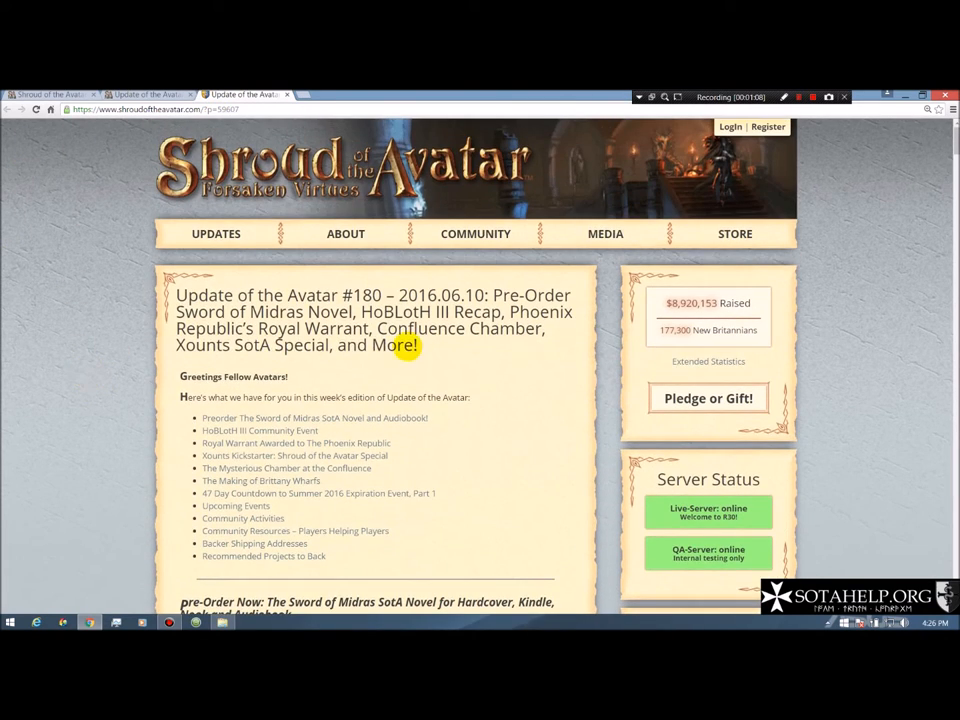
mouse_move(84, 378)
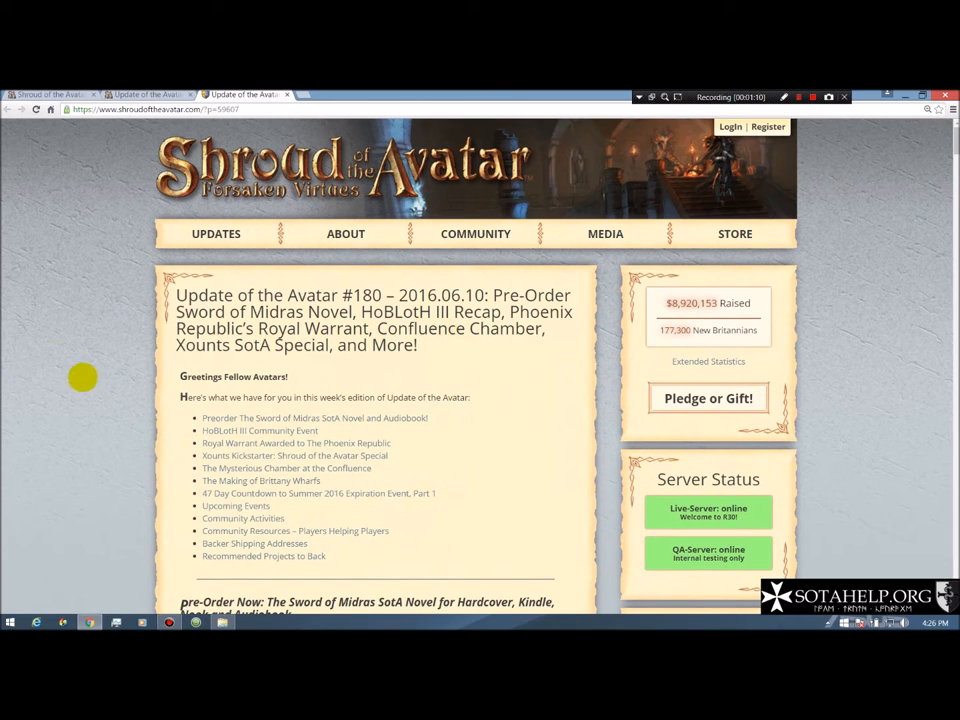
mouse_move(112, 330)
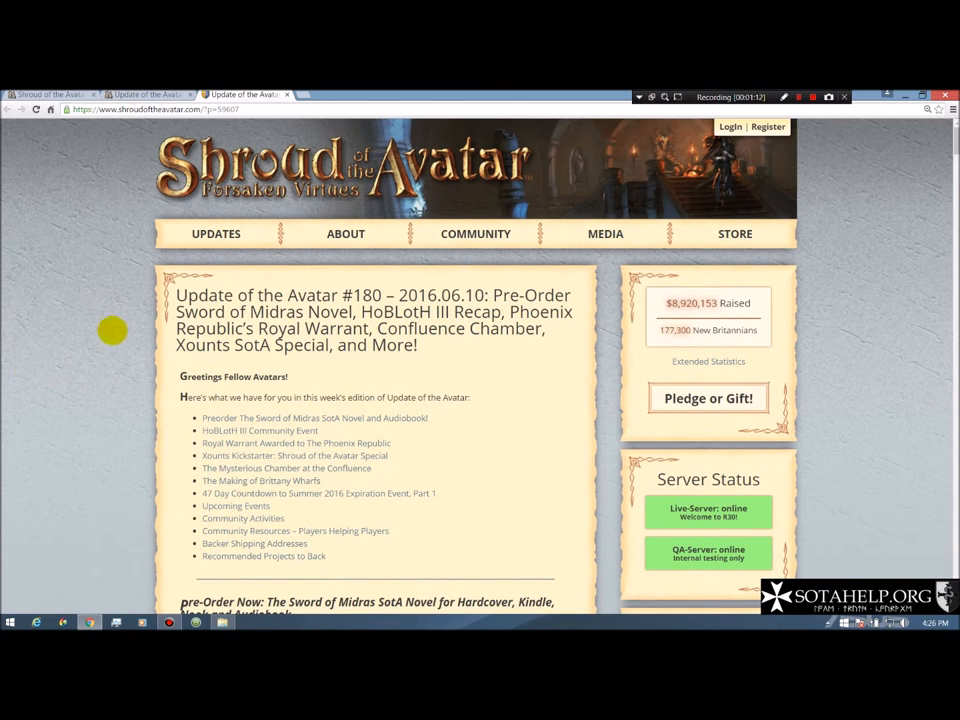
scroll(down, 3)
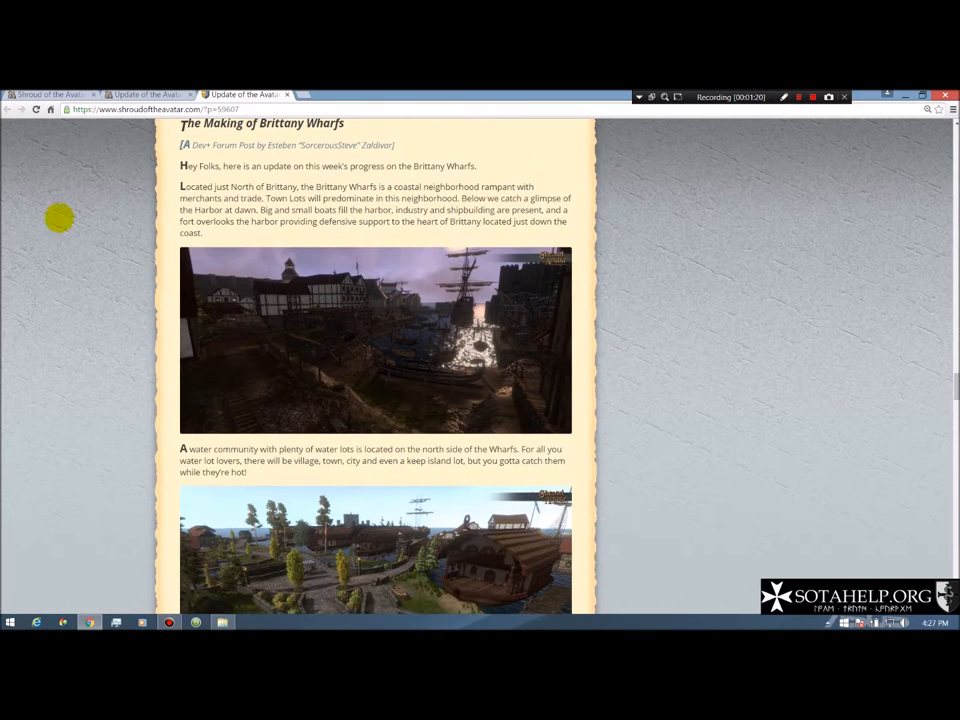
scroll(up, 3)
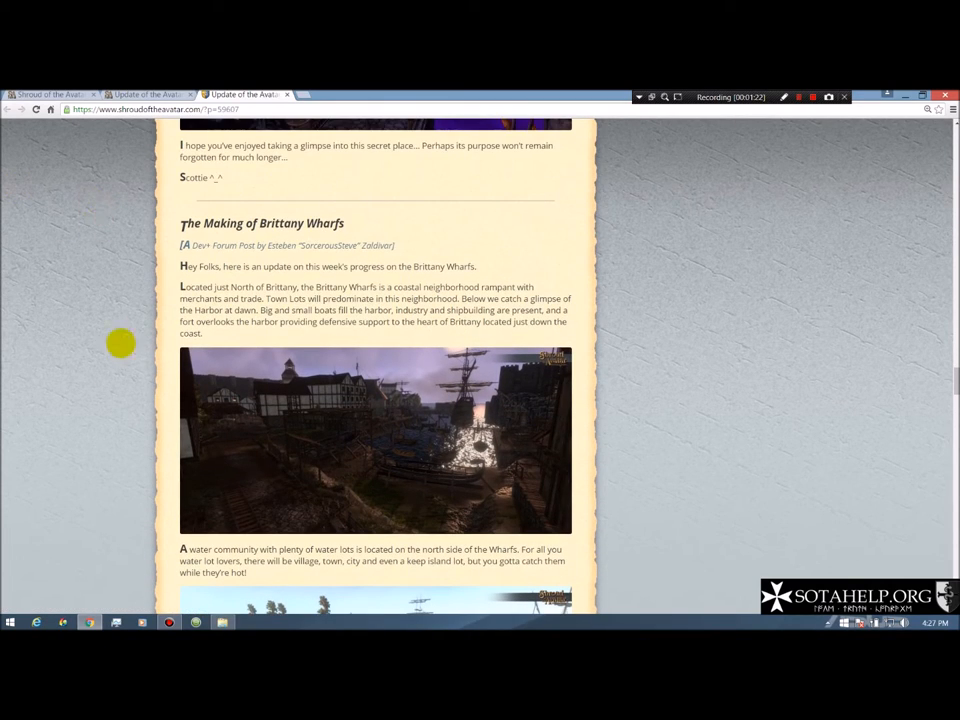
scroll(down, 3)
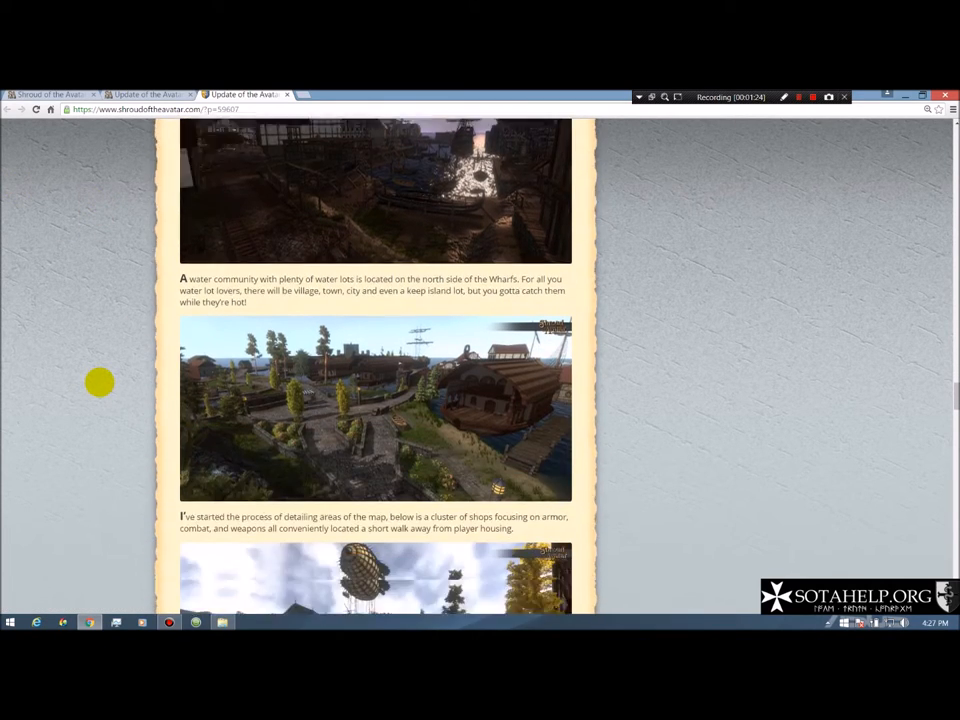
scroll(down, 3)
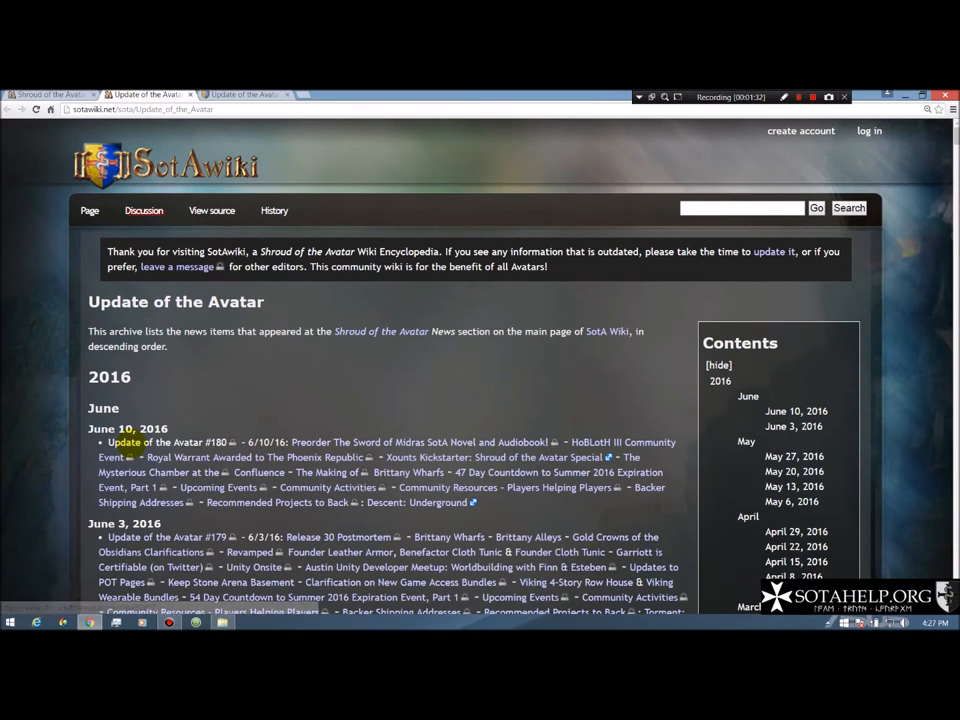
Step: Scroll through the Hangout of the Avatar archive list of dev hangout episodes from 2013 onward
scroll(down, 3)
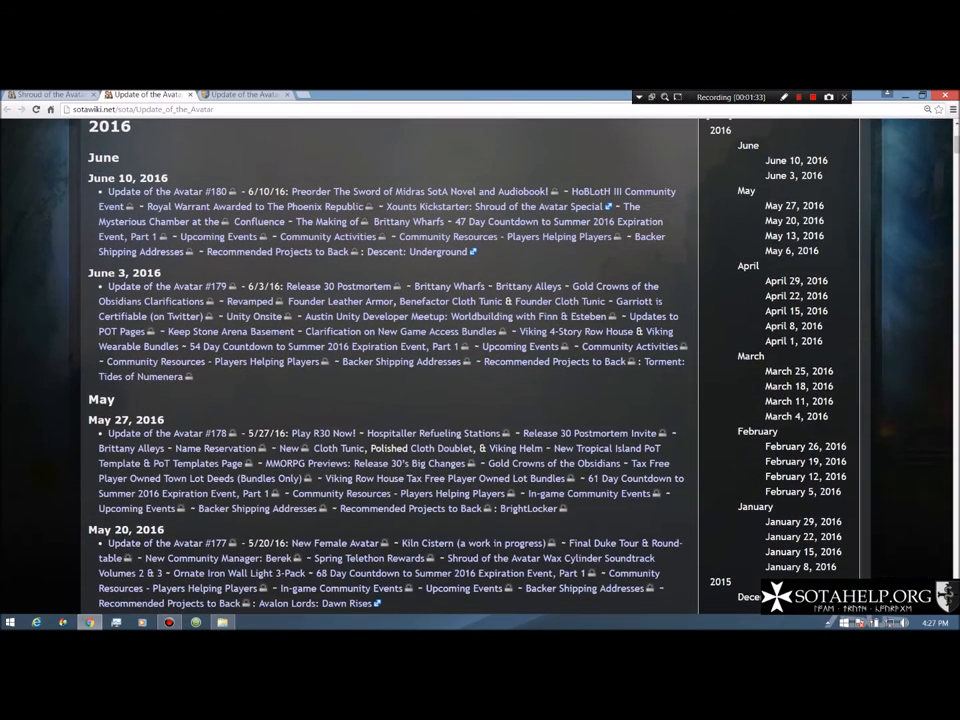
scroll(down, 3)
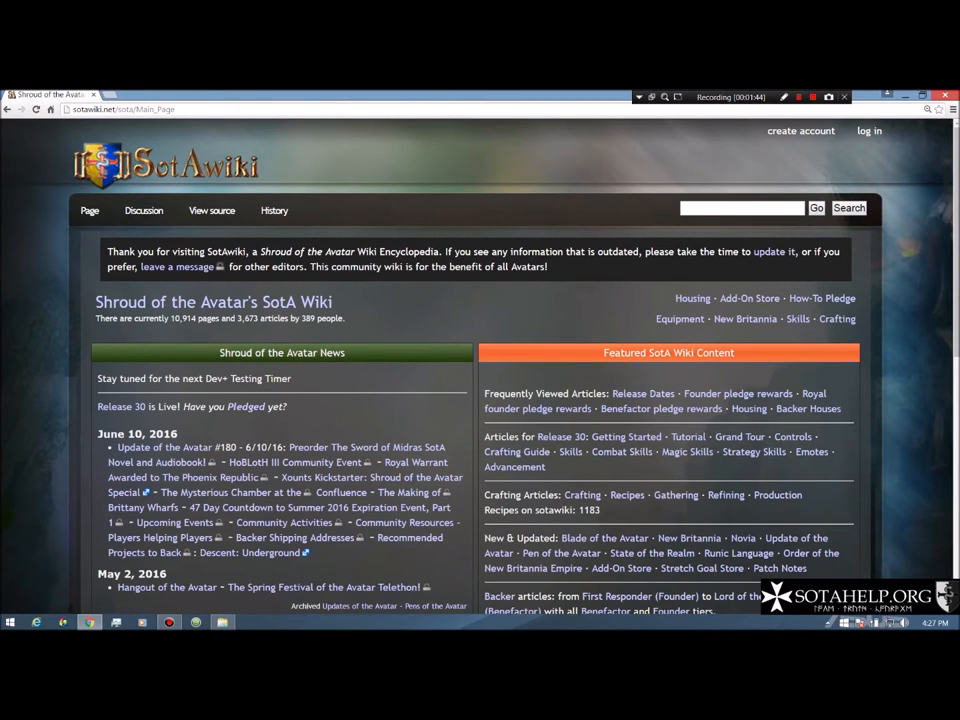
scroll(down, 3)
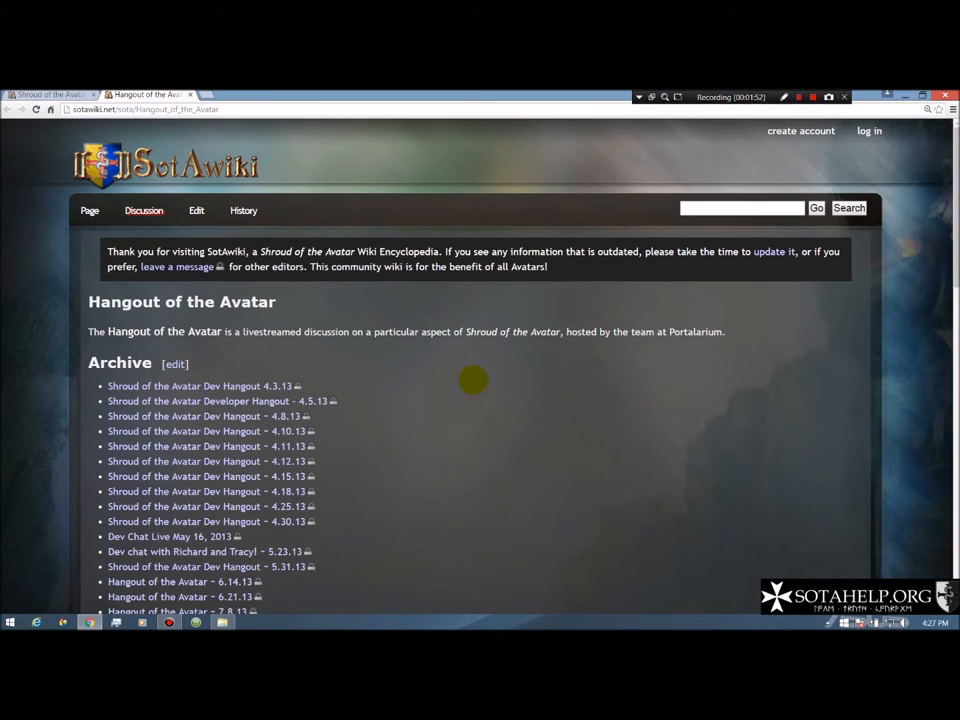
scroll(down, 3)
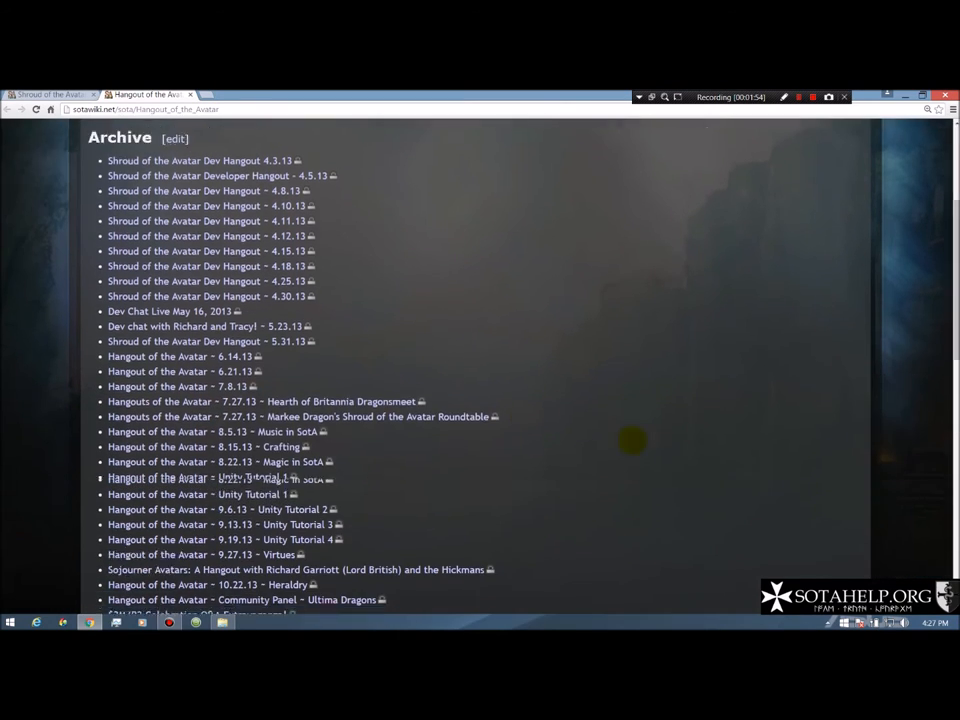
scroll(down, 3)
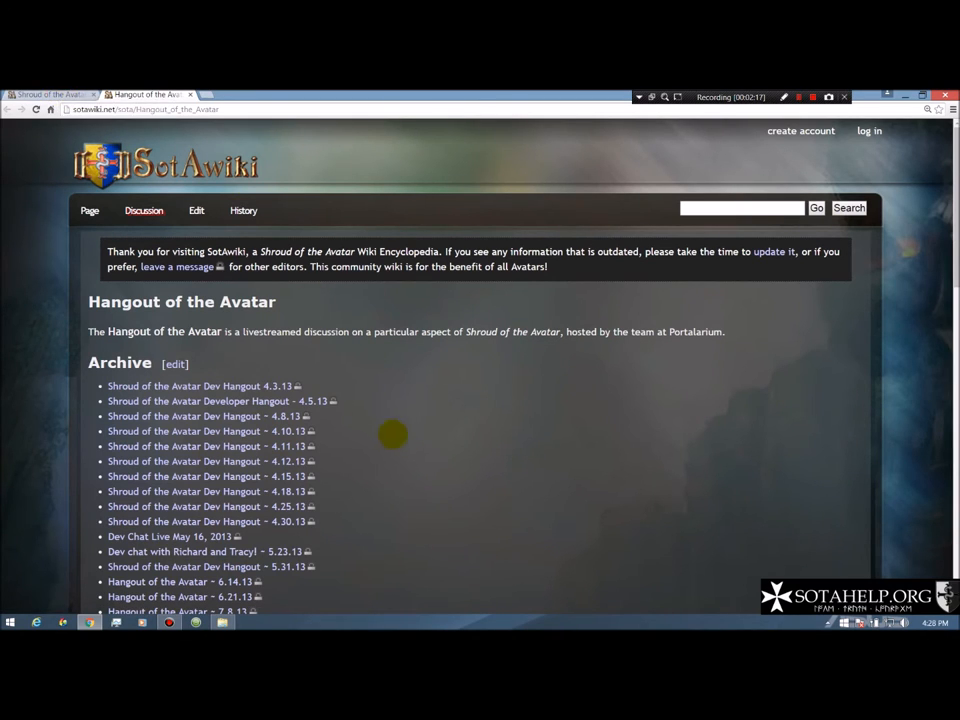
scroll(down, 3)
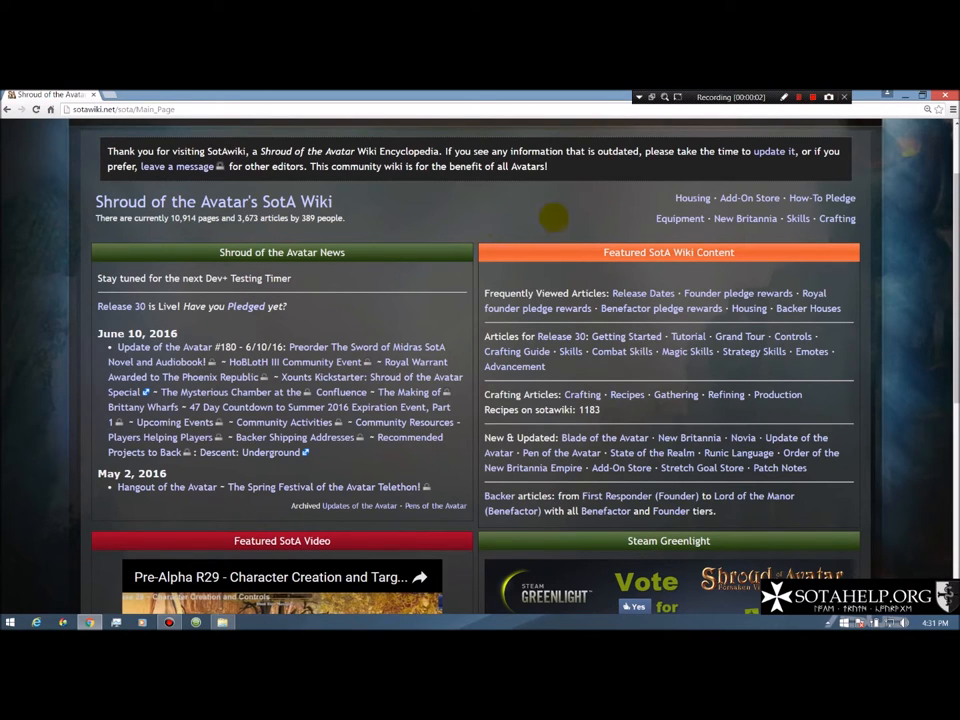
mouse_move(692, 264)
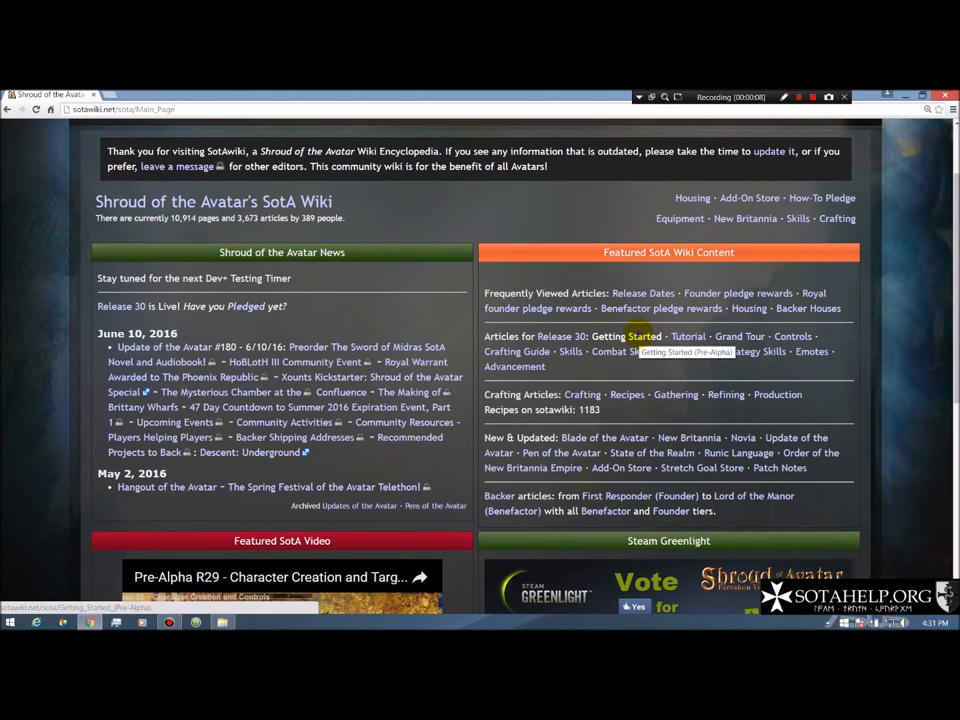
click(626, 336)
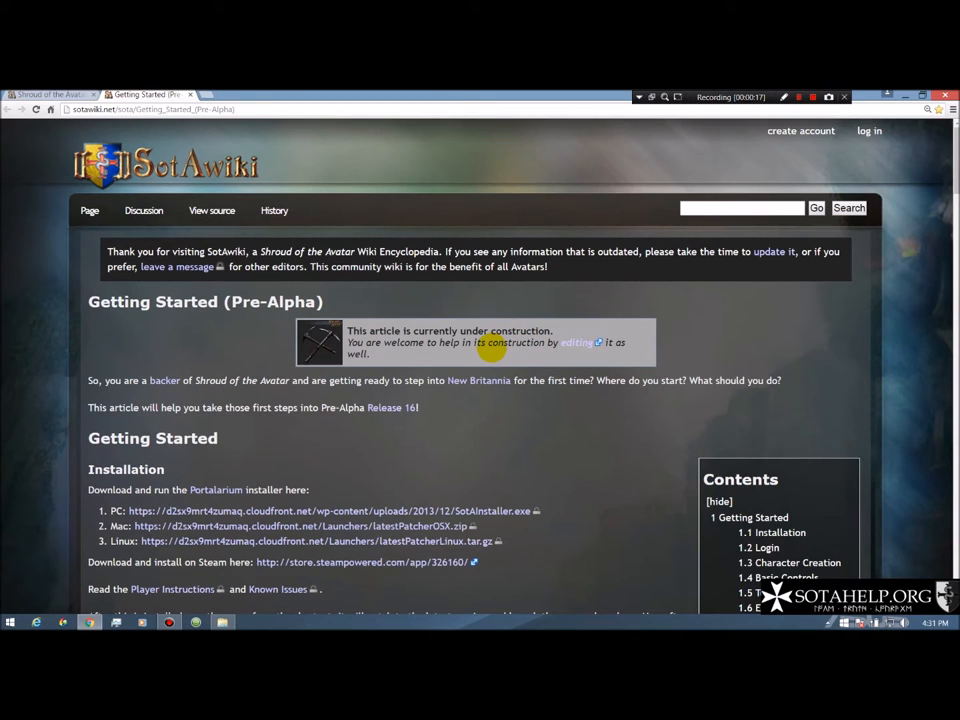
mouse_move(164, 468)
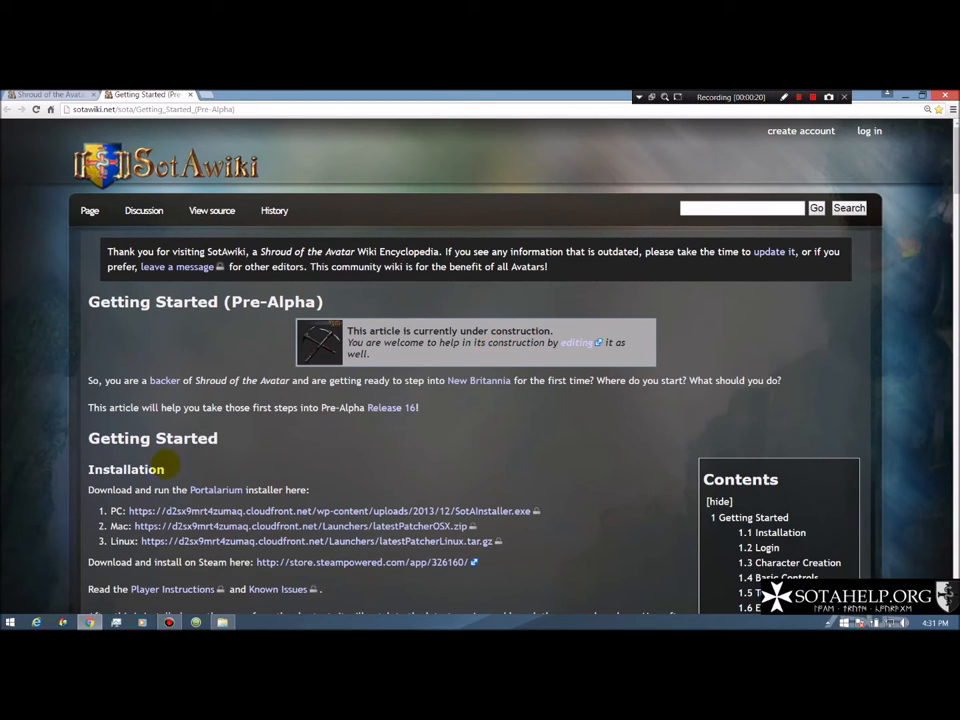
scroll(down, 3)
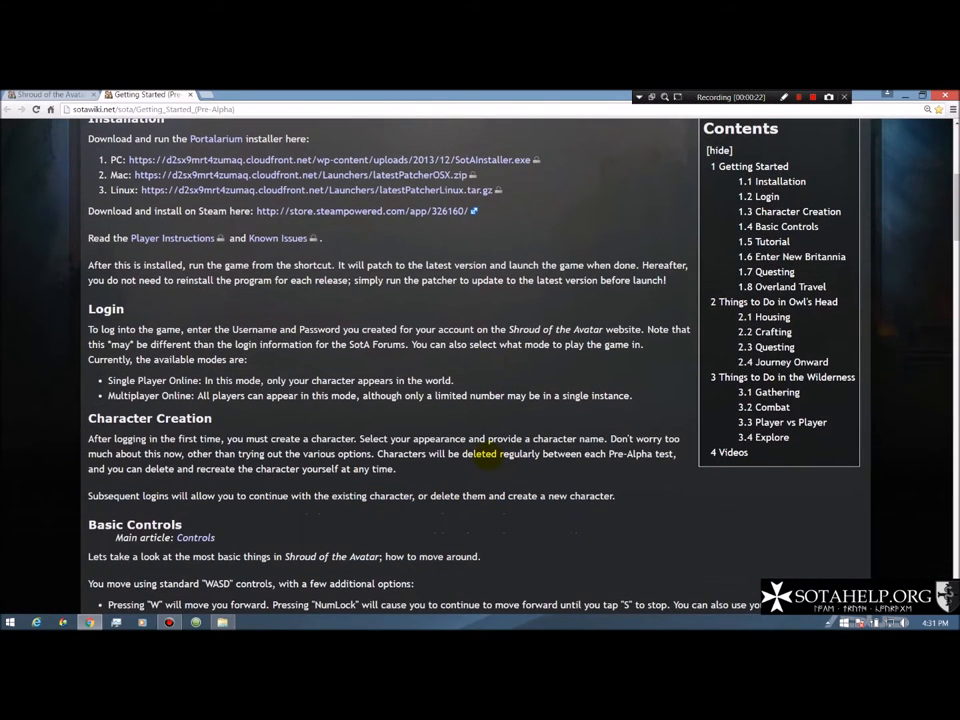
mouse_move(456, 396)
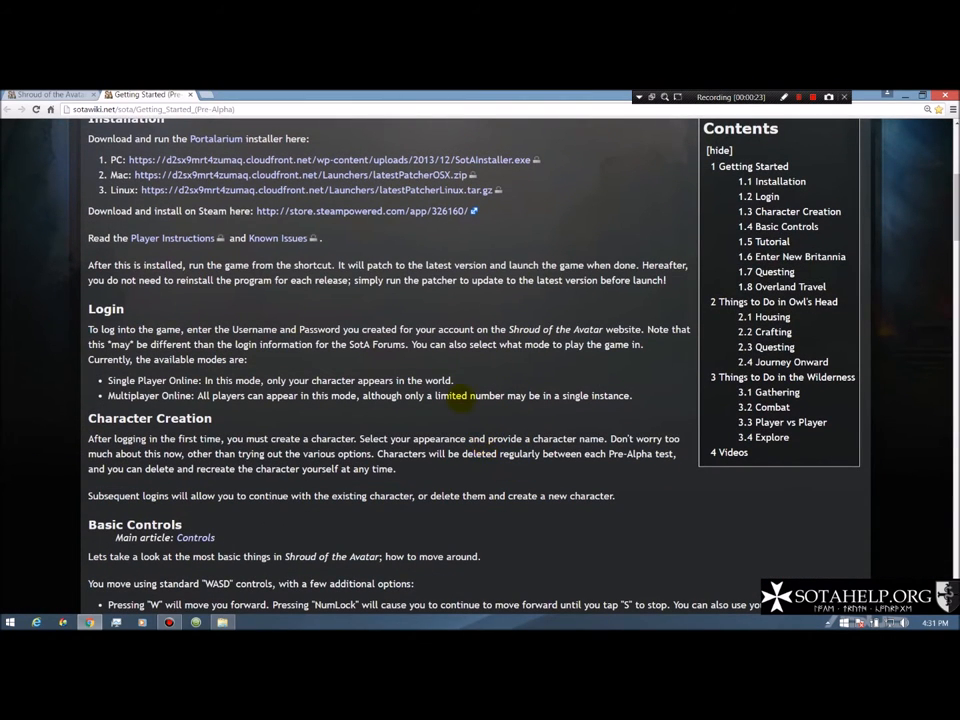
scroll(down, 3)
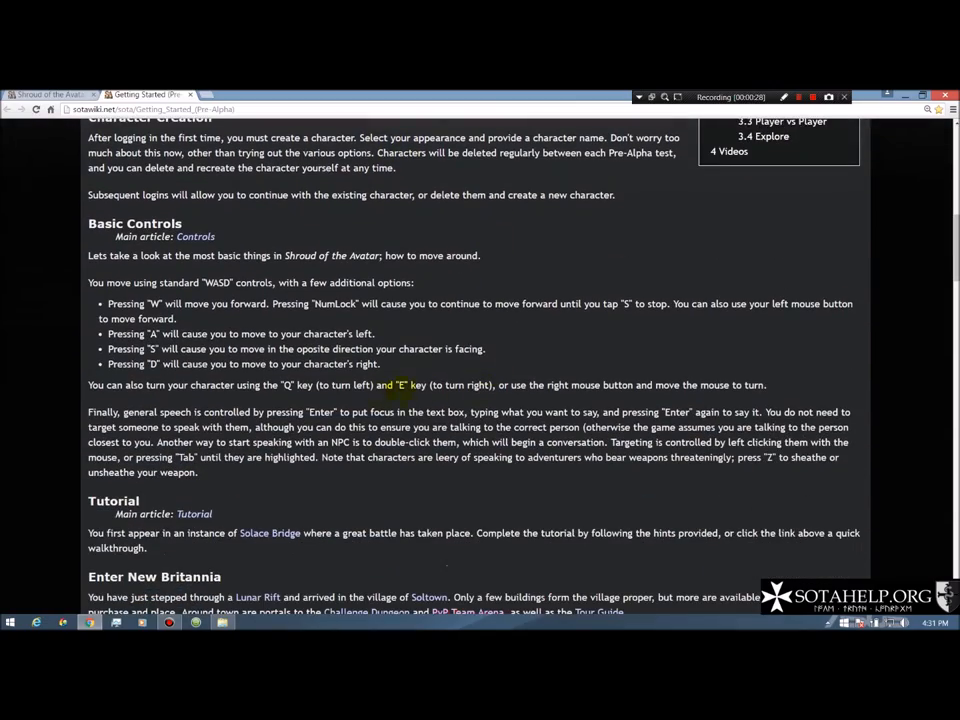
scroll(down, 3)
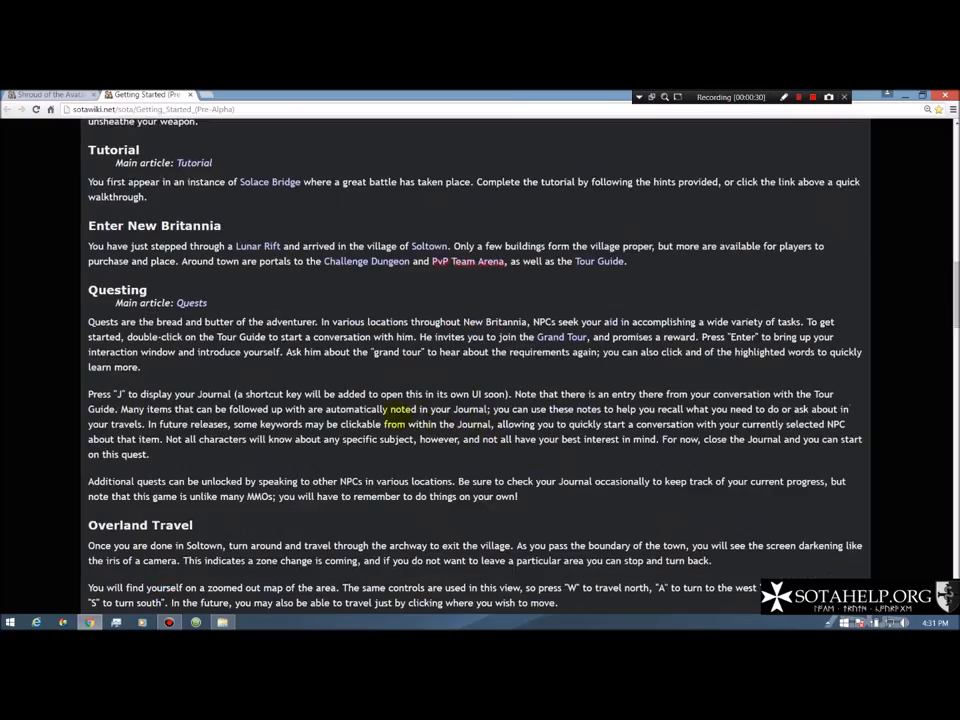
scroll(down, 3)
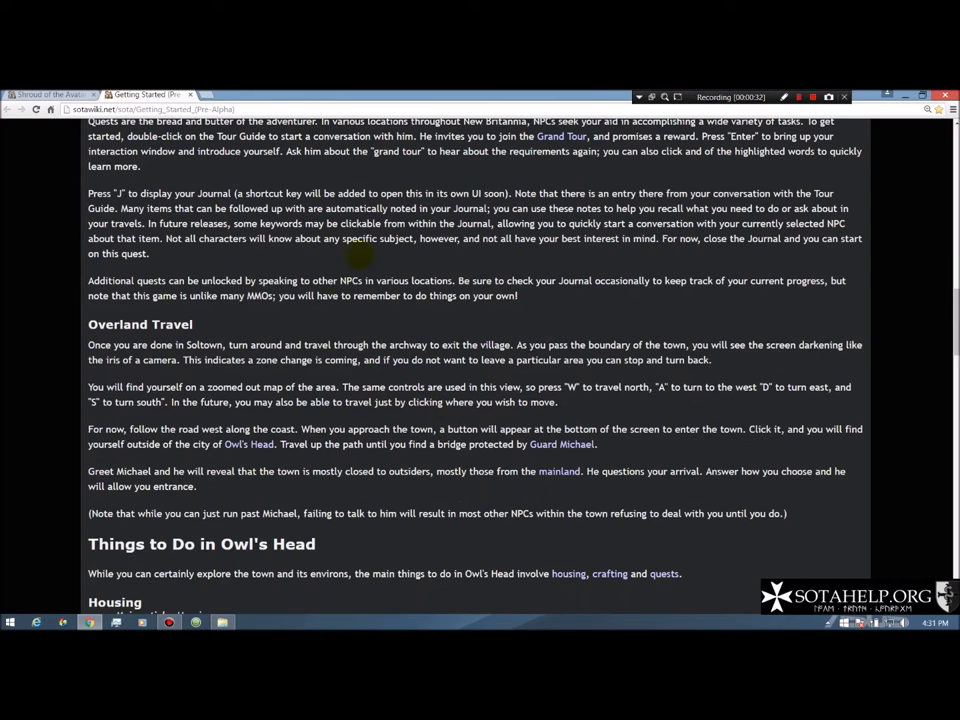
scroll(down, 3)
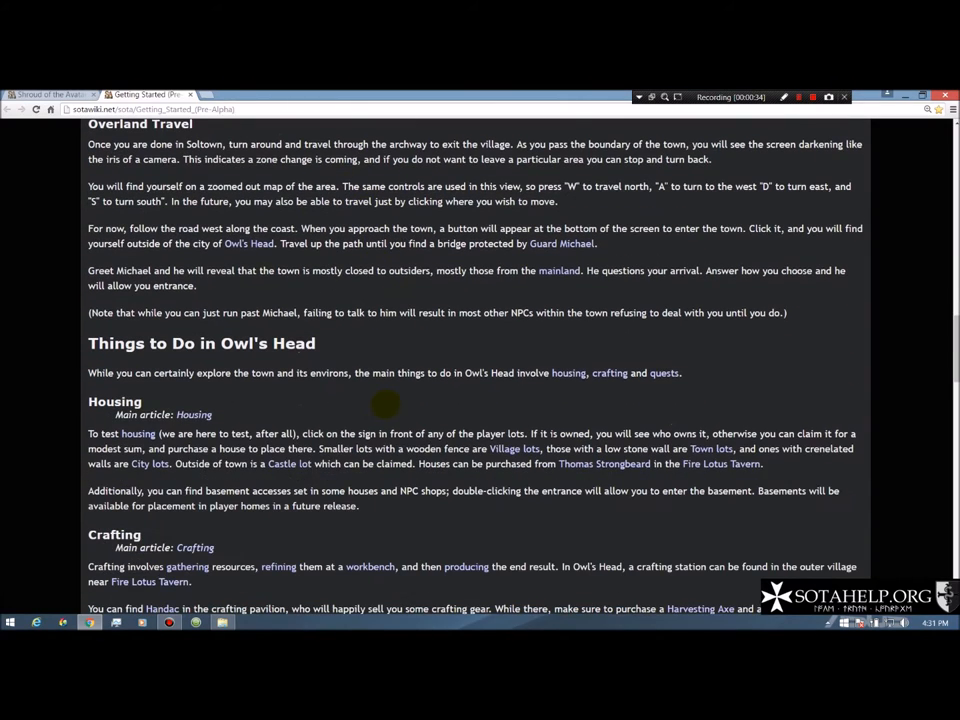
scroll(down, 3)
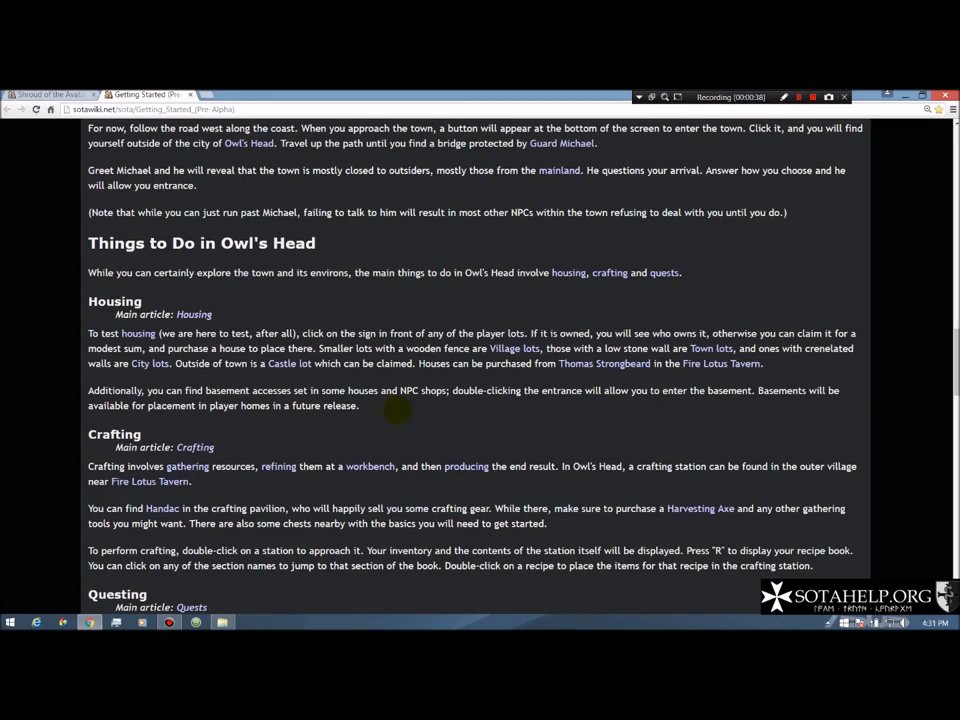
scroll(down, 3)
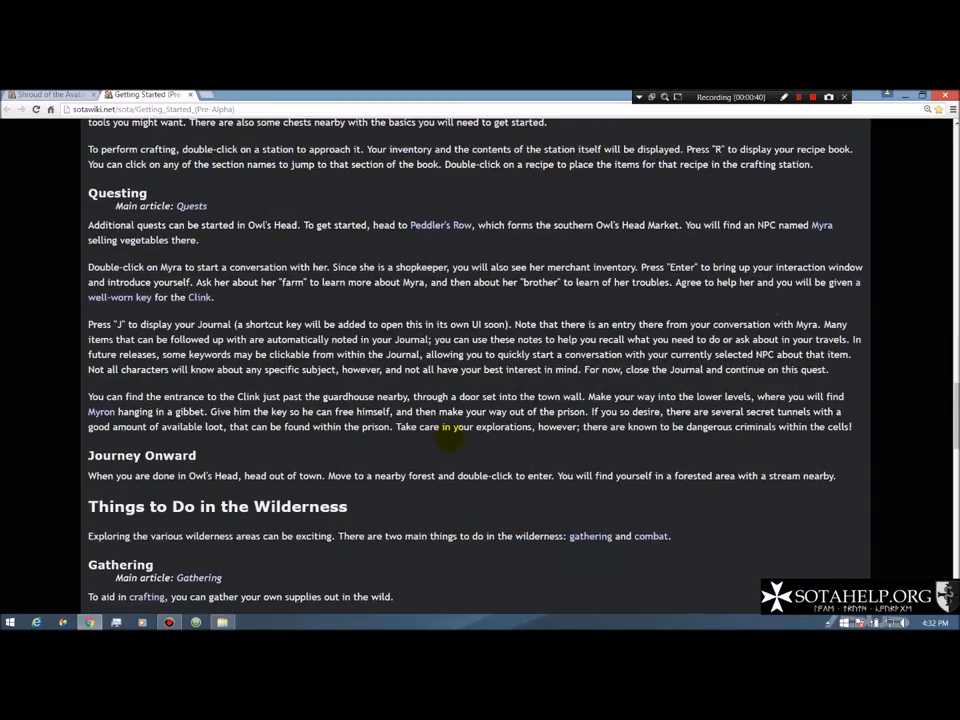
scroll(down, 3)
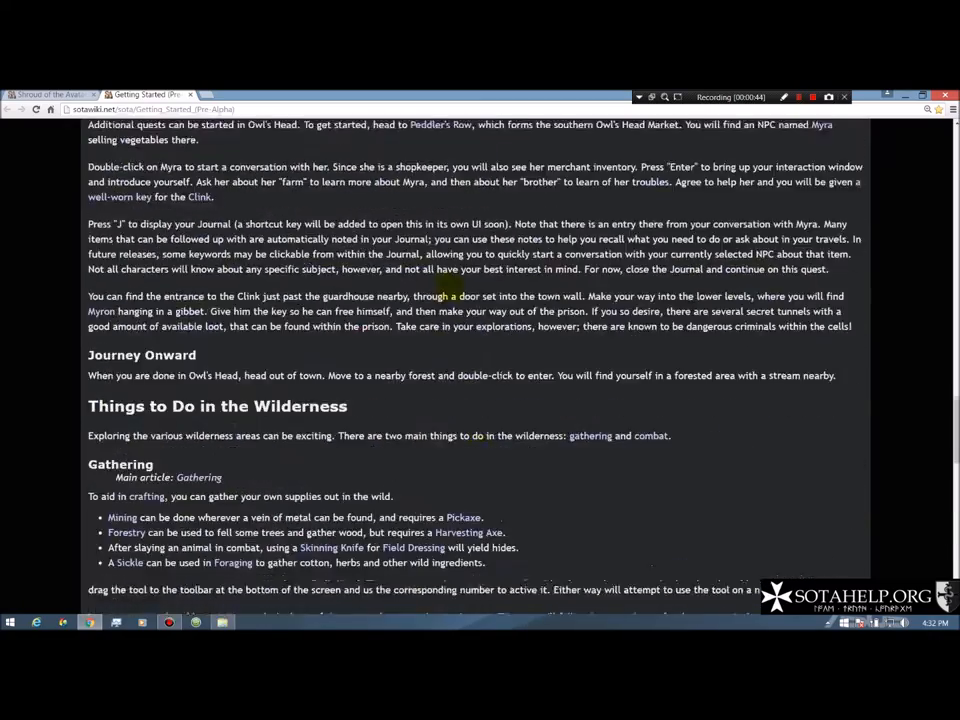
scroll(up, 3)
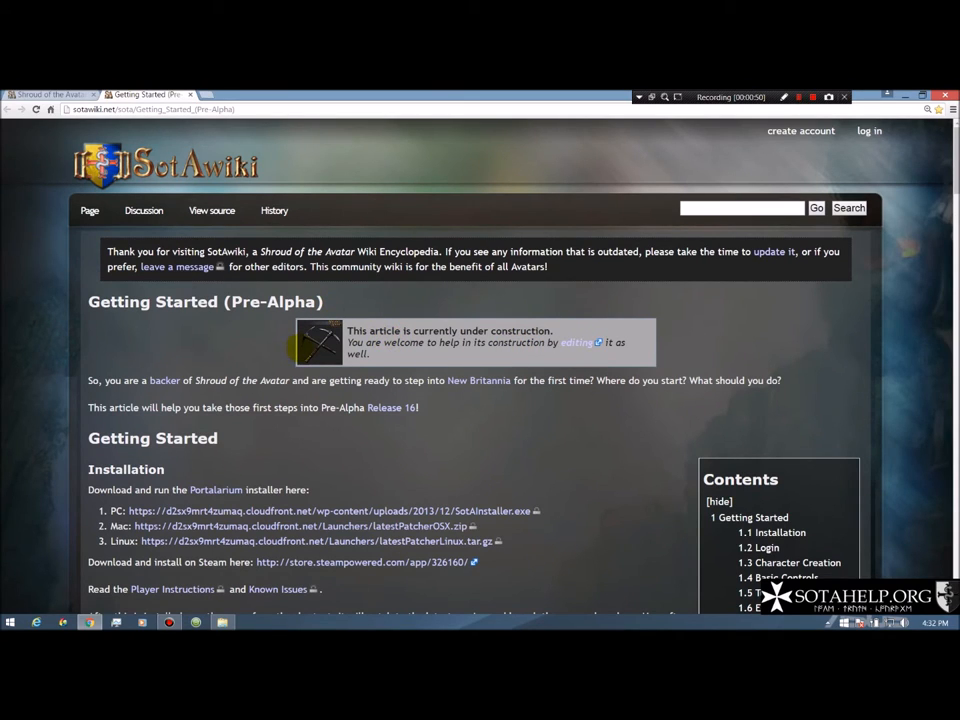
mouse_move(500, 442)
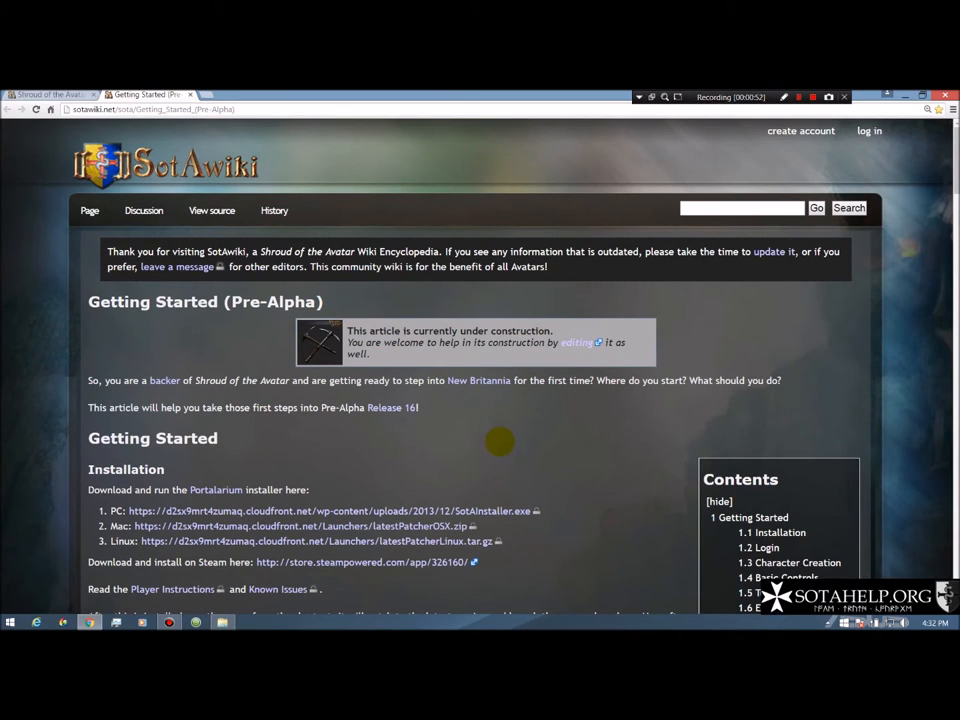
mouse_move(592, 456)
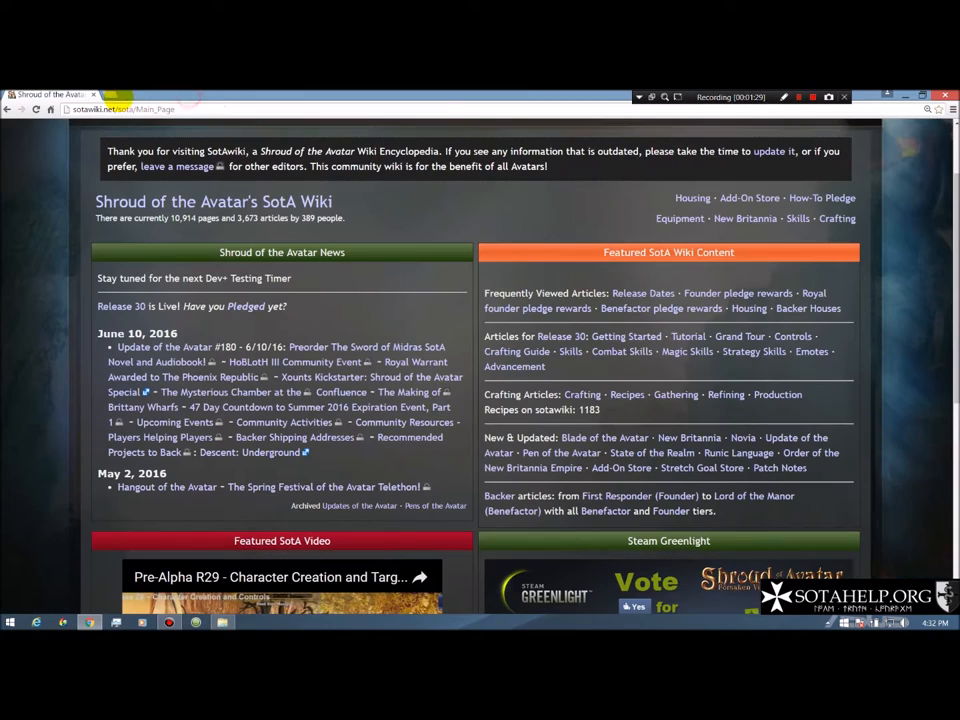
mouse_move(686, 360)
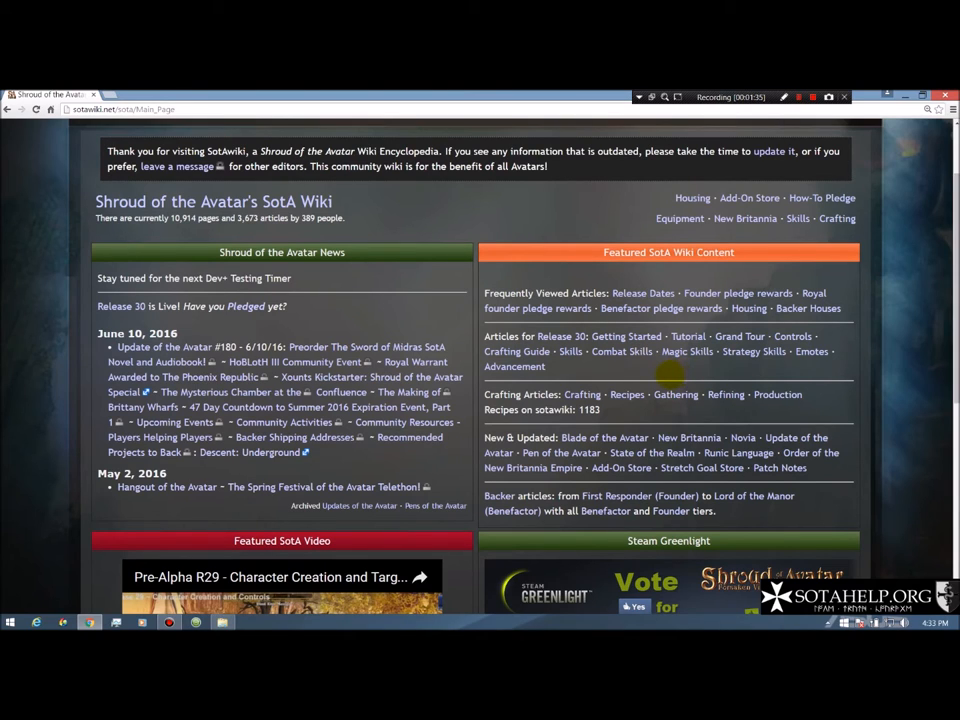
mouse_move(516, 352)
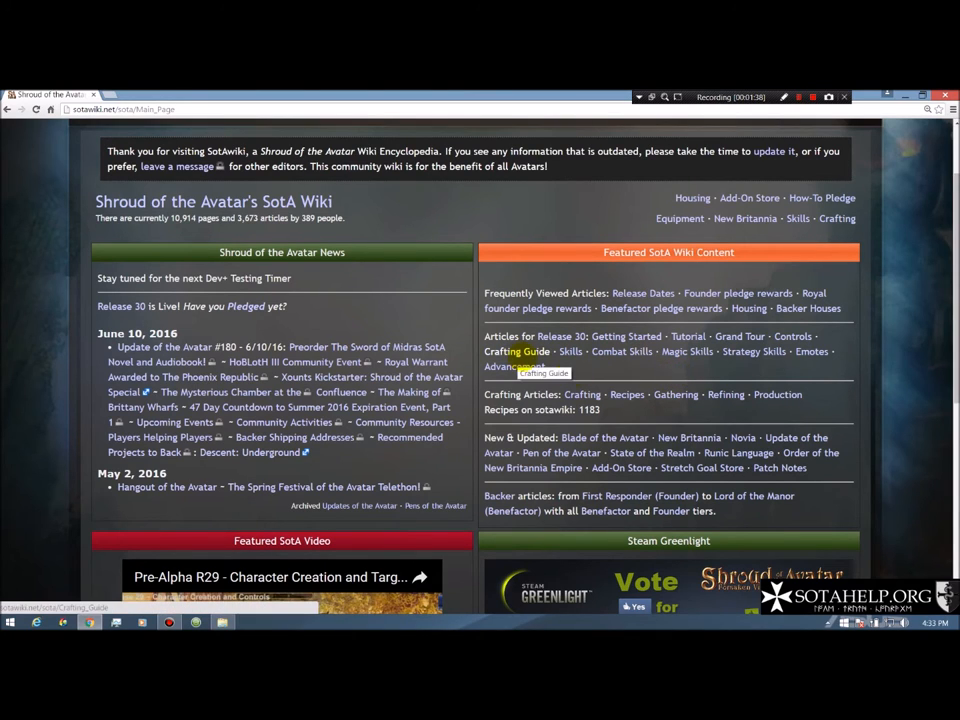
mouse_move(676, 394)
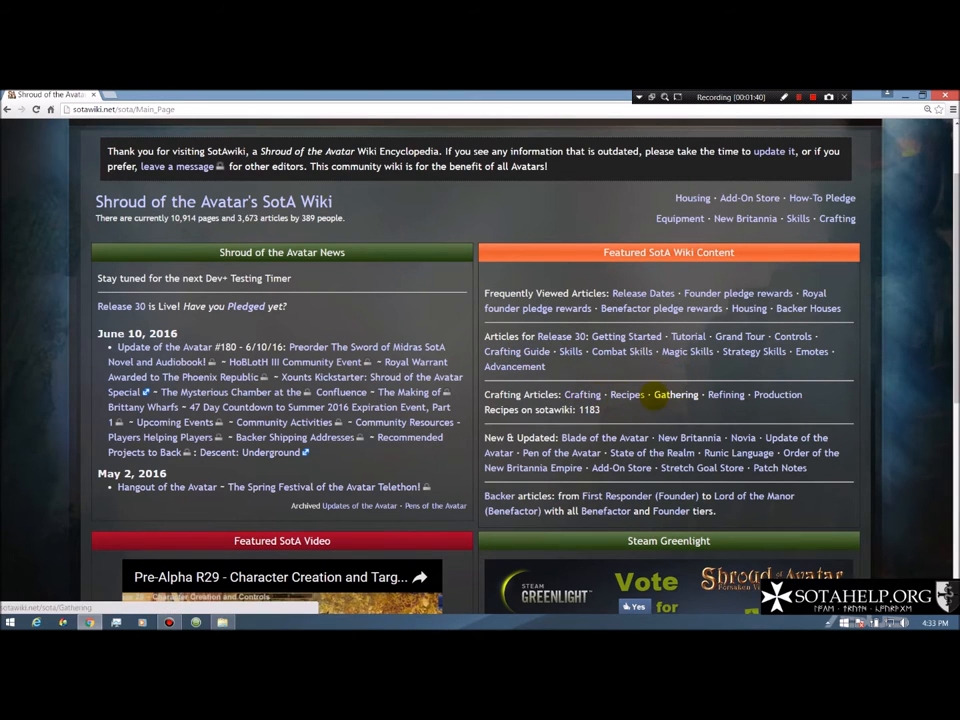
Step: Open the Recipes article from Crafting Articles in Featured SotA Wiki Content
click(628, 394)
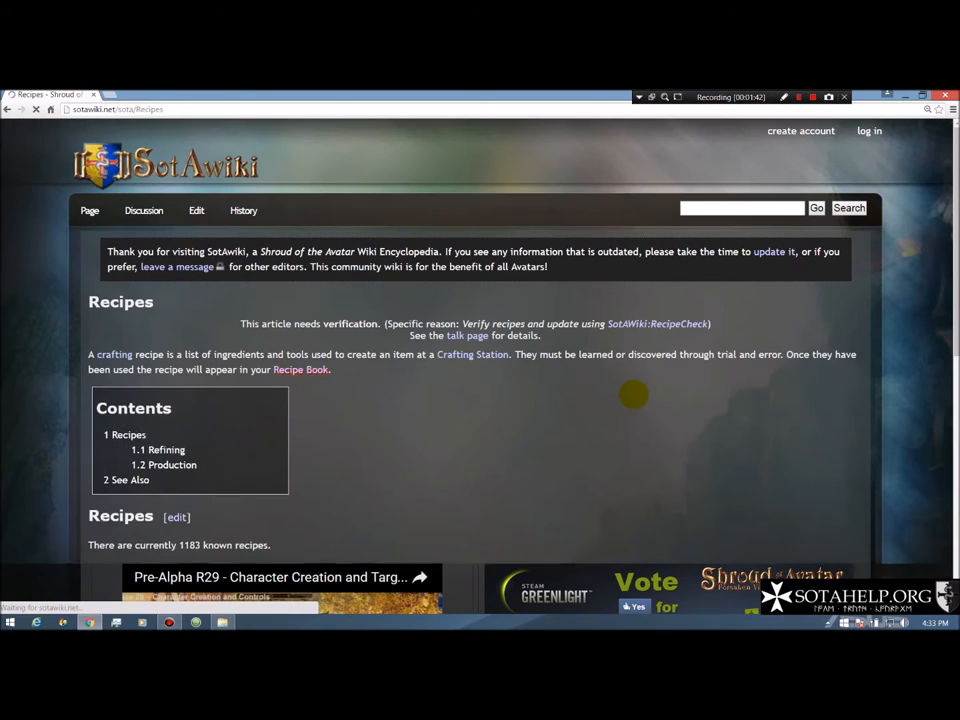
Step: Scroll to the Refining list on the Recipes page and open Smelting recipes
scroll(down, 3)
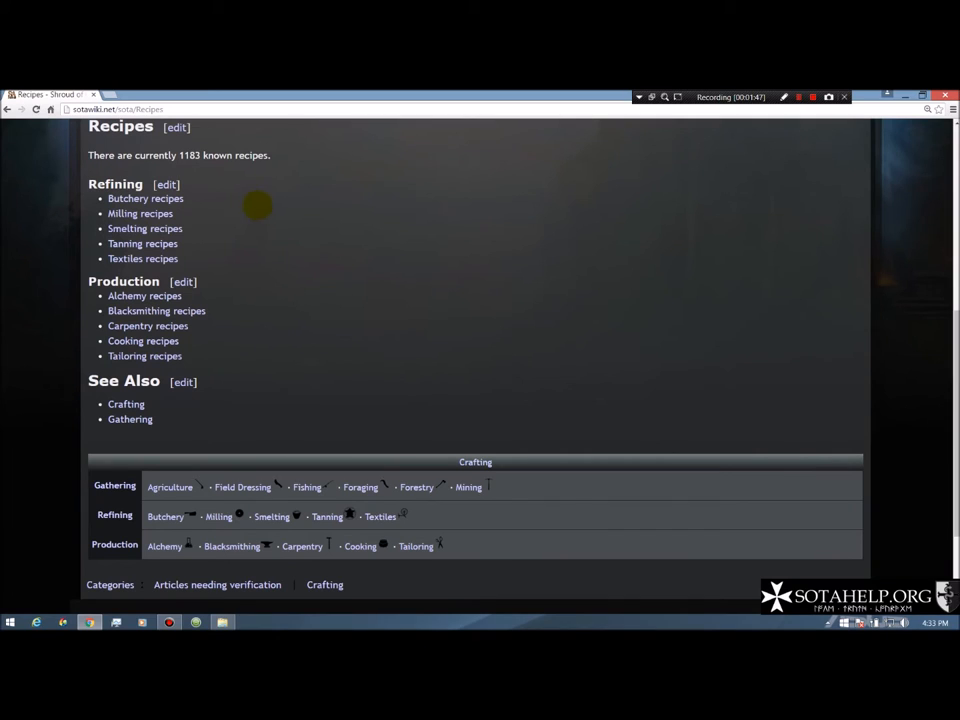
mouse_move(398, 336)
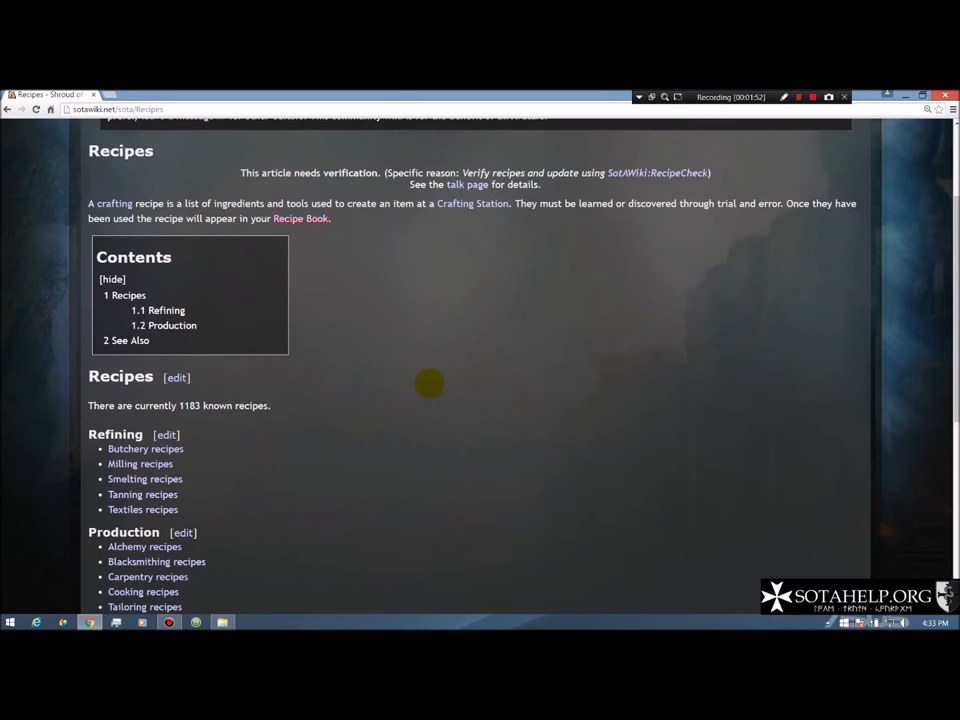
scroll(down, 3)
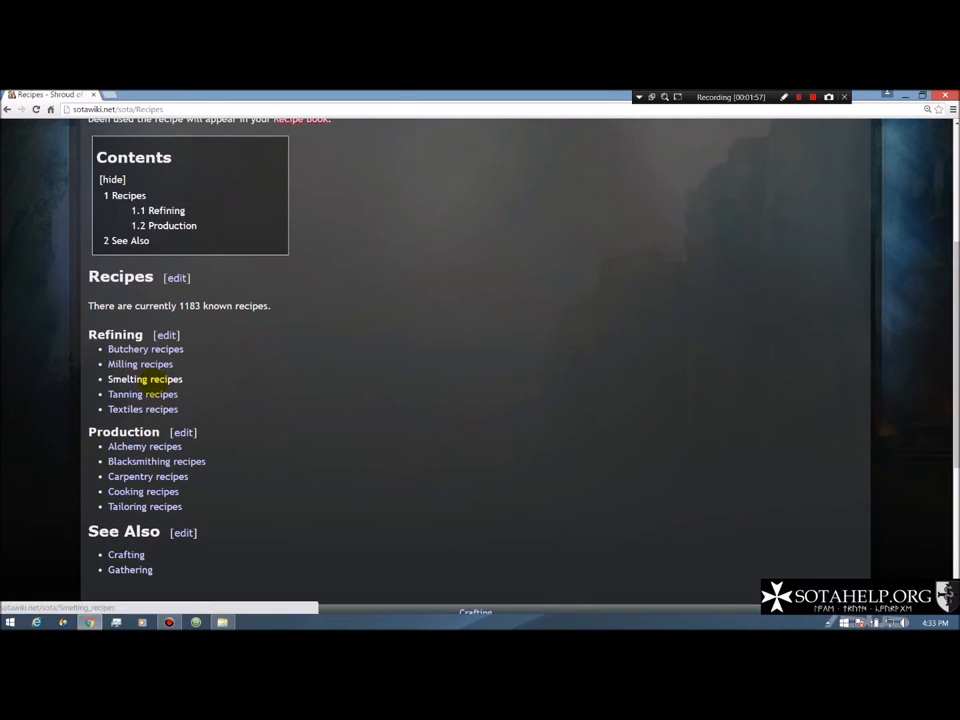
click(144, 378)
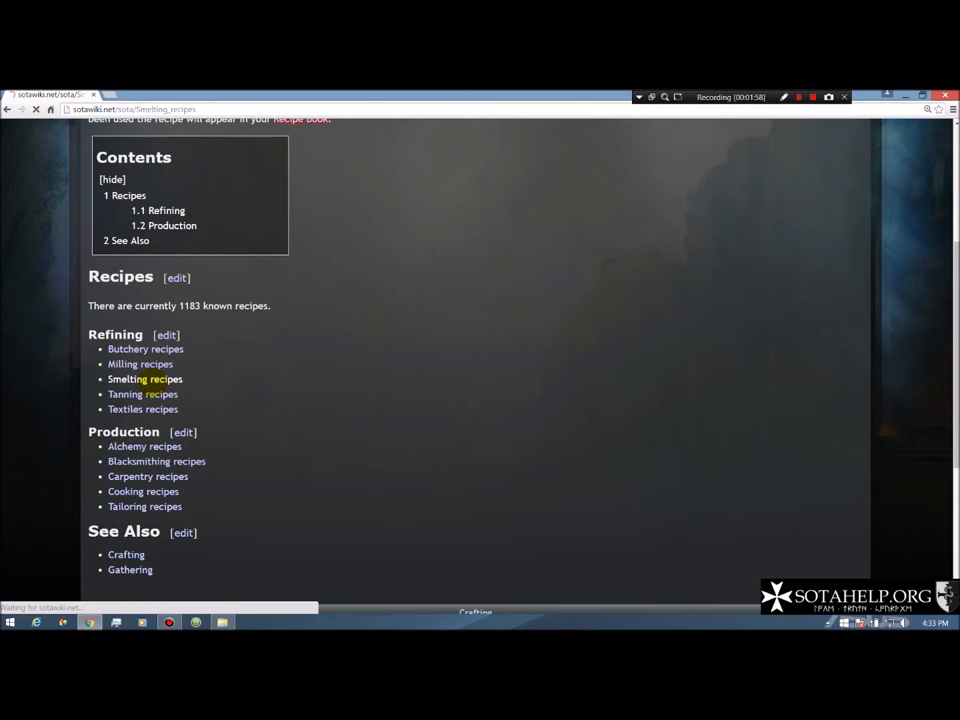
Step: Open the Bronze Ingot item page from the Smelting recipes table
click(144, 380)
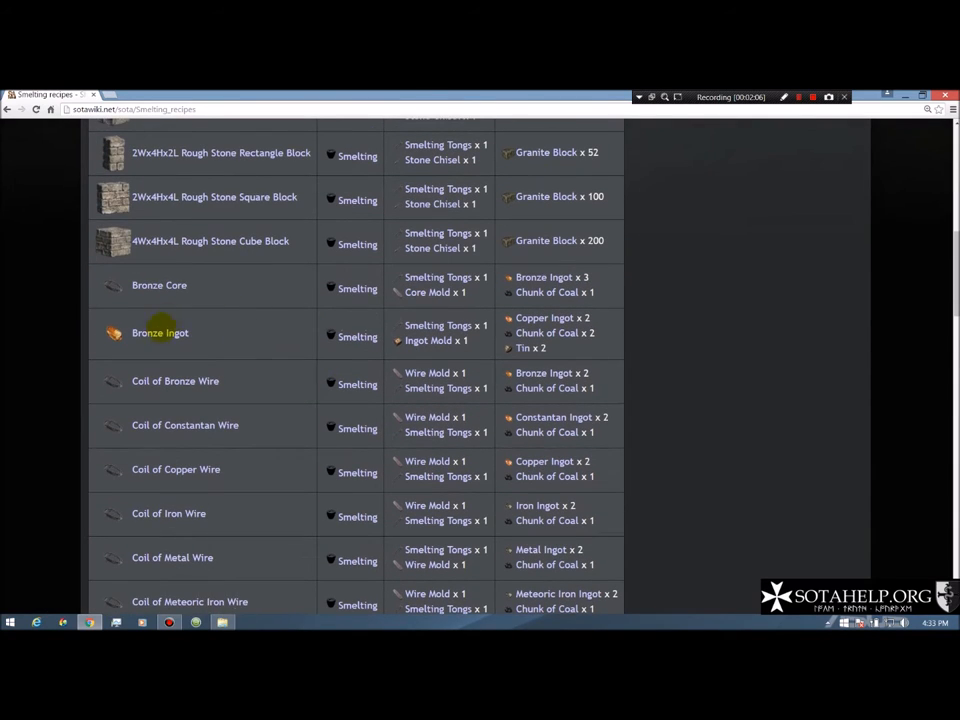
mouse_move(438, 324)
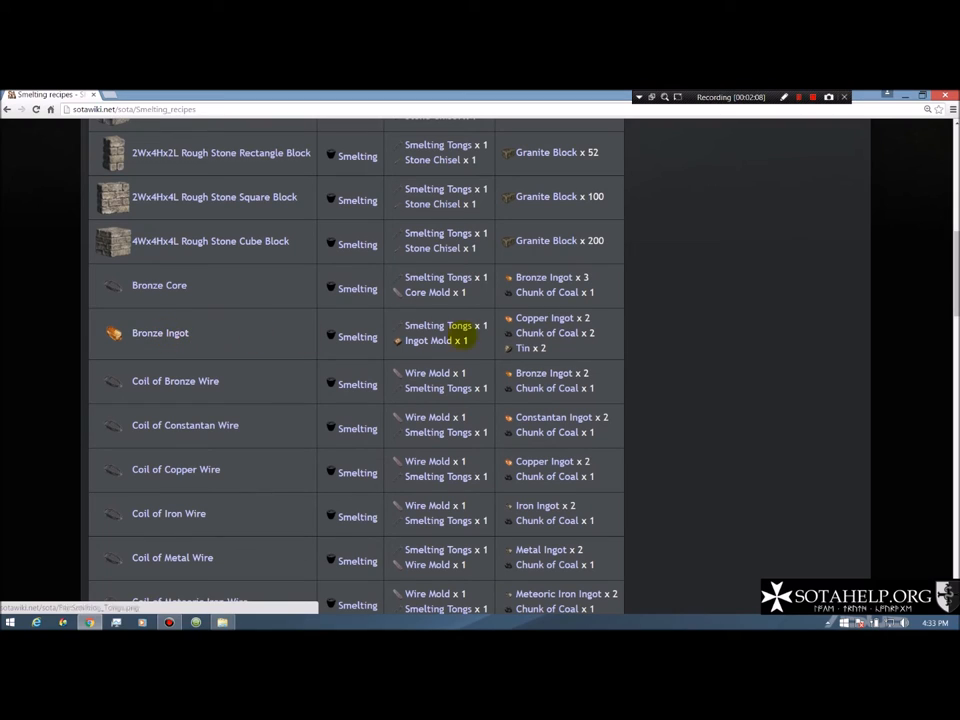
mouse_move(548, 332)
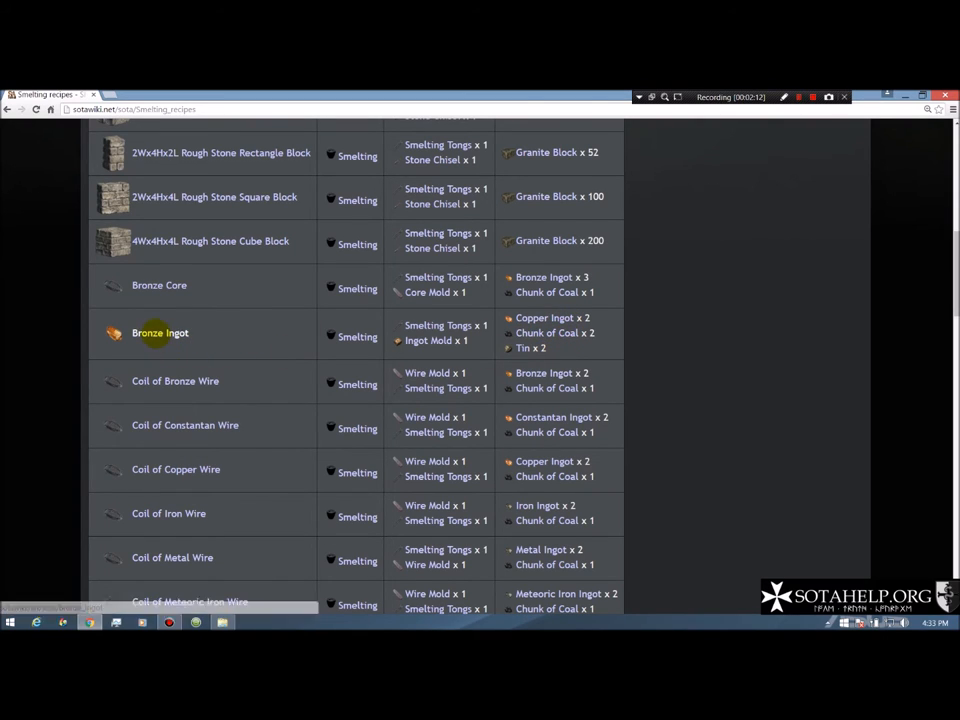
click(160, 332)
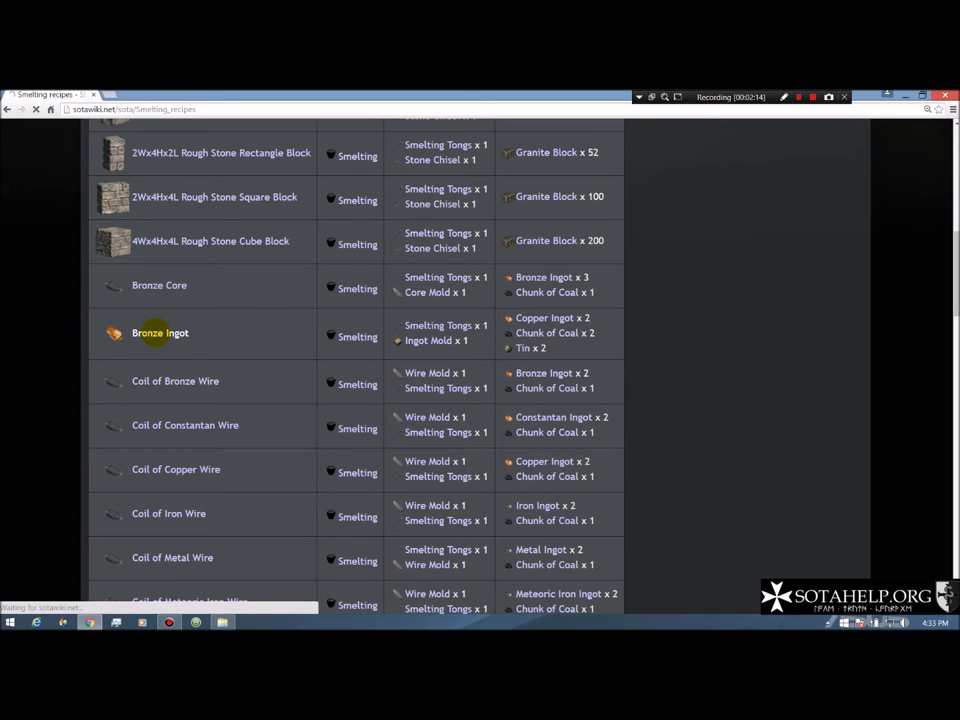
click(160, 332)
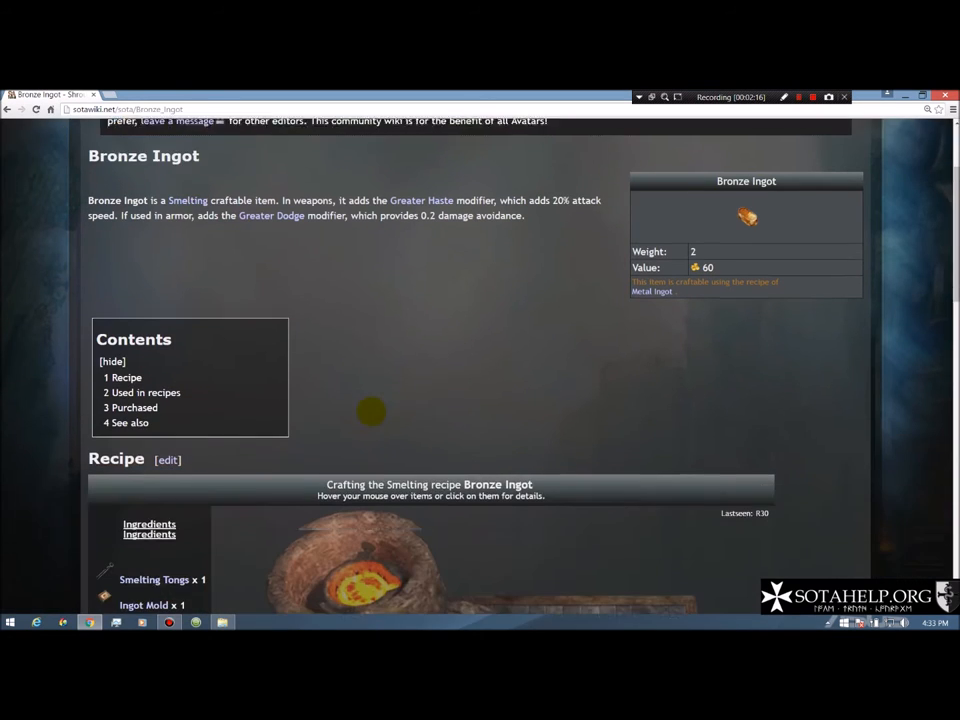
Step: Scroll to Bronze Ingot's 'Used in recipes' table and open the Bronze Binding page
scroll(down, 3)
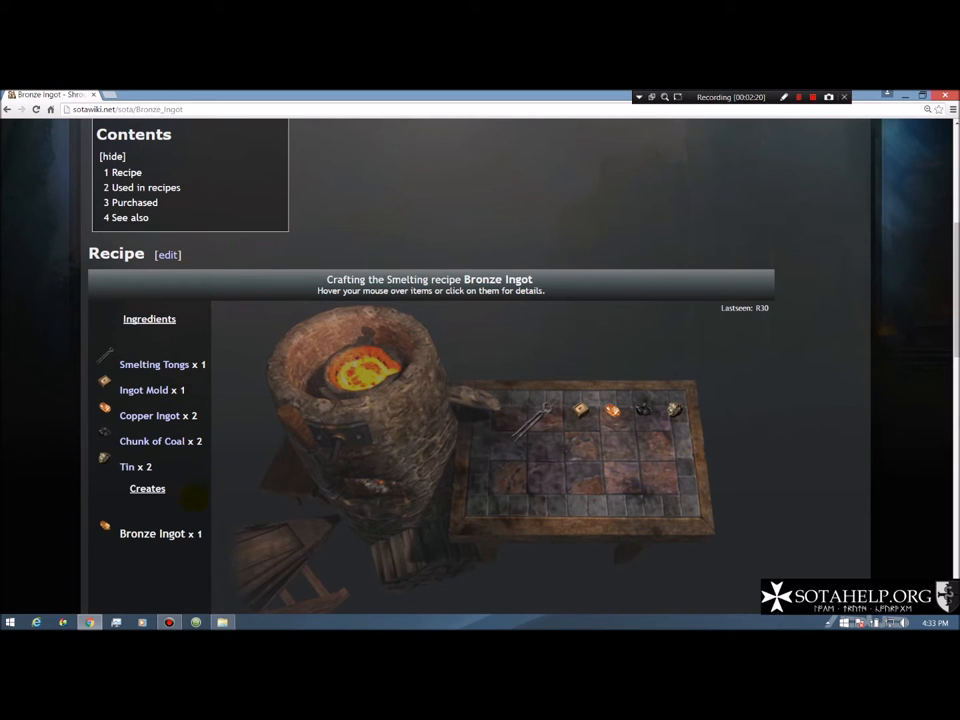
scroll(down, 3)
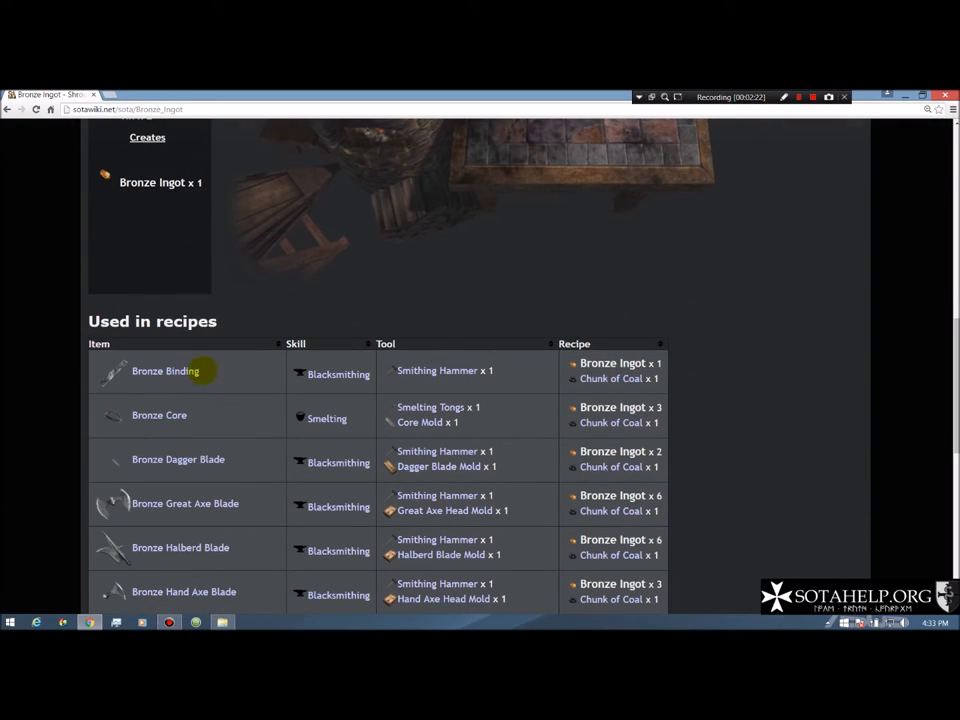
scroll(down, 3)
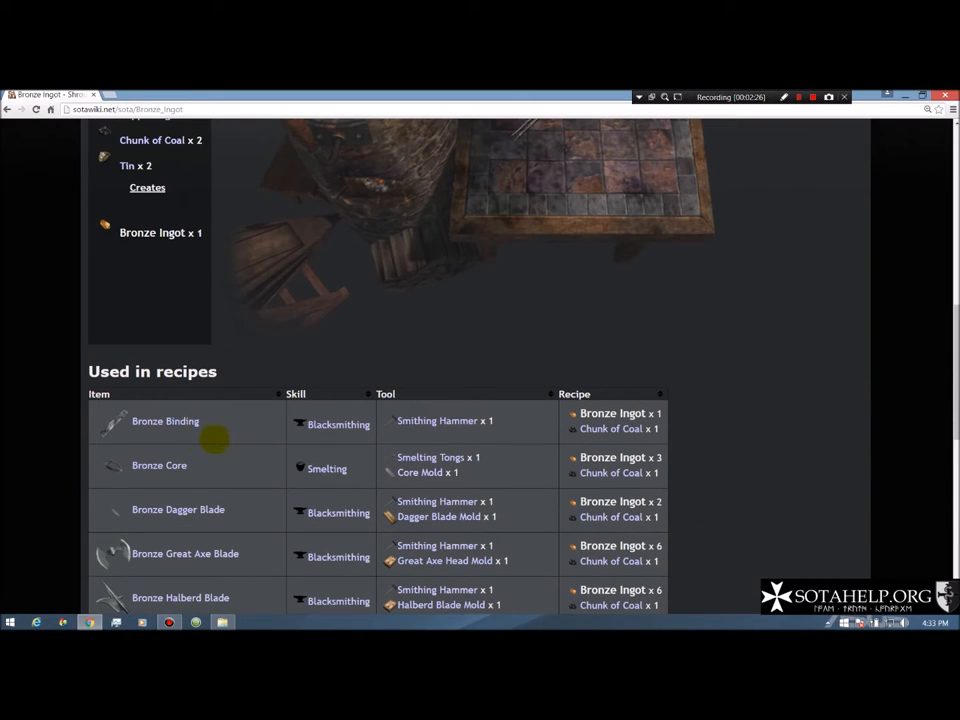
mouse_move(164, 420)
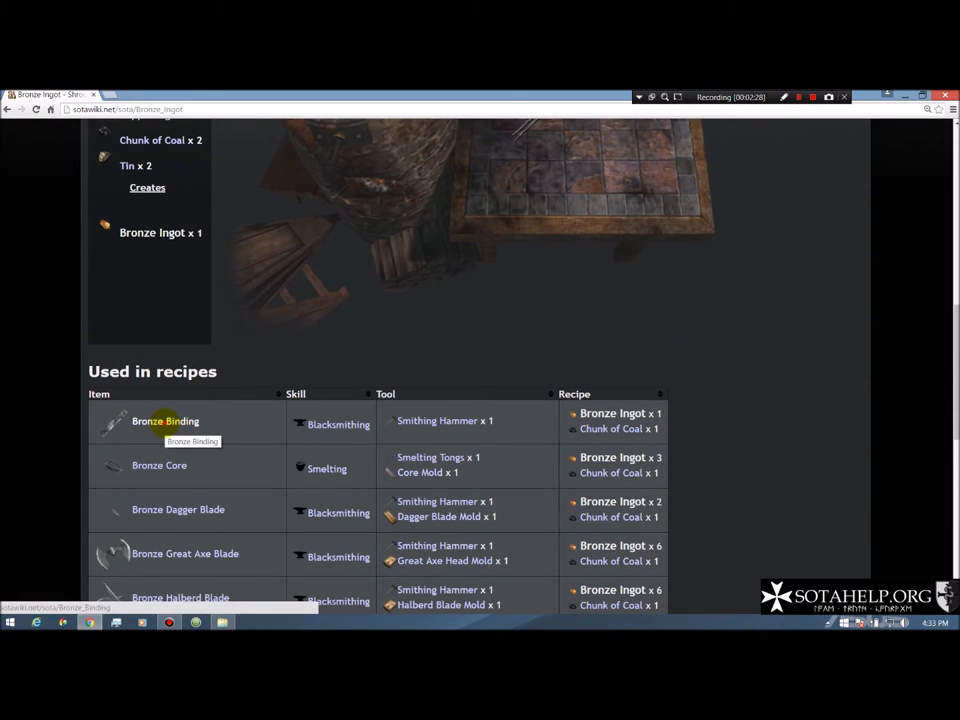
click(164, 420)
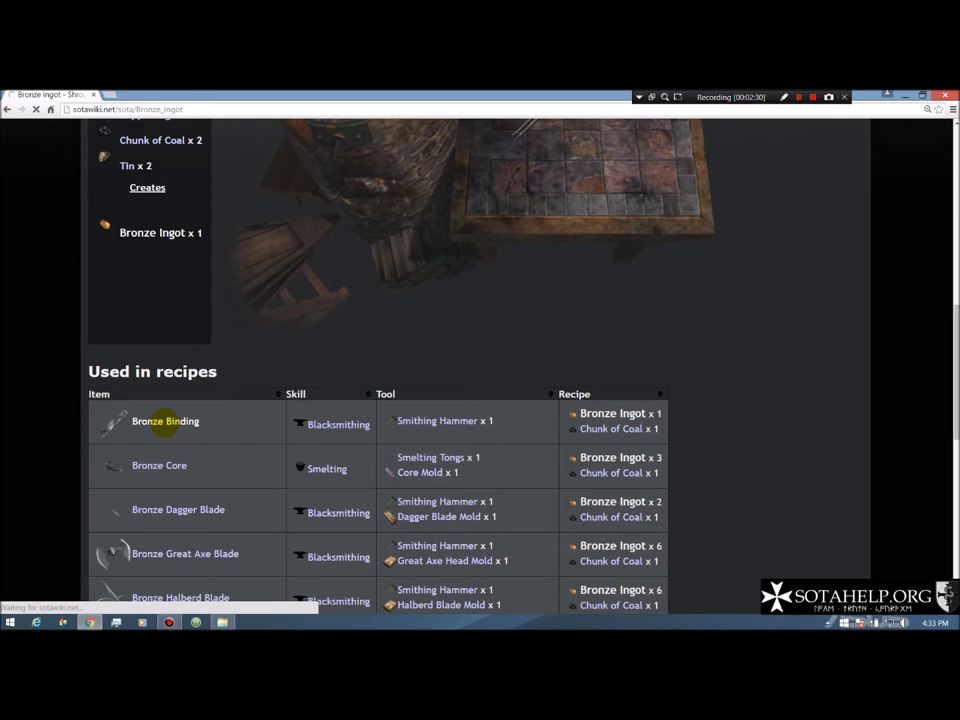
click(164, 420)
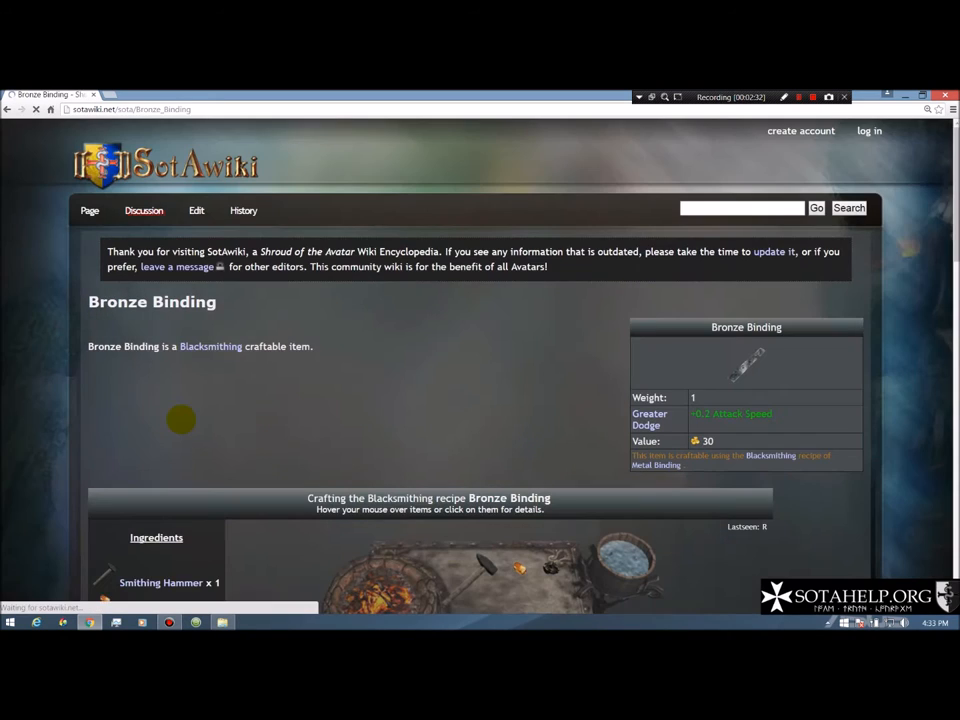
Step: Scroll to Bronze Binding's 'Used in recipes' table and open the Yard of Leather ingredient
scroll(down, 3)
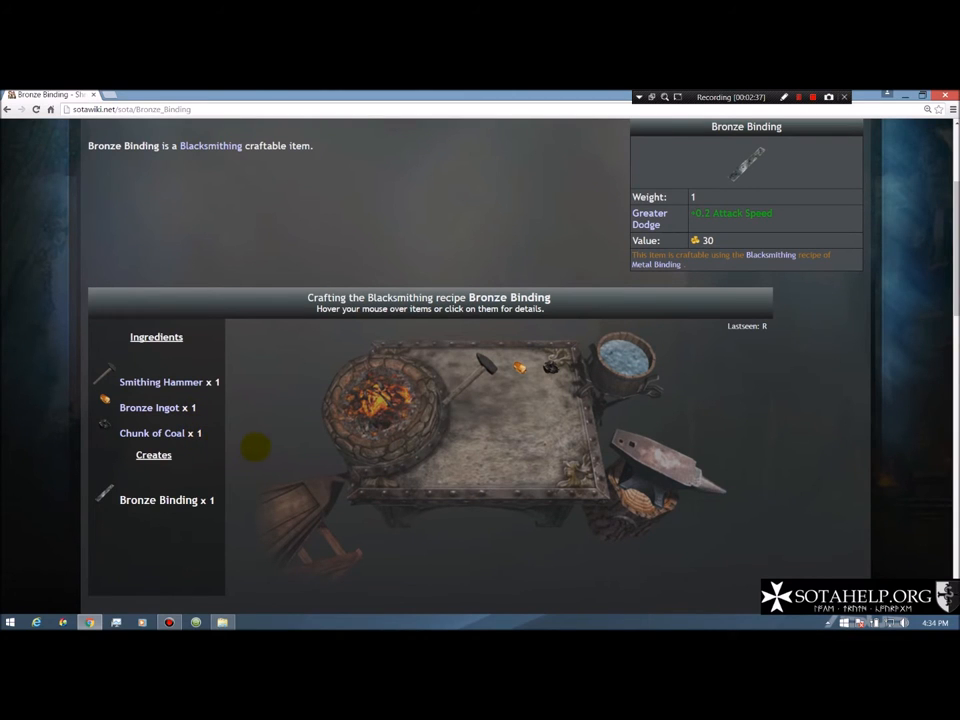
scroll(down, 3)
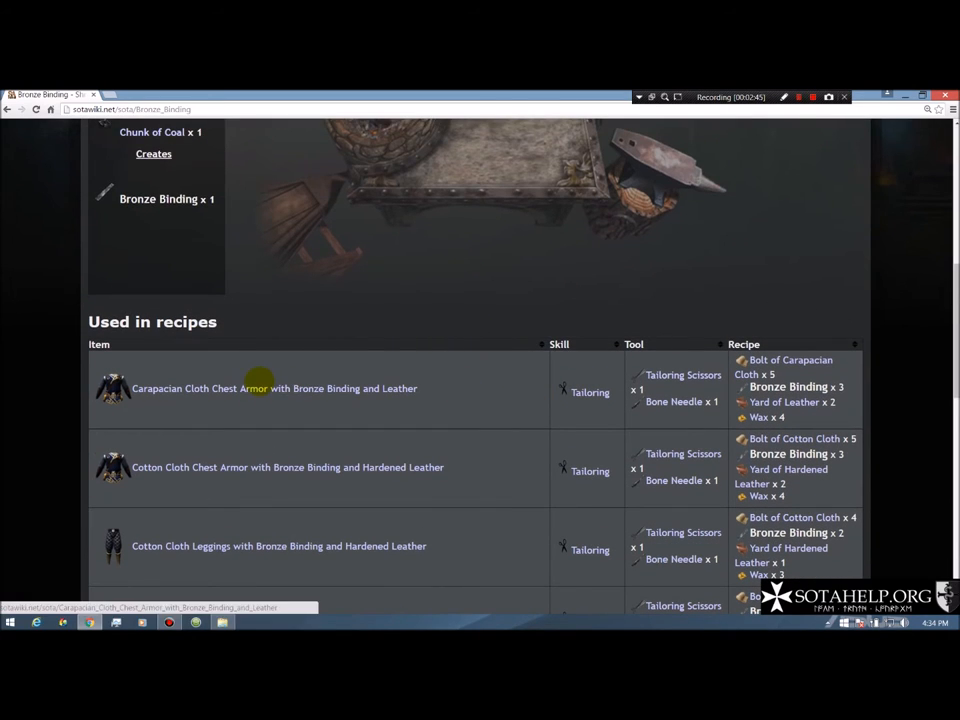
click(276, 388)
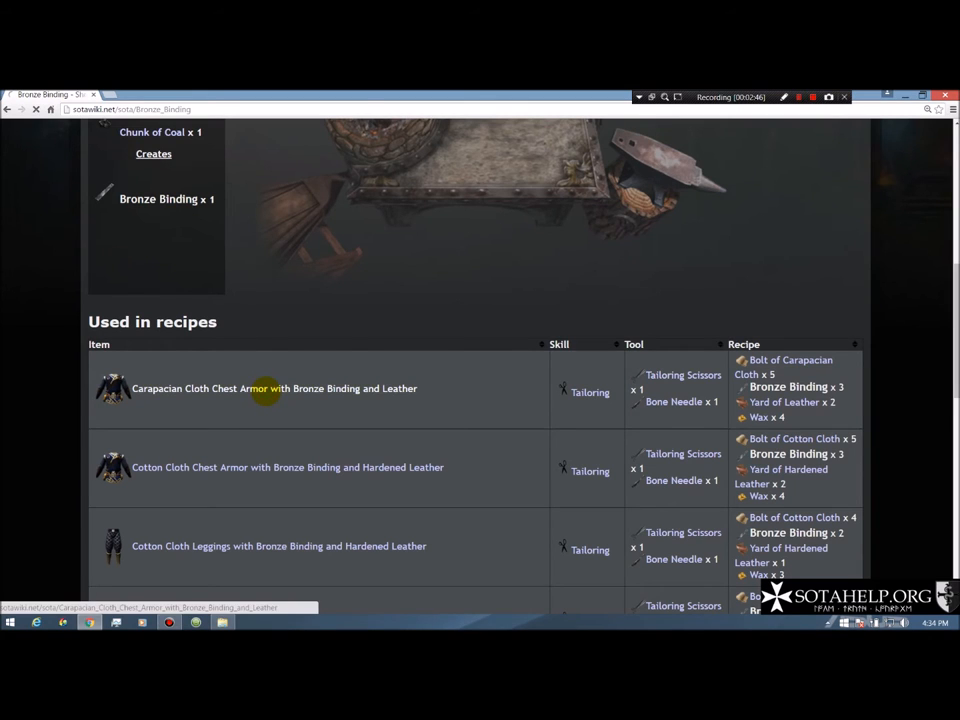
click(276, 388)
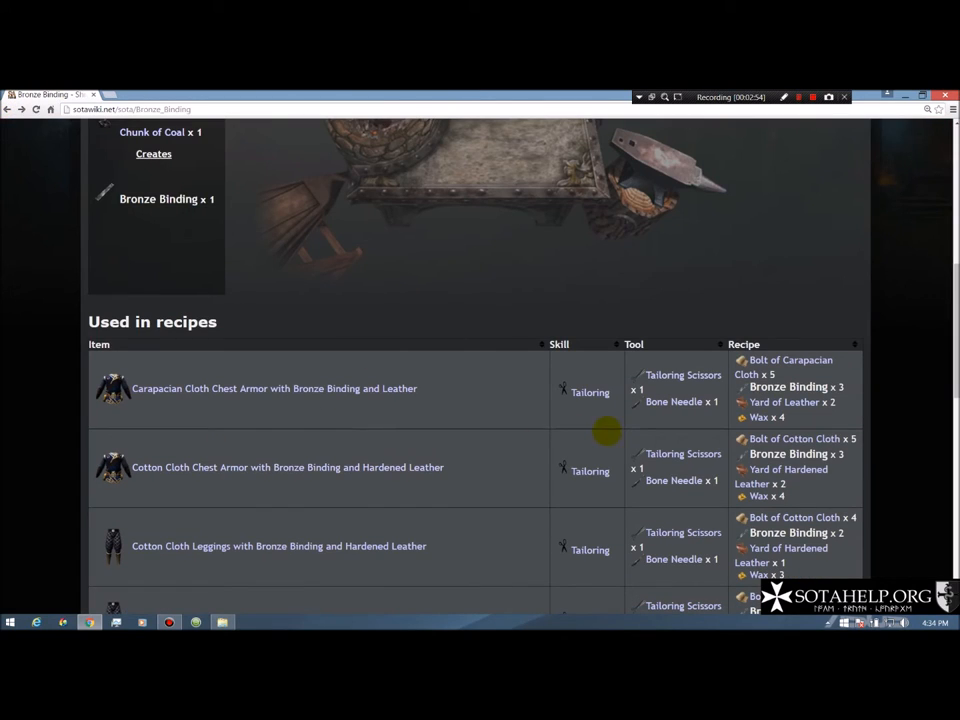
mouse_move(324, 388)
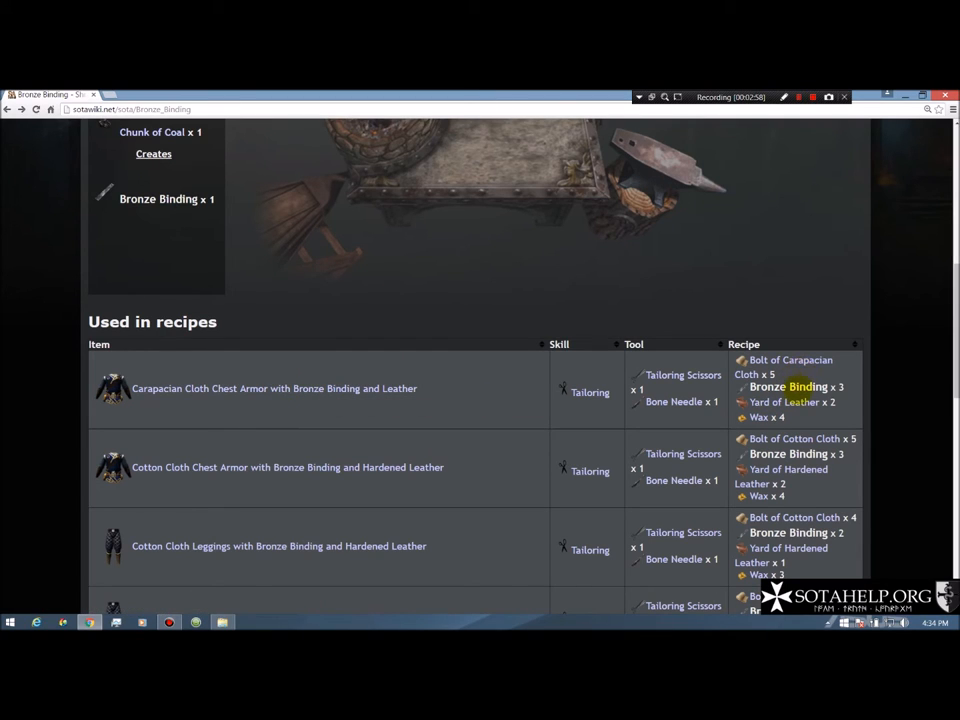
mouse_move(784, 402)
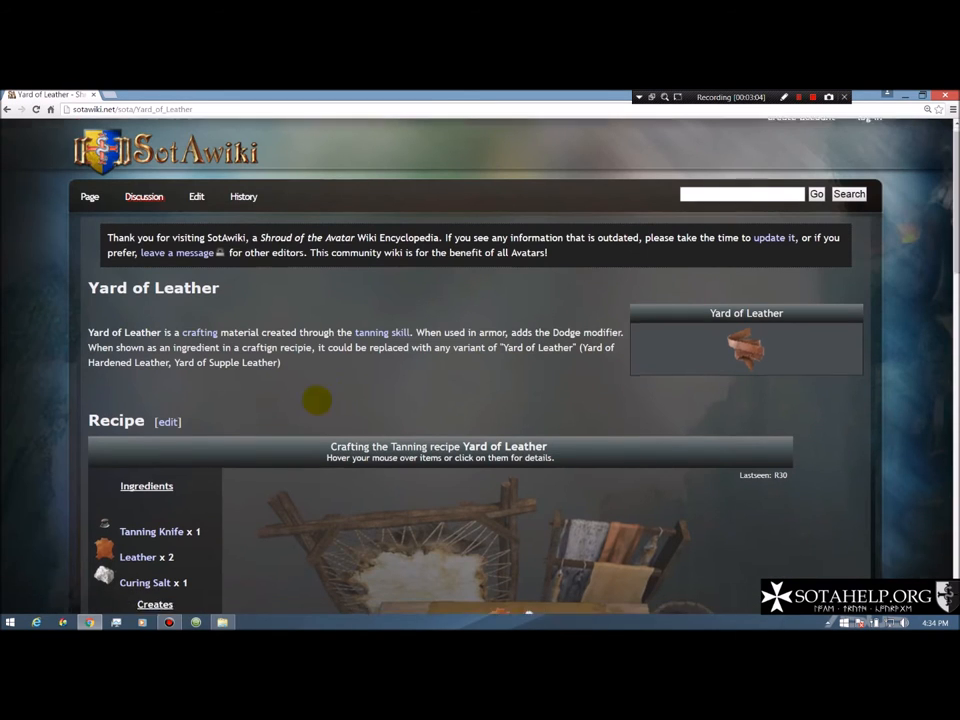
Step: Scroll through the Yard of Leather page's Tanning recipe
scroll(down, 3)
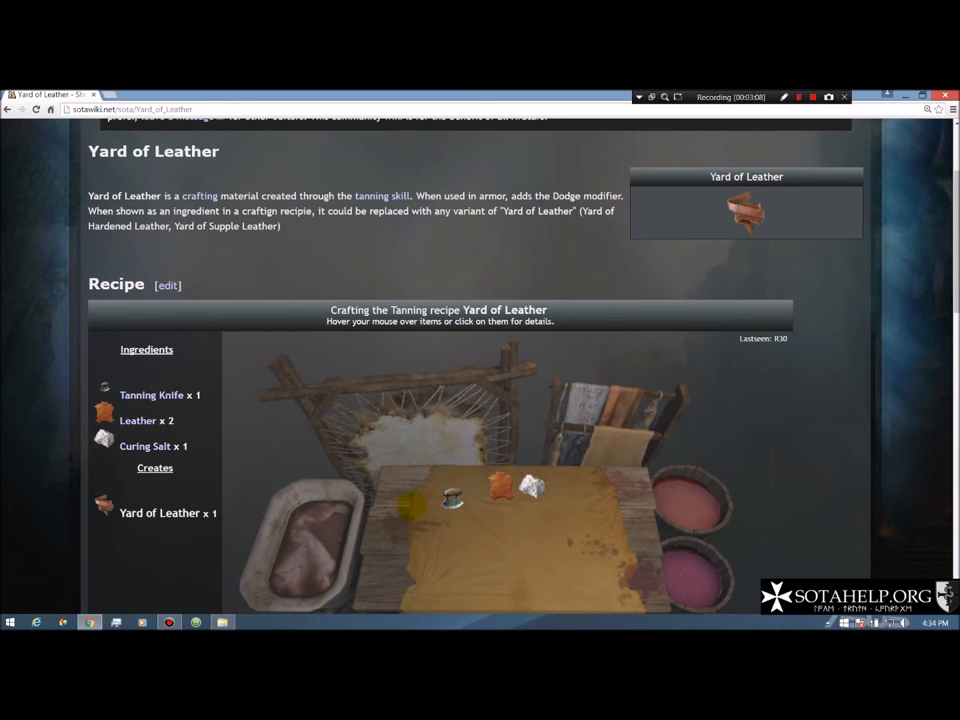
scroll(down, 3)
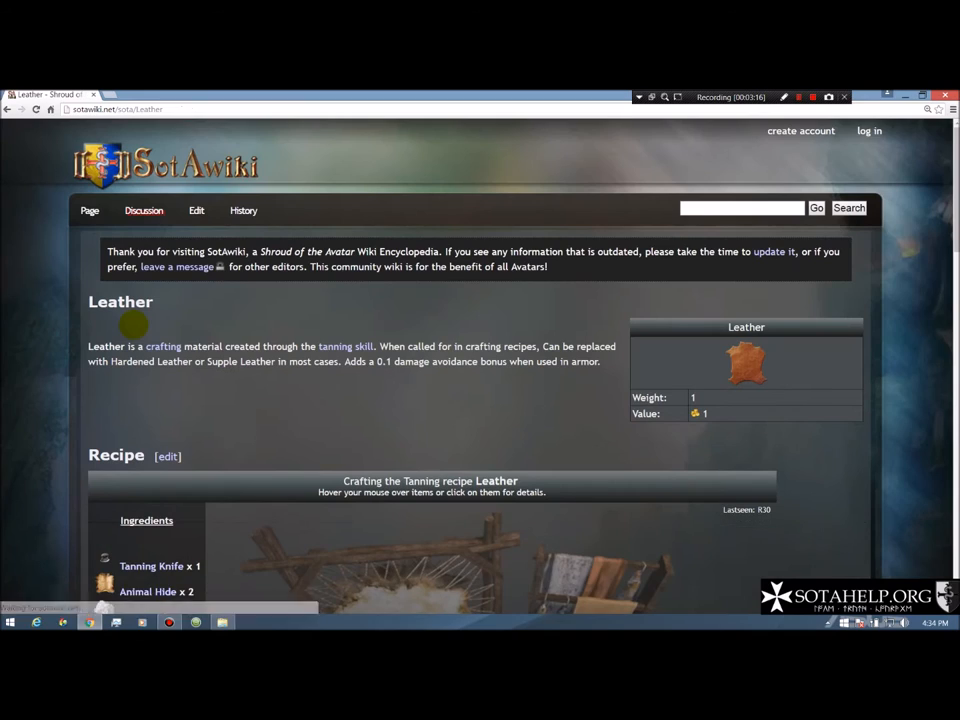
Step: Scroll down the Leather page's Tanning recipes to the Leather from Scraps recipe
scroll(down, 3)
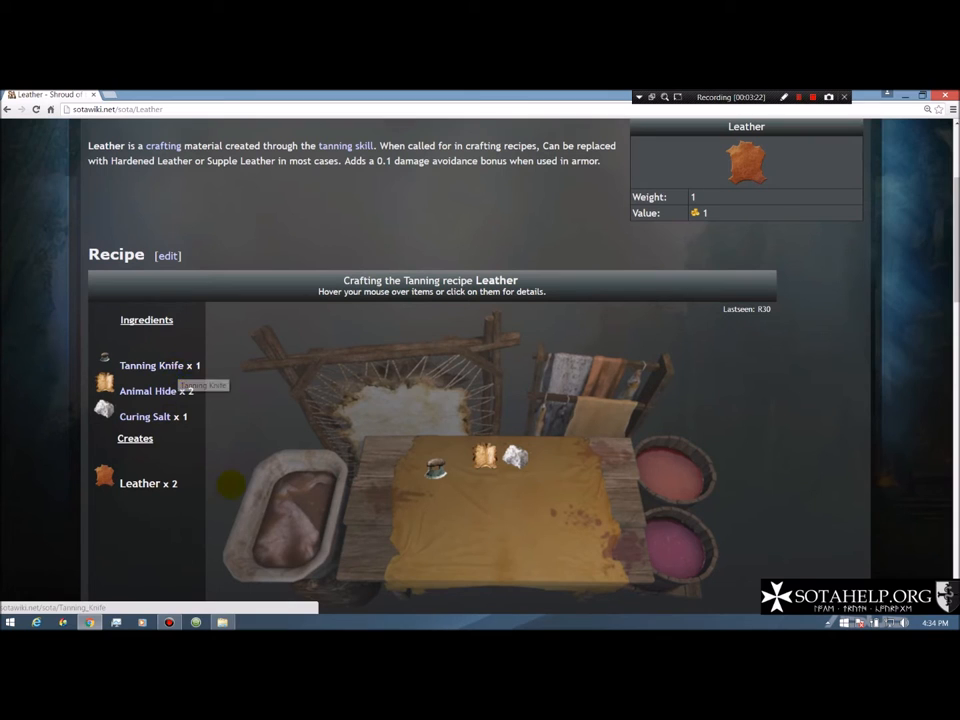
scroll(down, 3)
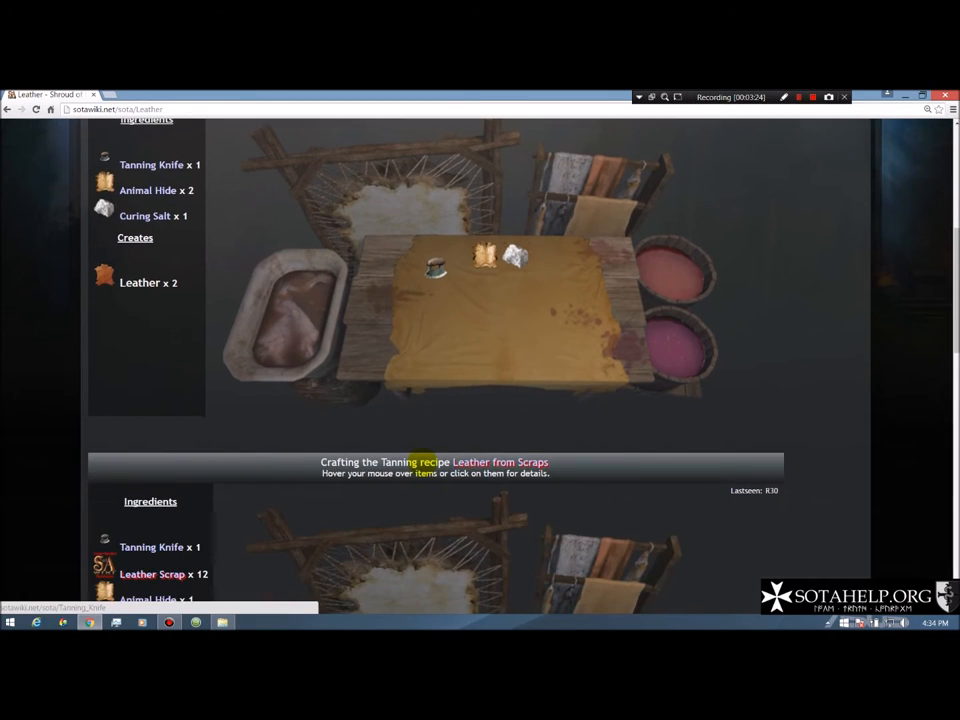
scroll(down, 3)
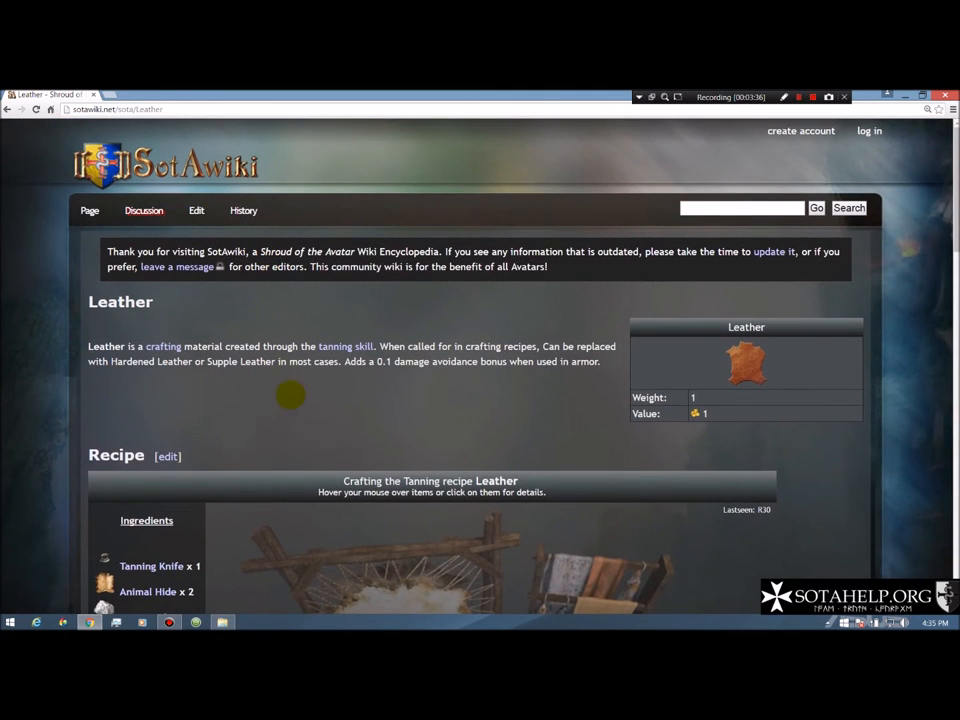
mouse_move(302, 418)
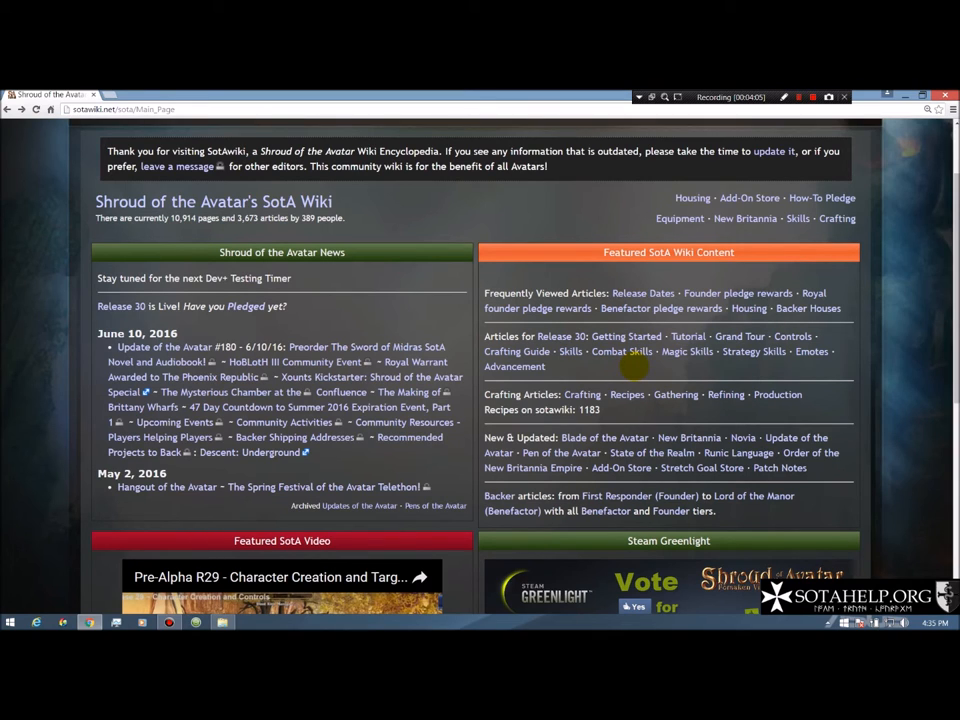
mouse_move(518, 352)
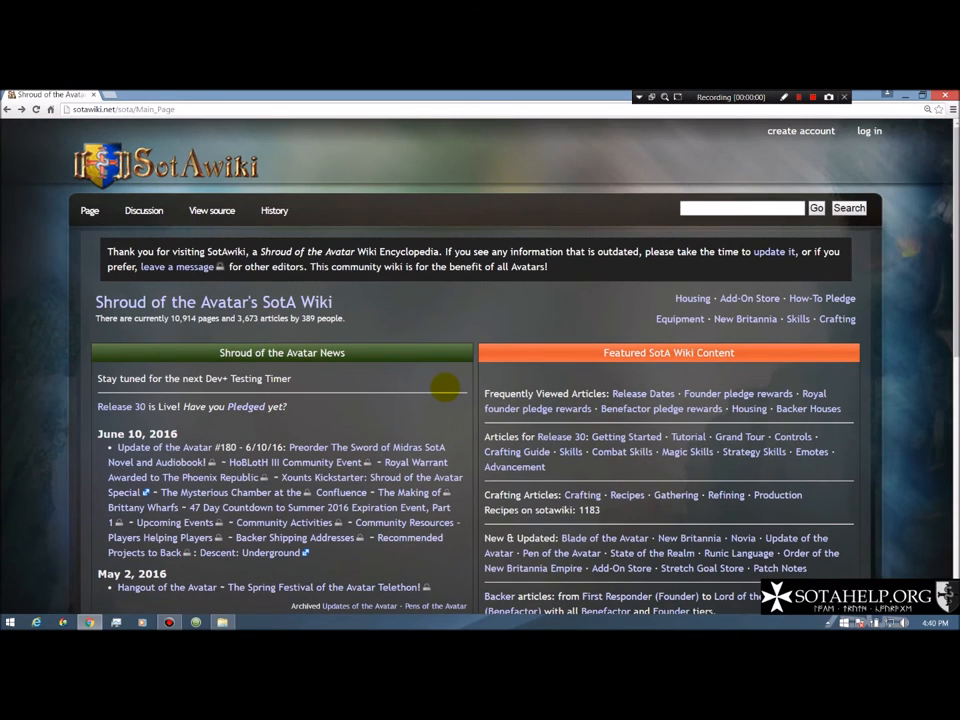
scroll(down, 3)
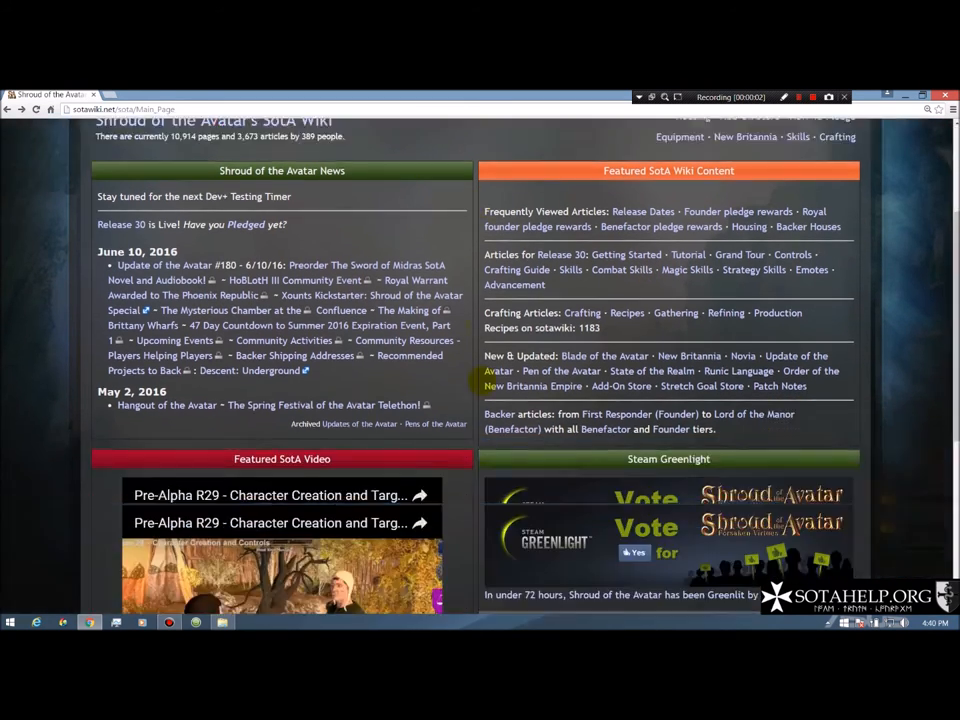
scroll(down, 3)
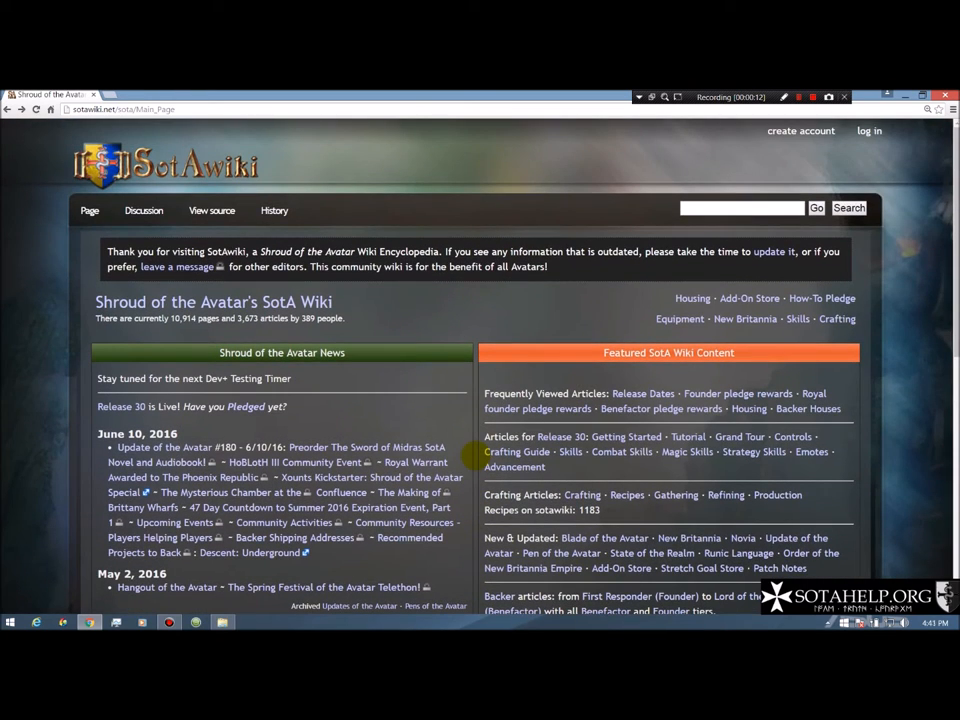
scroll(down, 3)
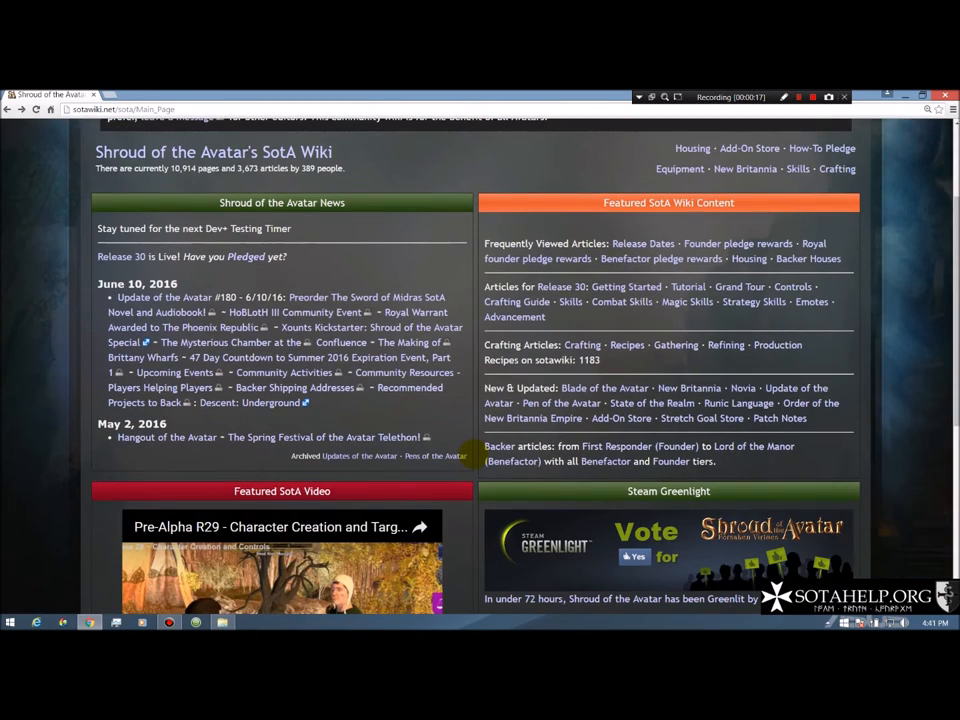
scroll(up, 3)
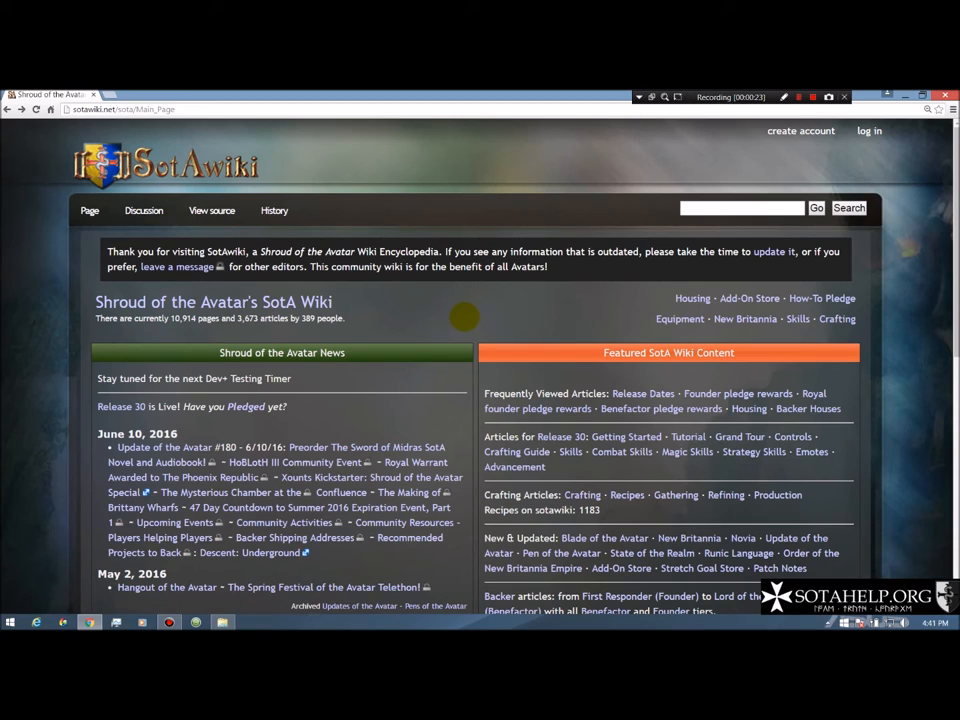
mouse_move(420, 322)
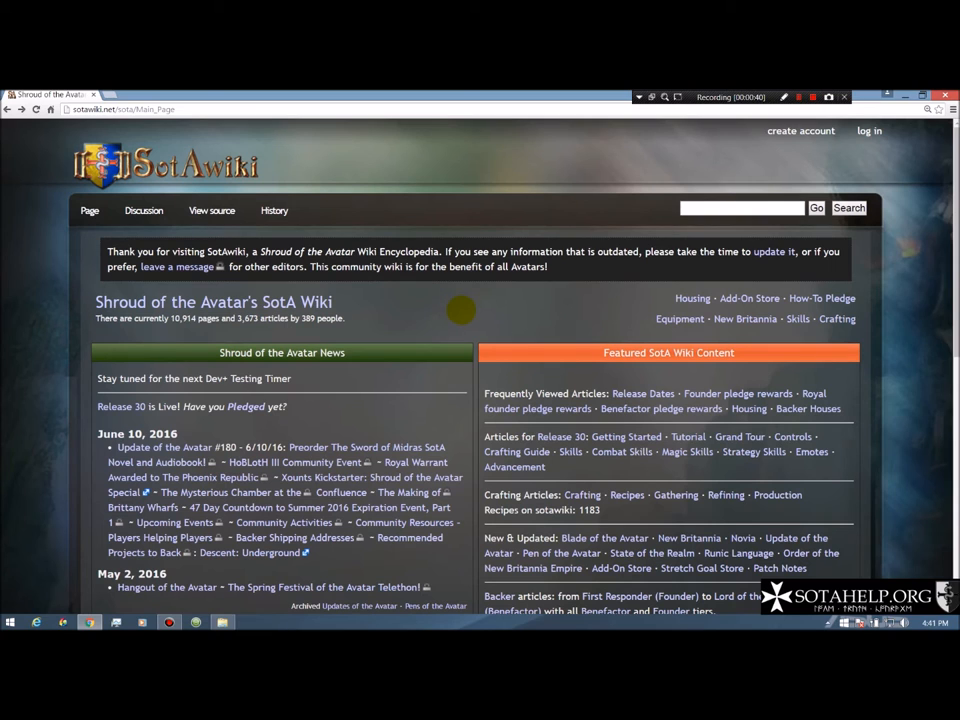
scroll(down, 3)
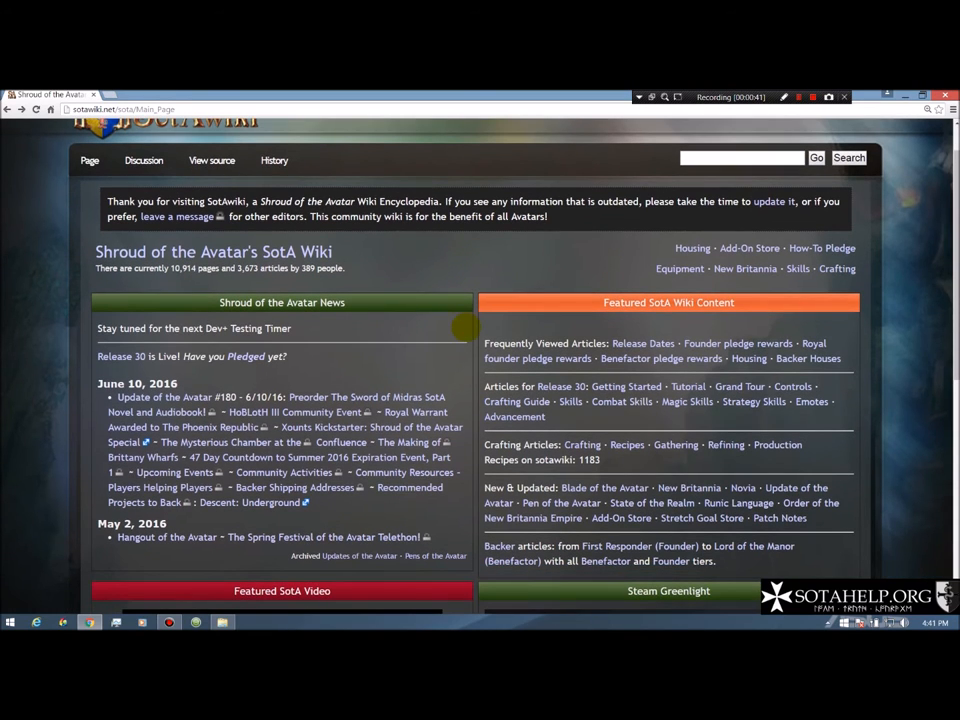
scroll(down, 3)
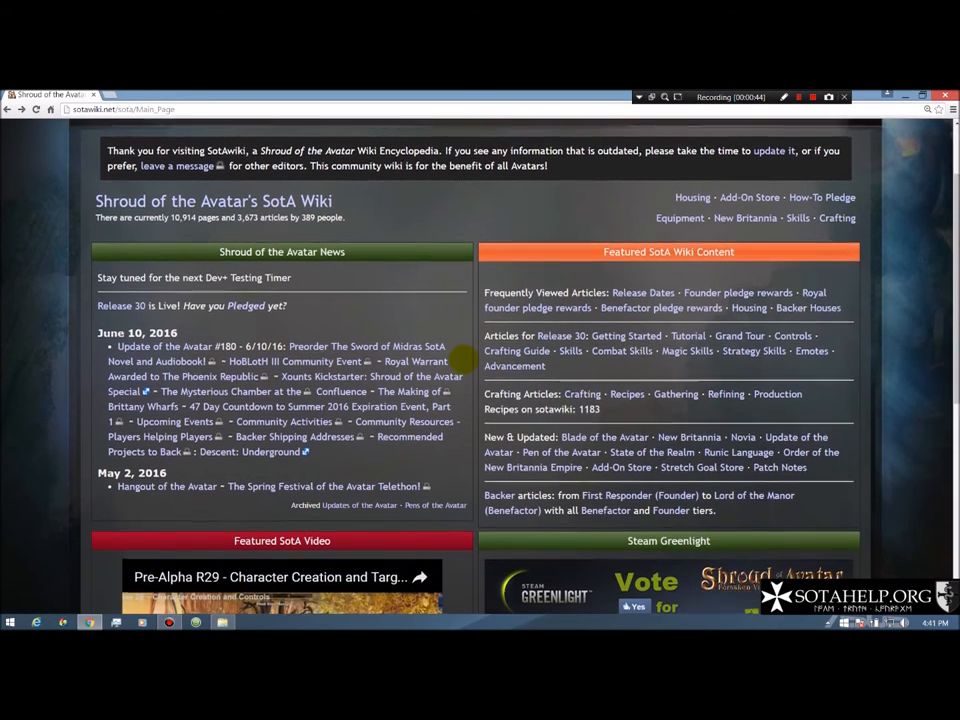
scroll(down, 3)
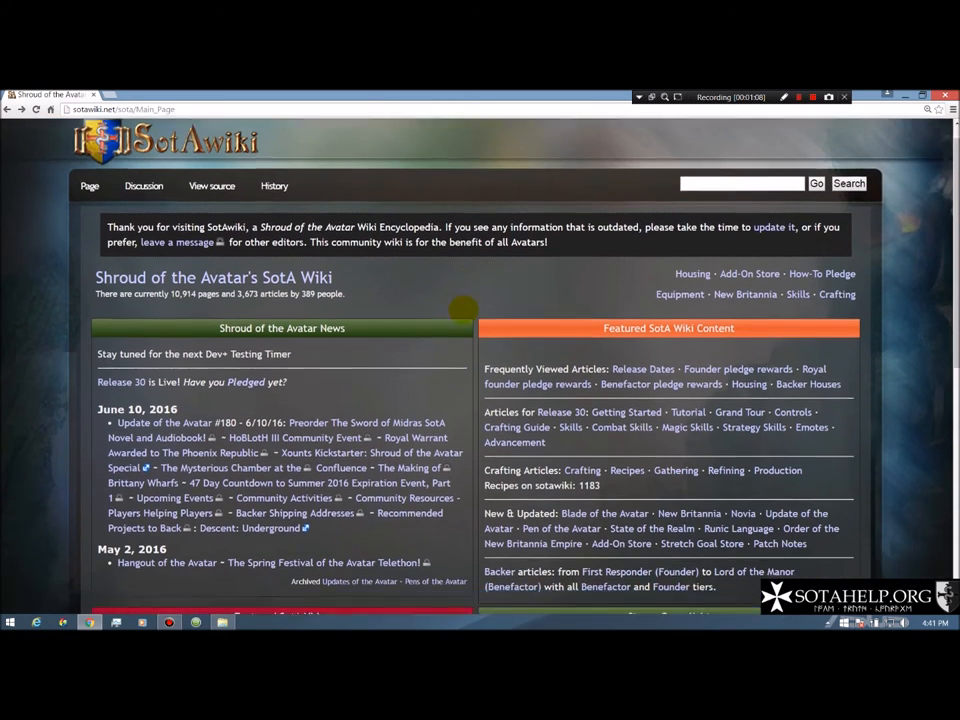
scroll(down, 3)
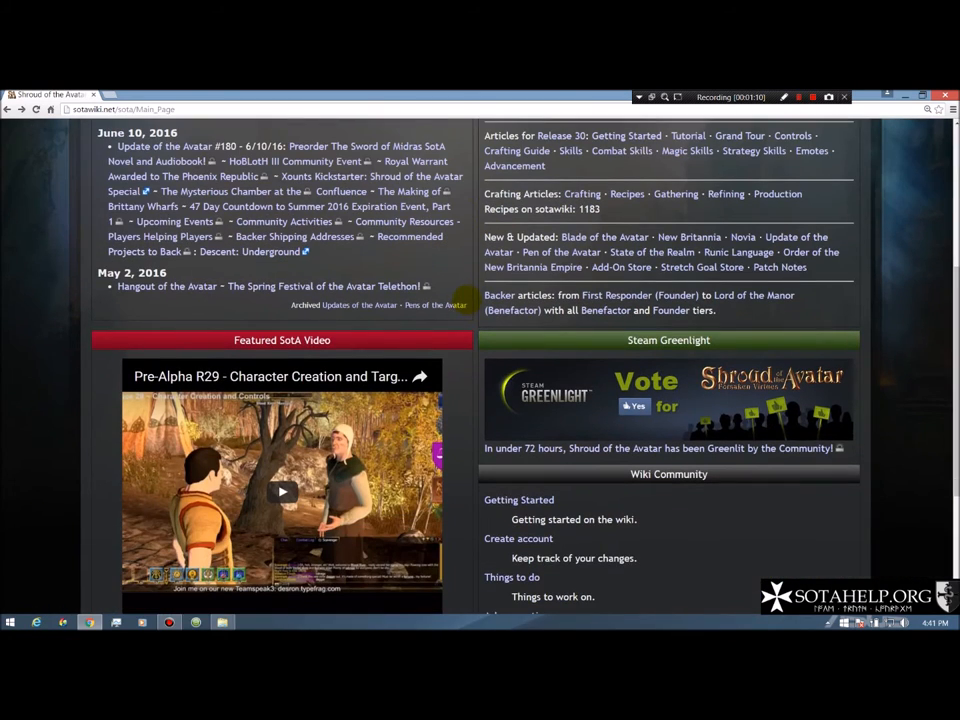
scroll(down, 3)
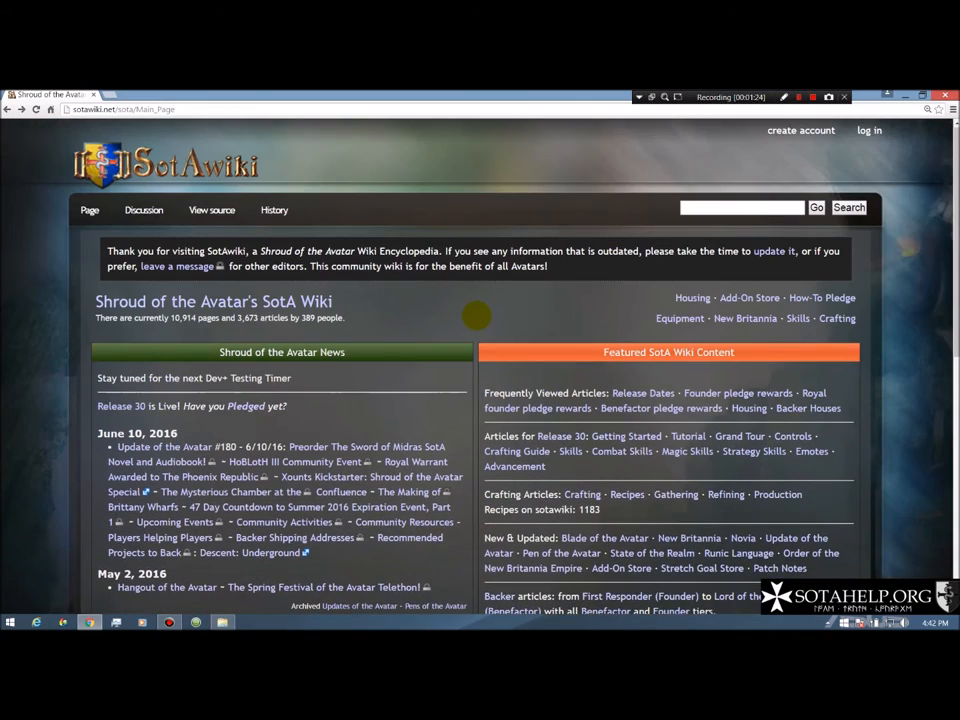
scroll(down, 3)
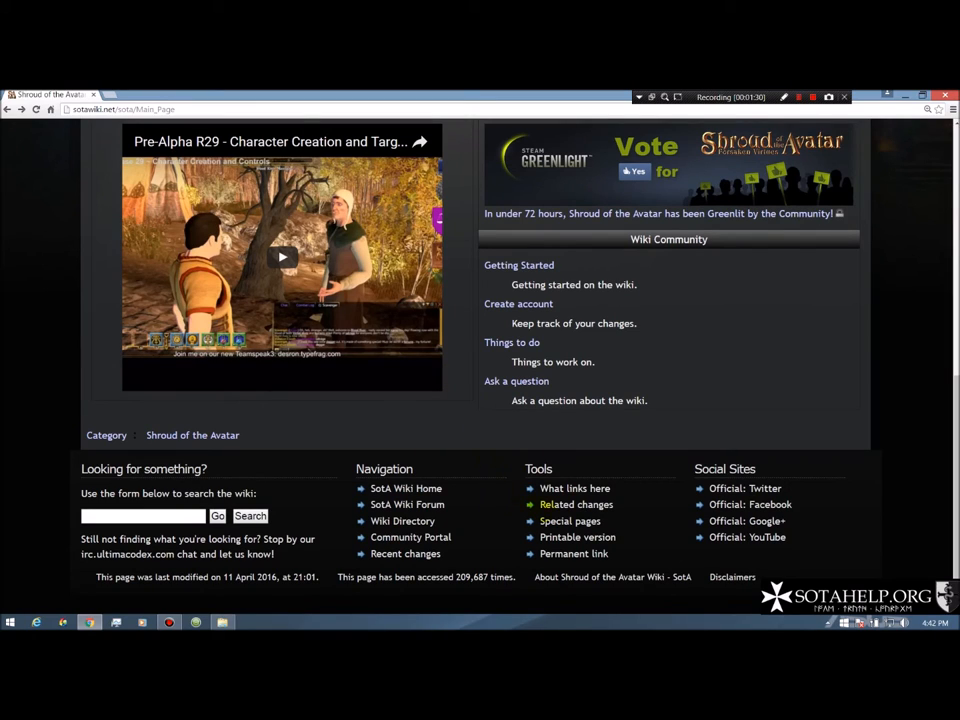
click(570, 520)
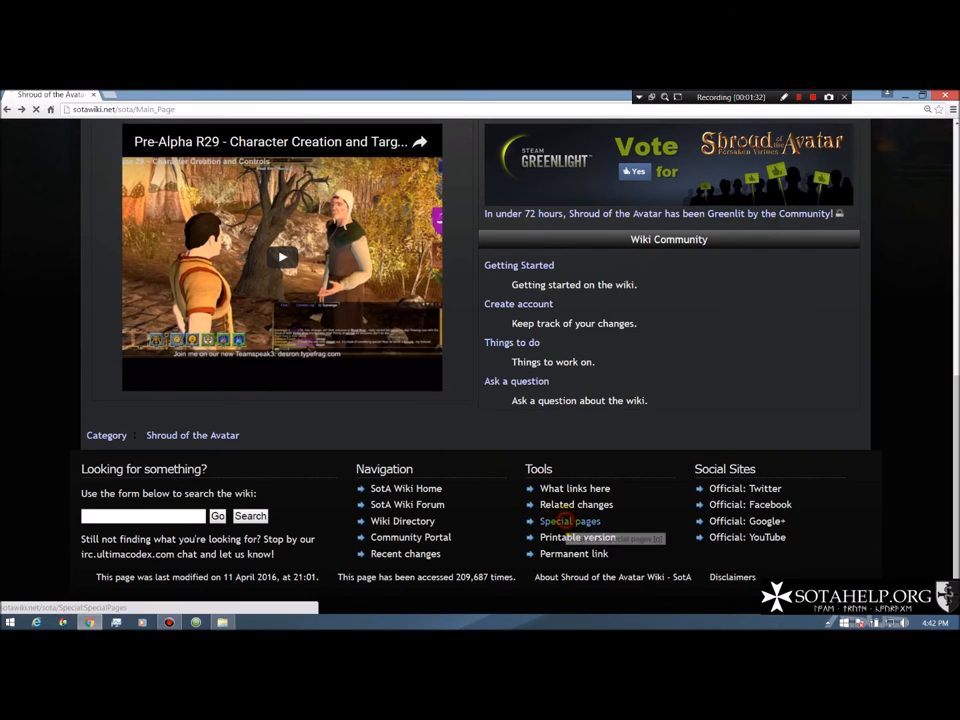
Step: From the footer Tools, reach Special pages' Lists of pages section and choose Categories
click(570, 520)
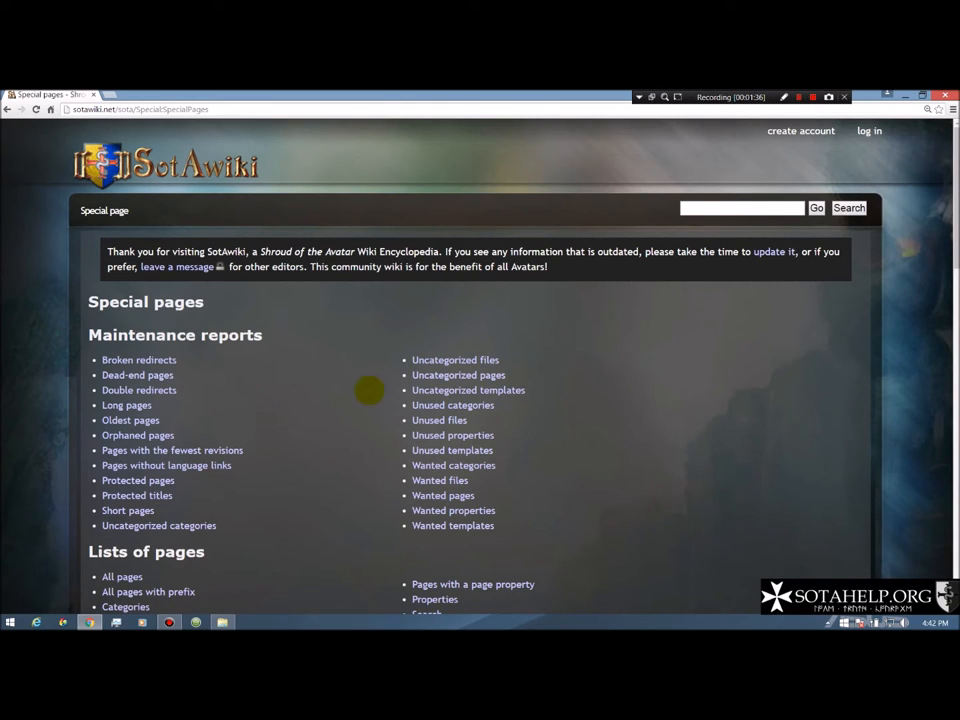
scroll(down, 3)
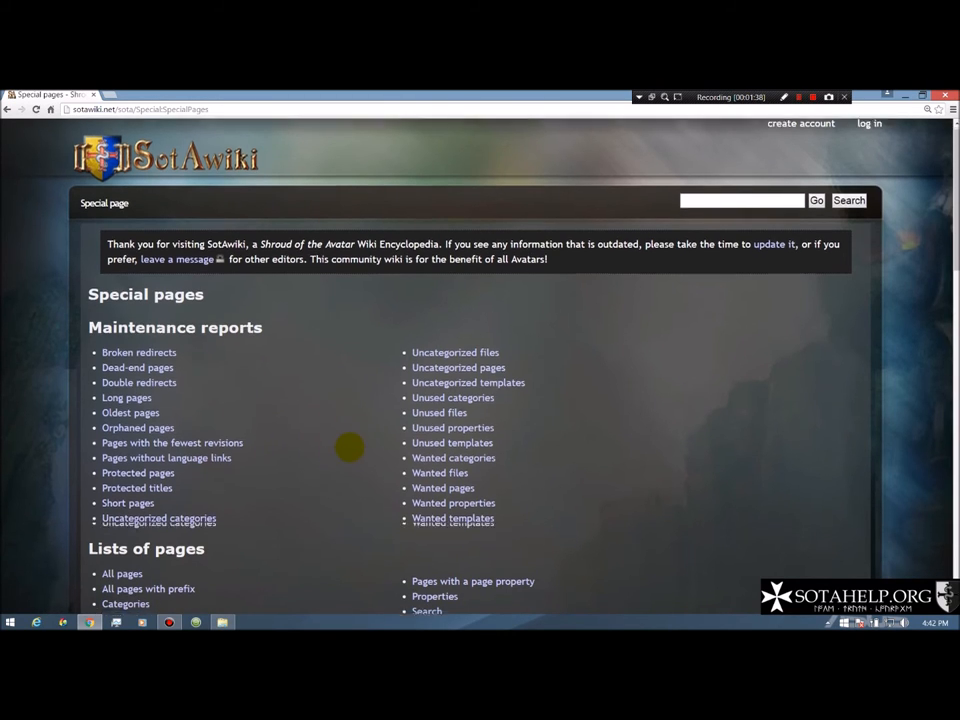
scroll(down, 3)
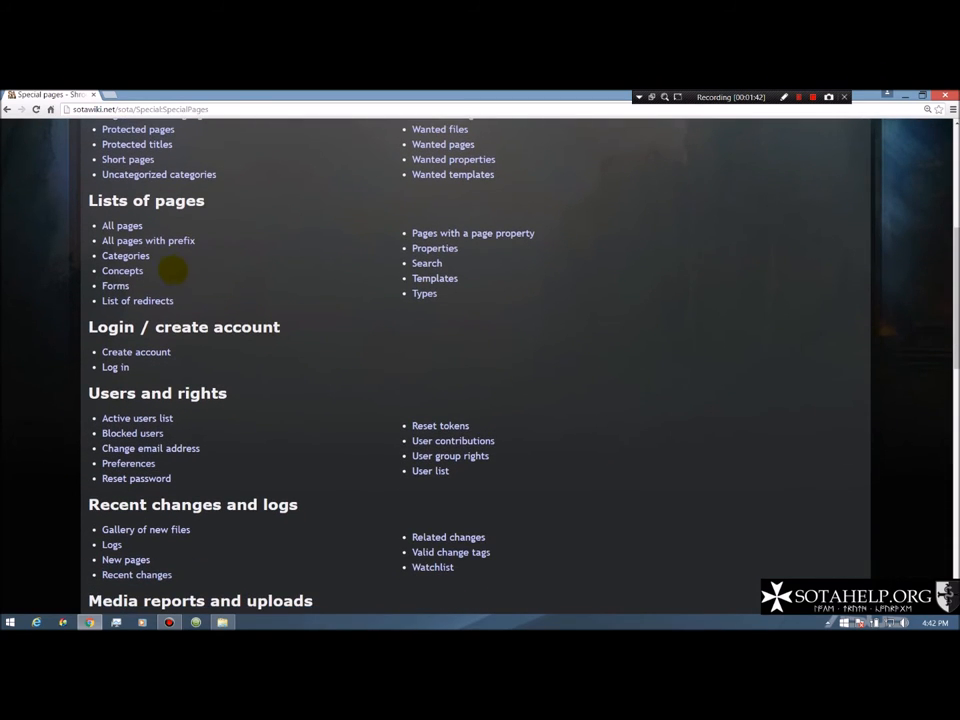
click(126, 256)
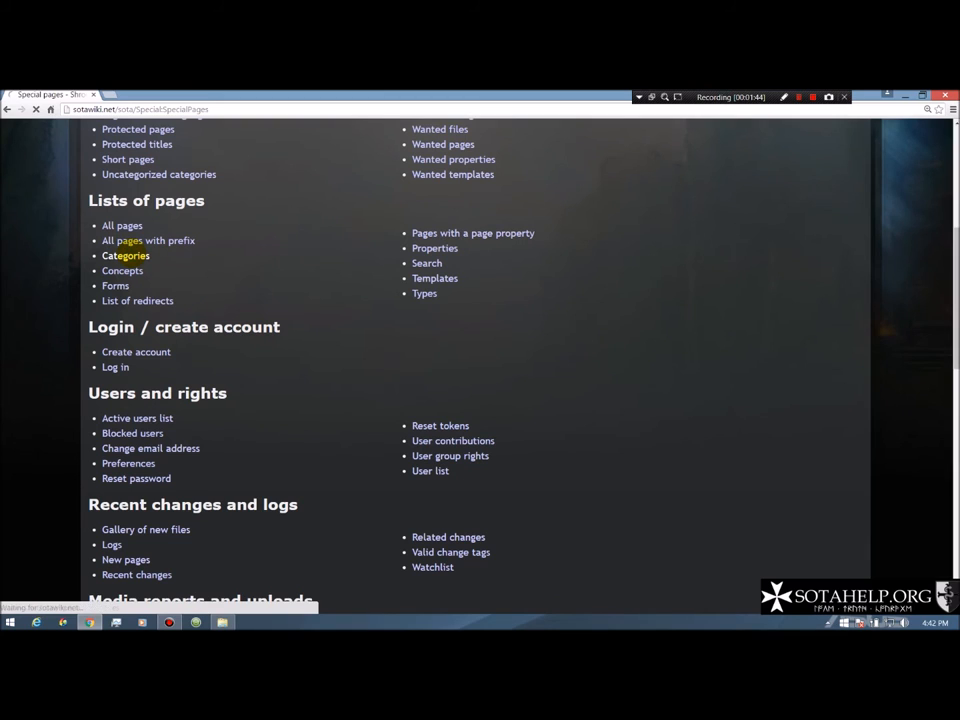
click(126, 256)
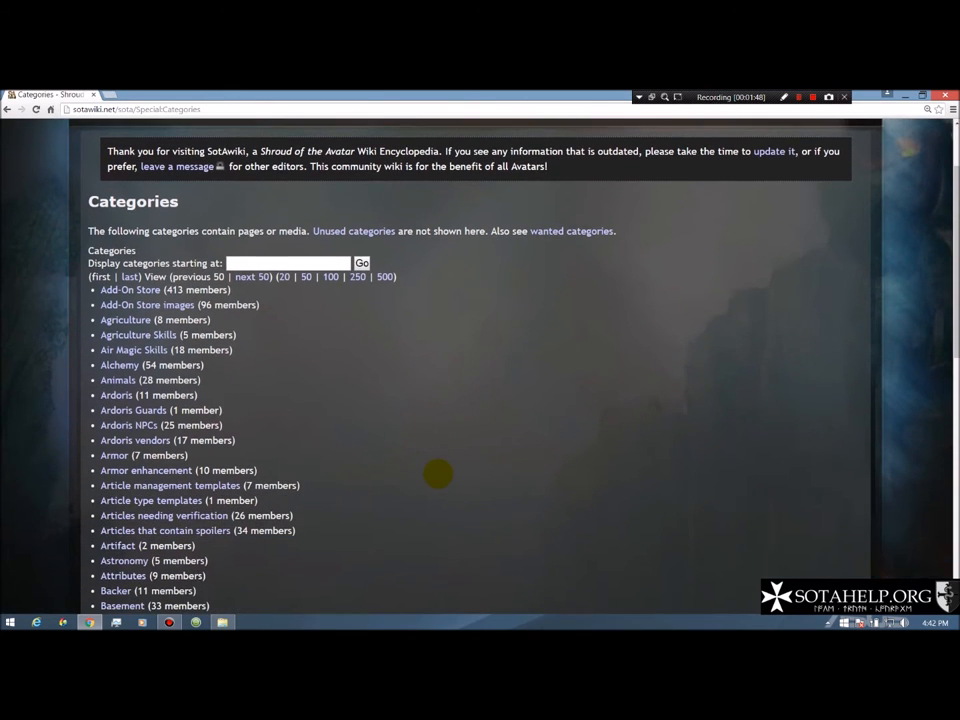
mouse_move(408, 456)
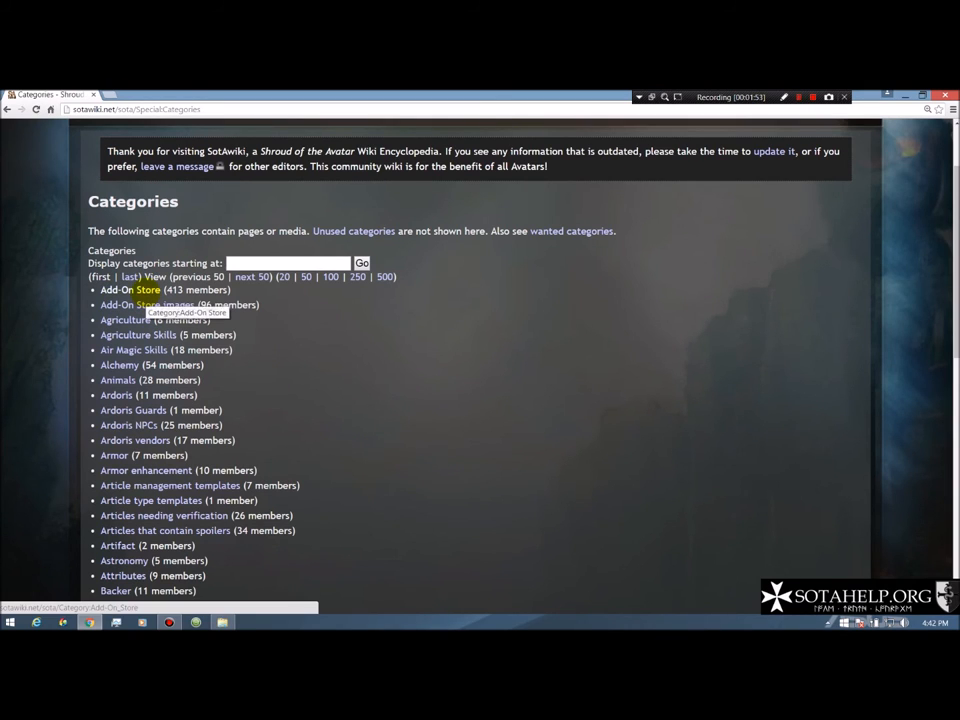
click(132, 288)
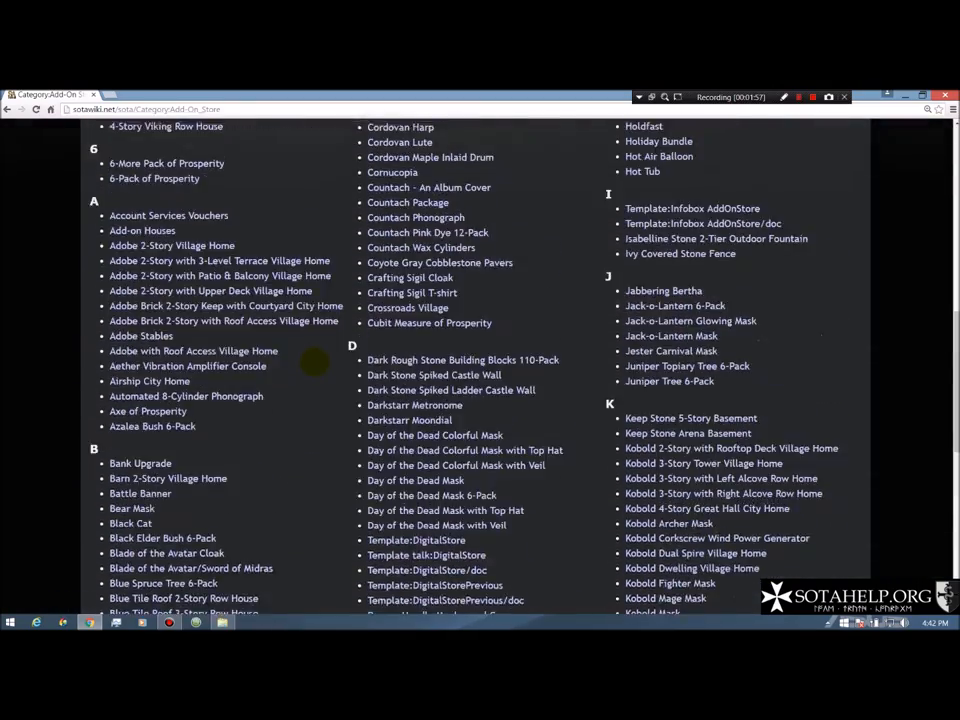
scroll(up, 3)
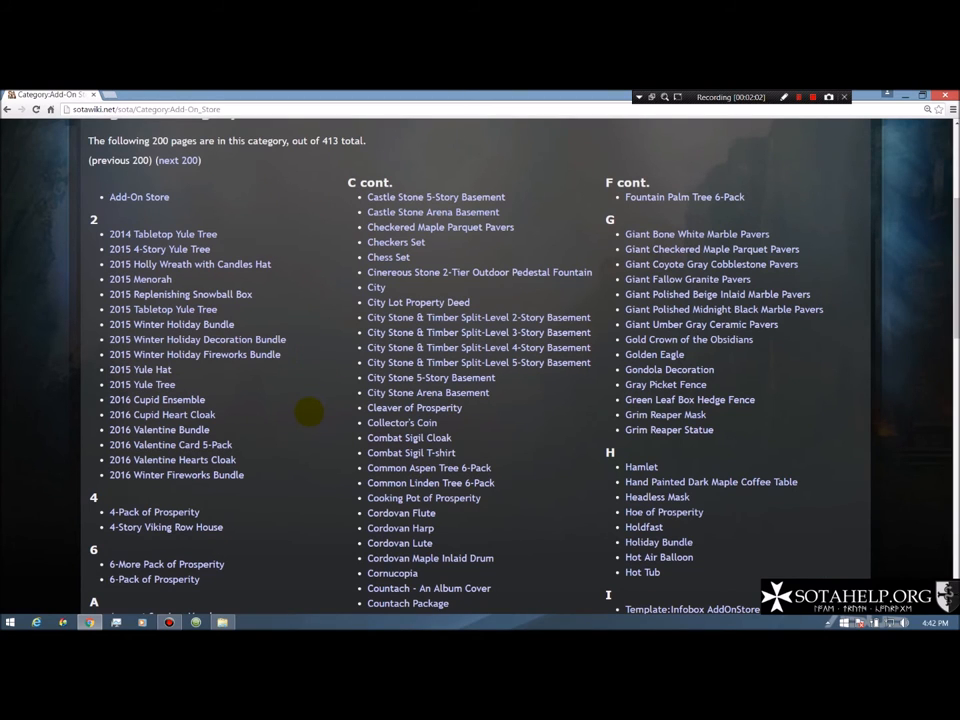
scroll(down, 3)
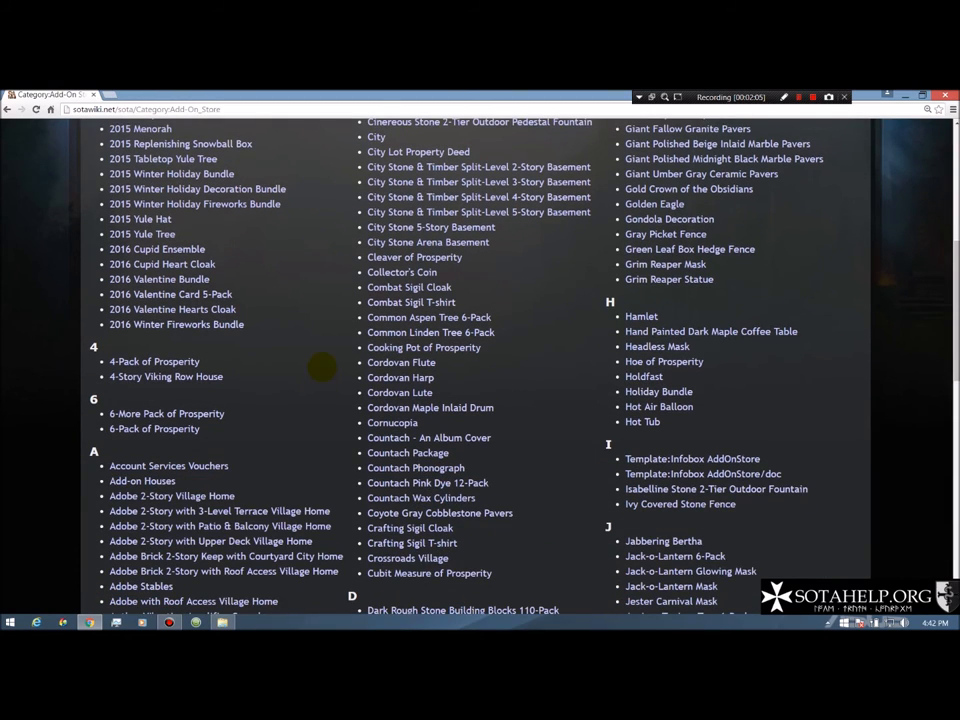
scroll(down, 3)
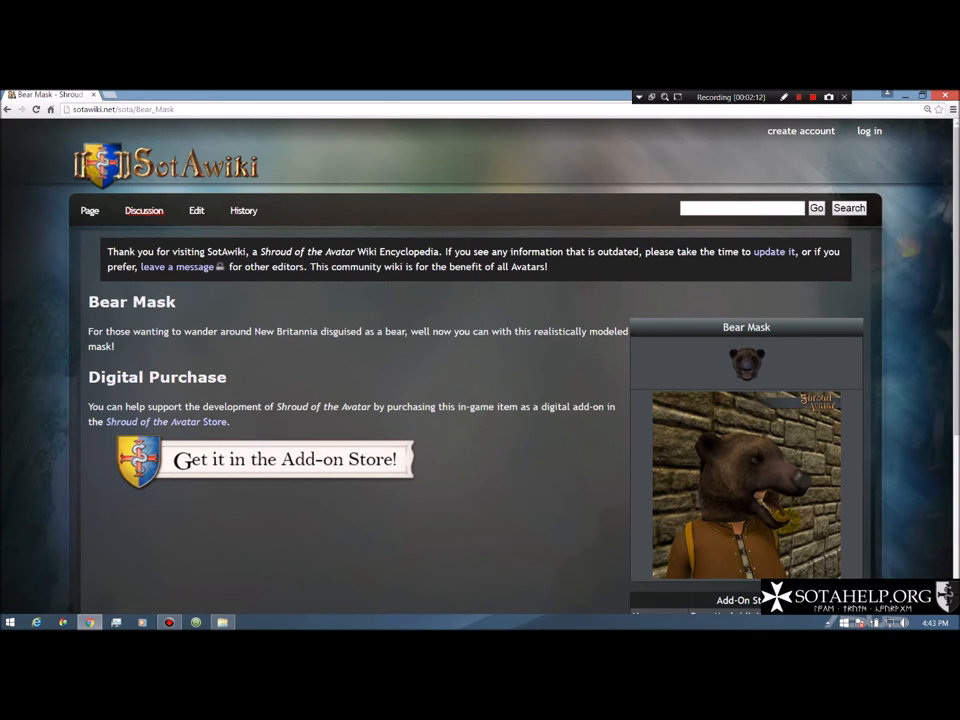
Step: View the Bear Mask page with its $15 store price, then go back to Special:Categories
scroll(down, 3)
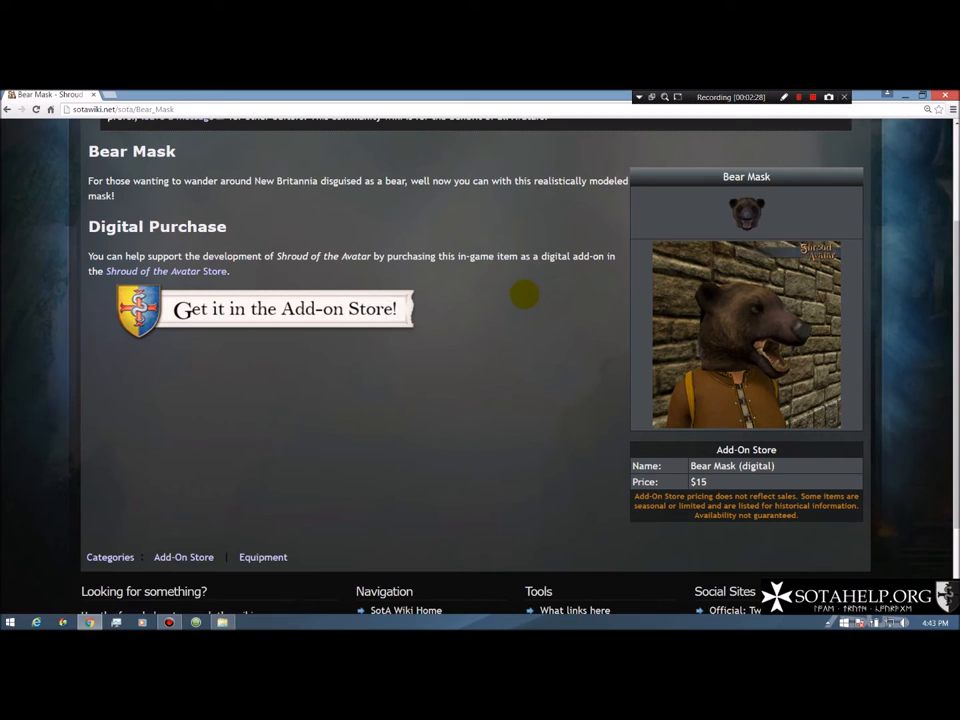
mouse_move(562, 368)
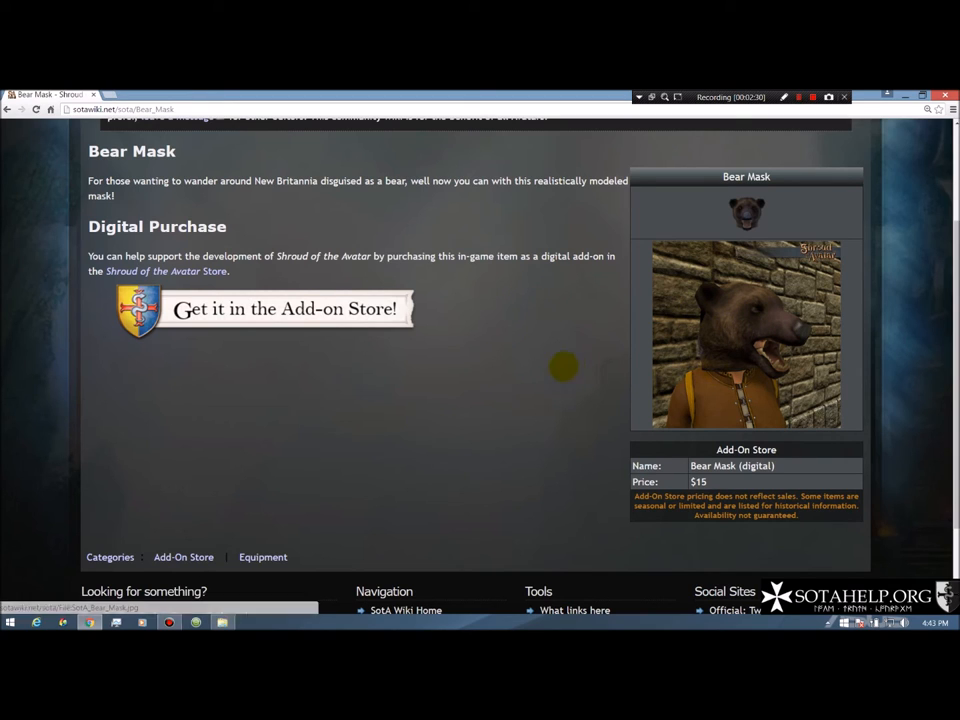
mouse_move(588, 350)
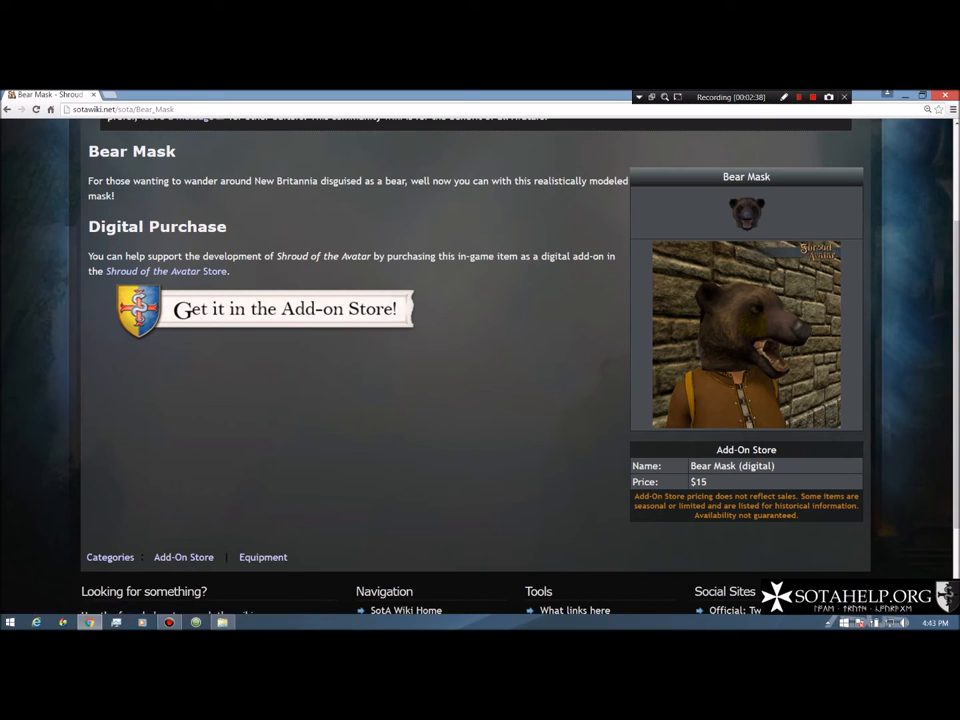
double_click(712, 466)
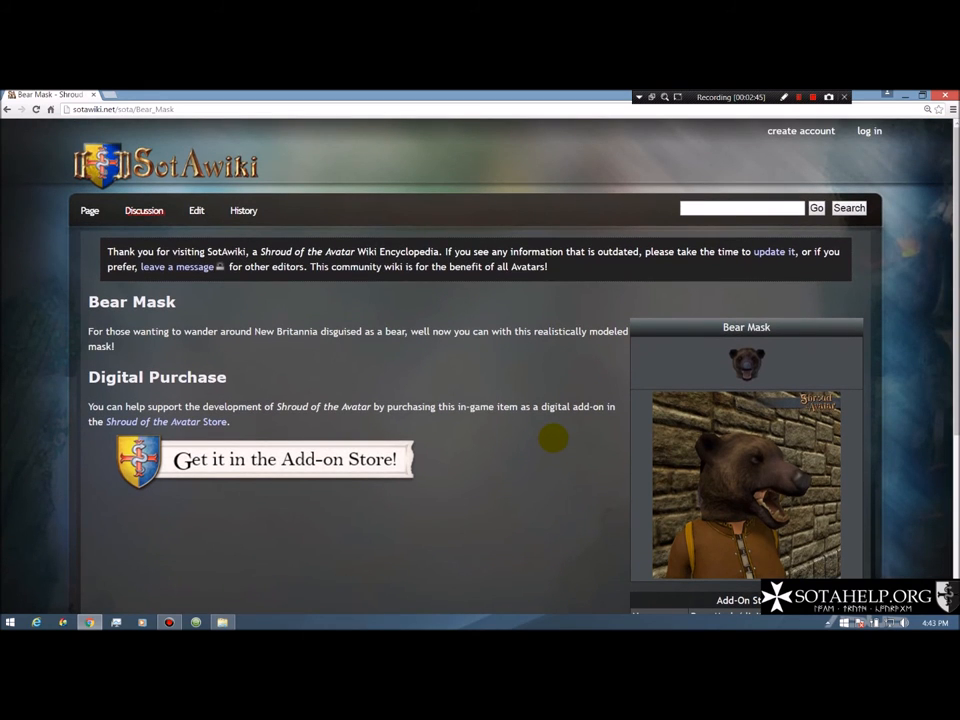
mouse_move(198, 228)
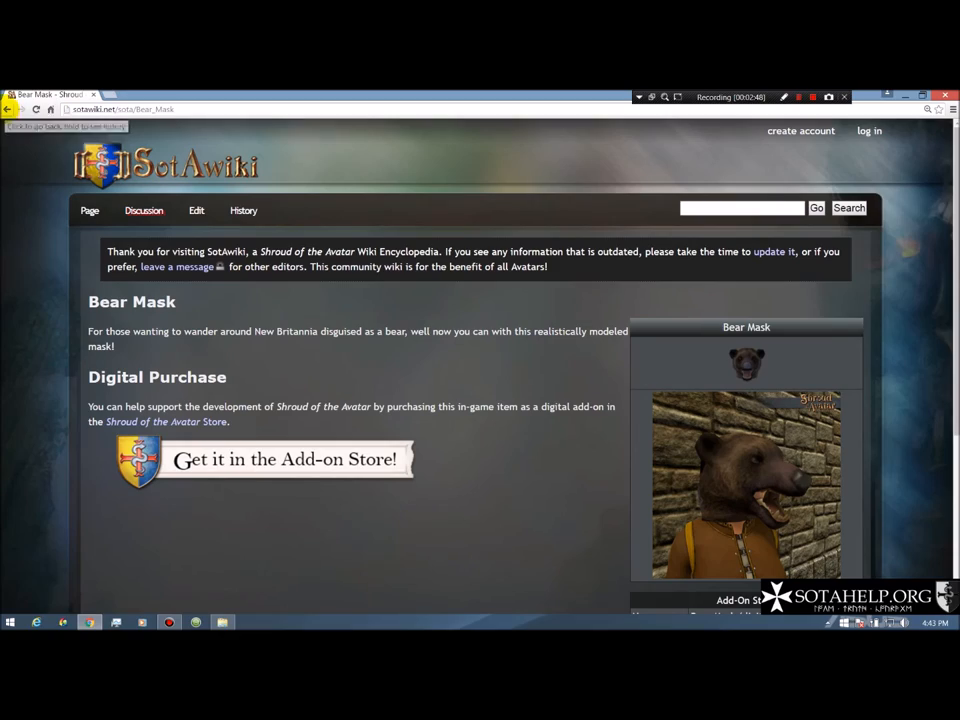
click(284, 458)
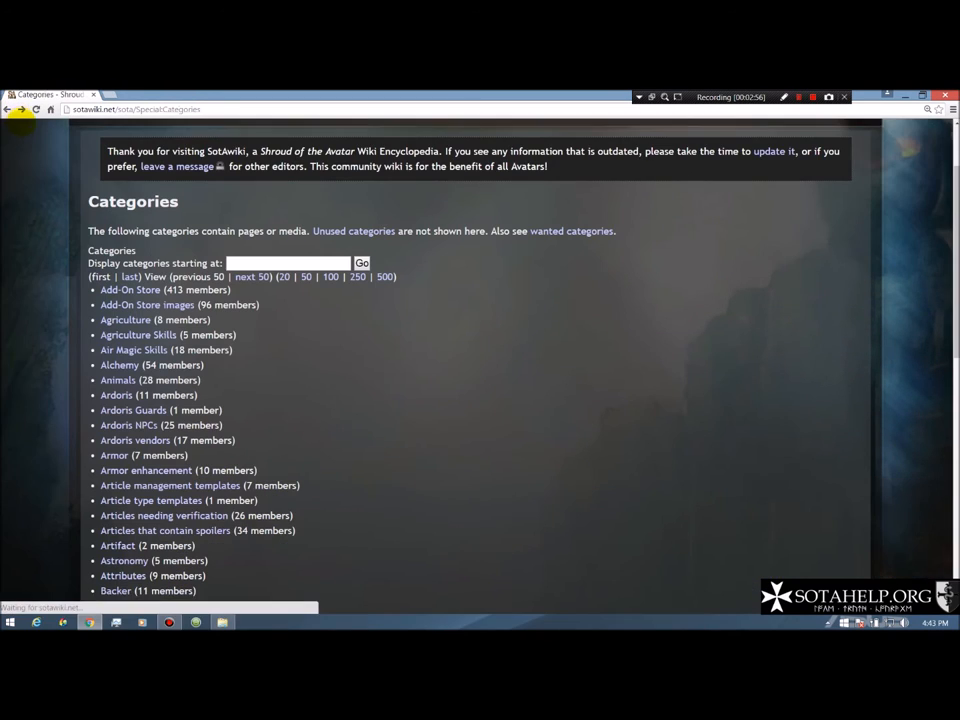
Step: Scroll the Categories list down to Books (78 members) and open that category
scroll(down, 3)
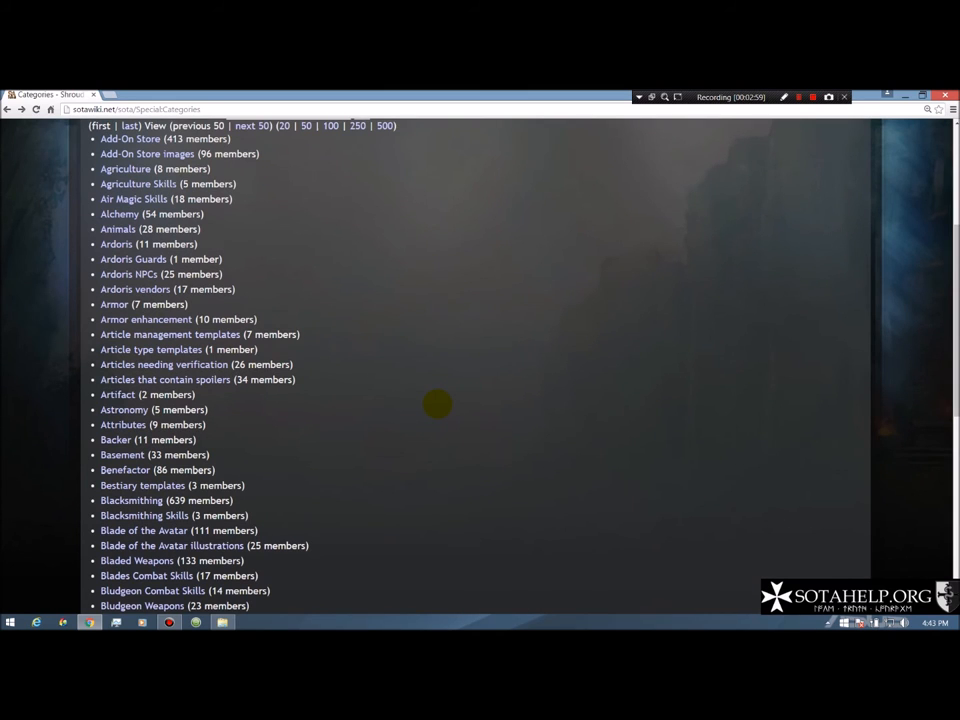
scroll(down, 3)
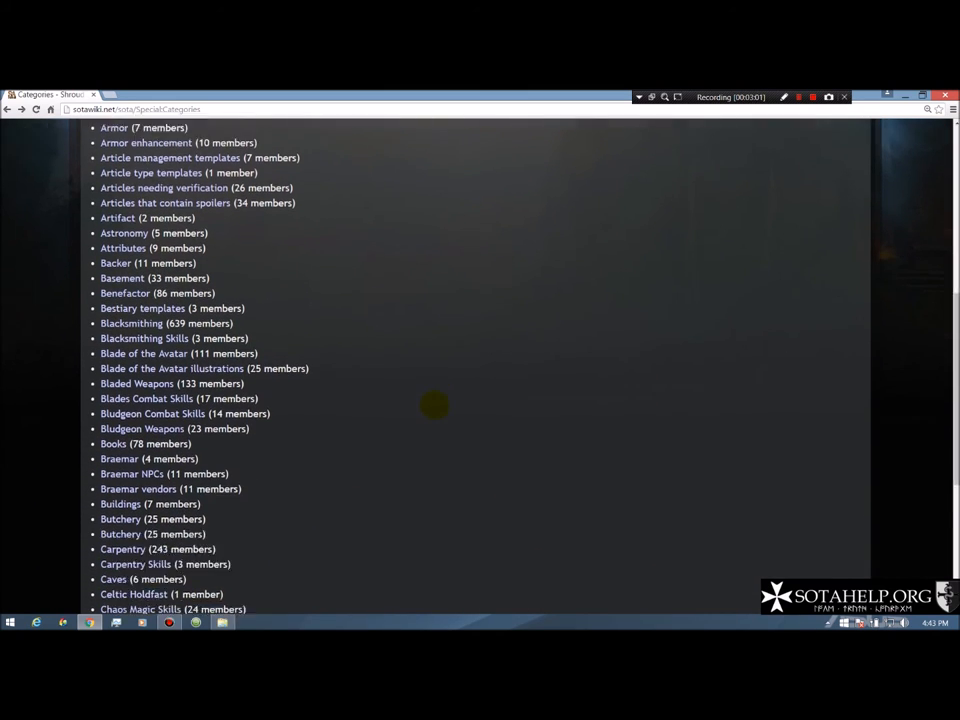
scroll(down, 3)
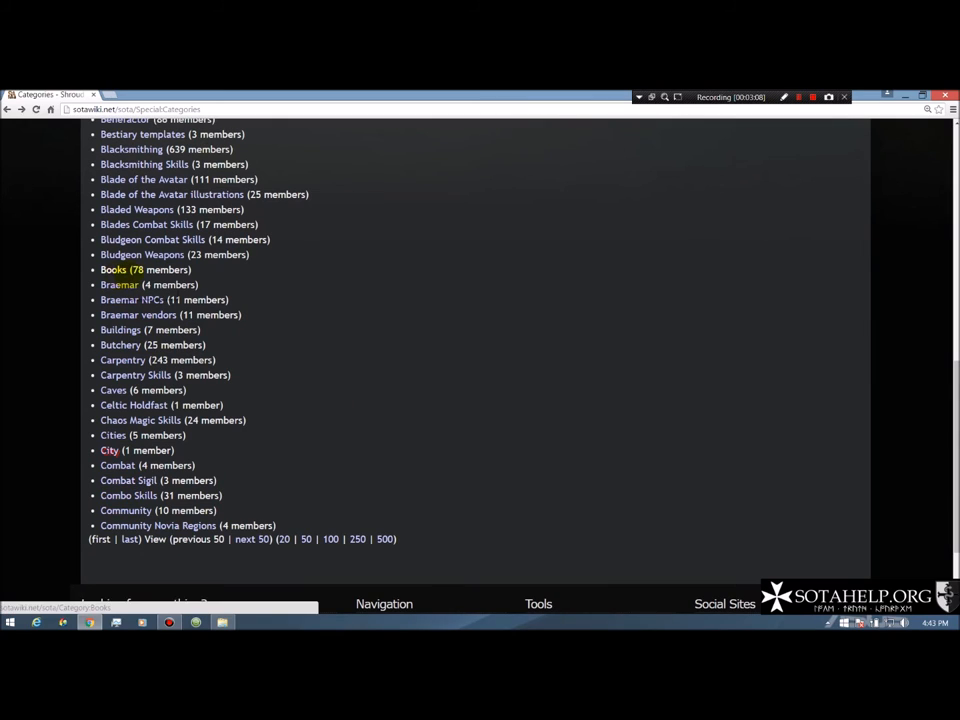
click(112, 268)
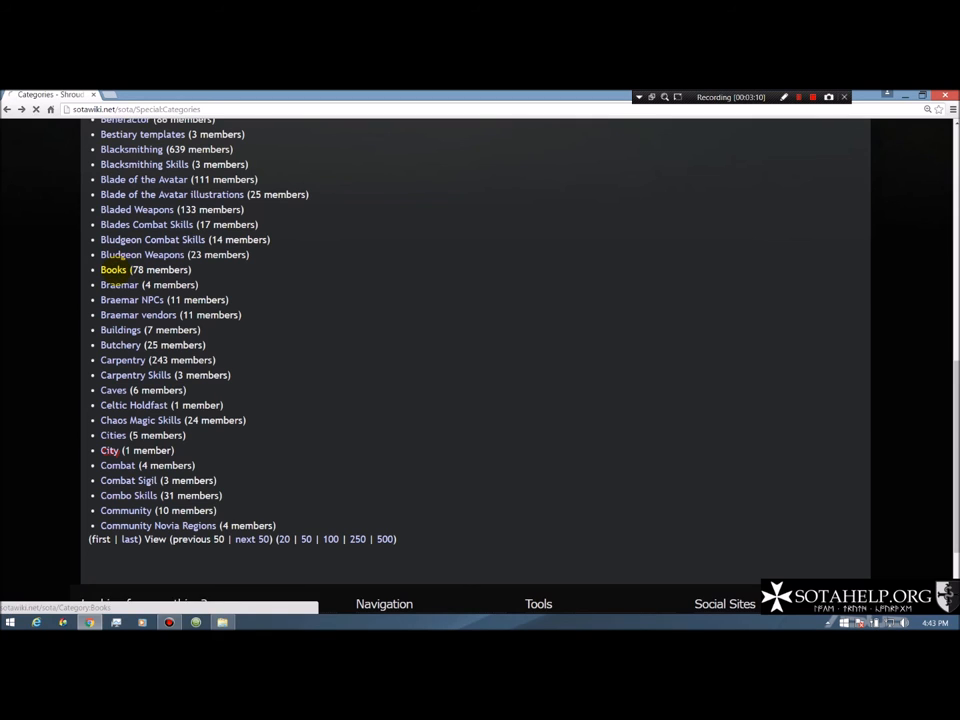
click(112, 268)
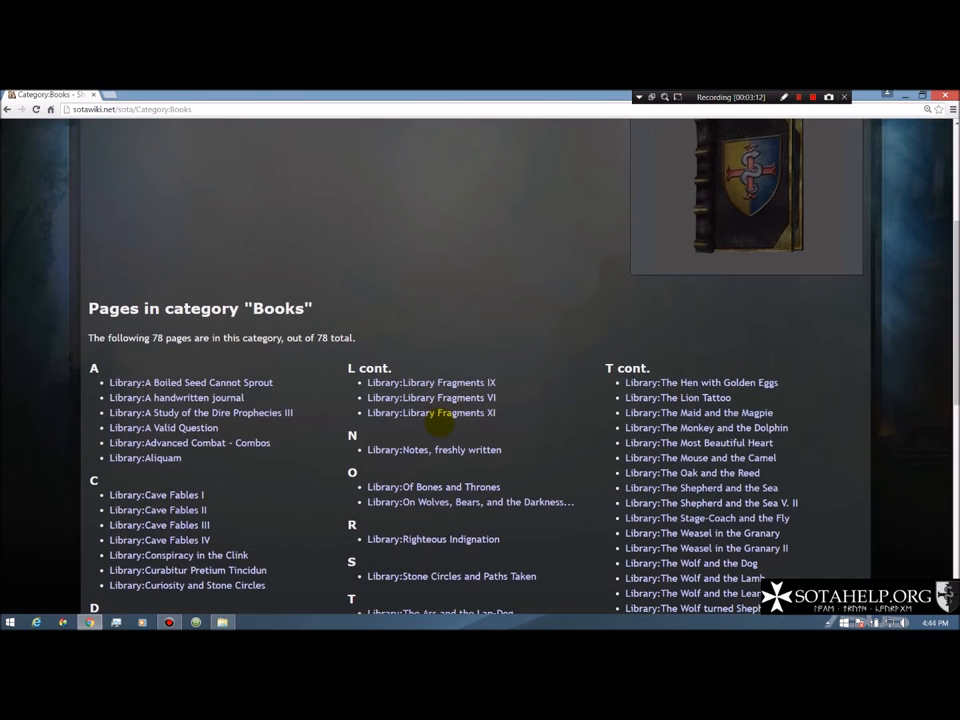
Step: Open Library:Cave Fables III from Category:Books and read through its three tales
scroll(down, 3)
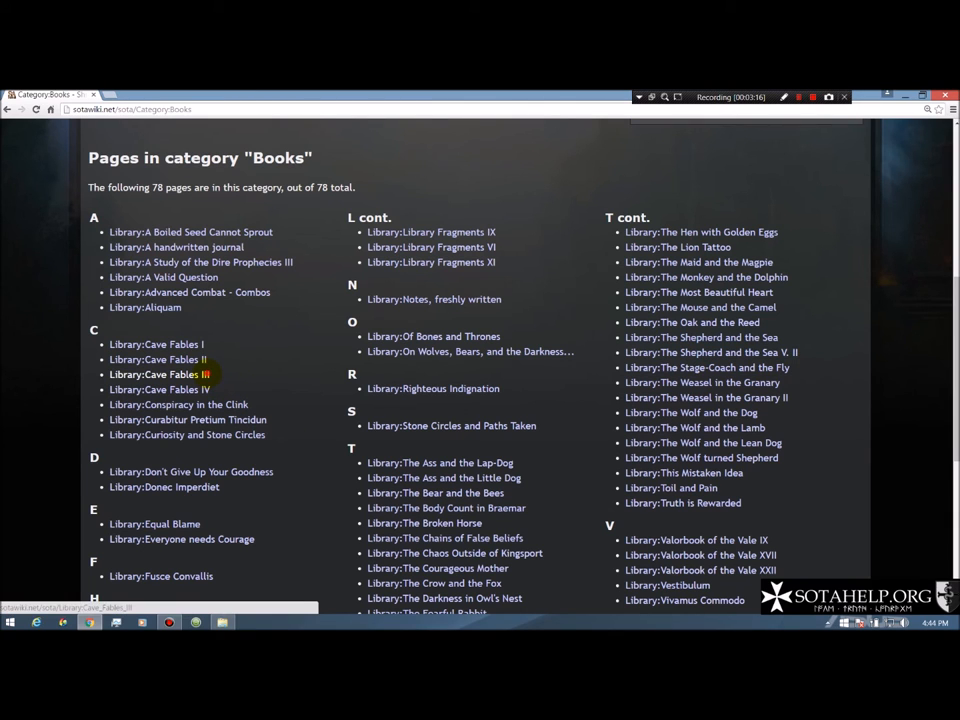
click(160, 374)
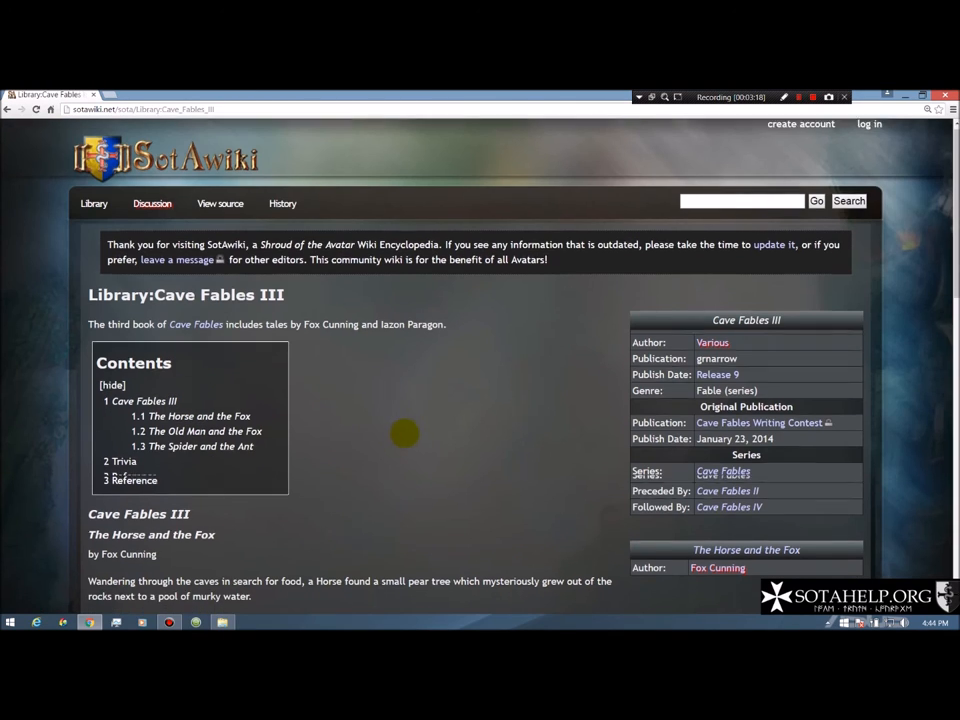
scroll(down, 3)
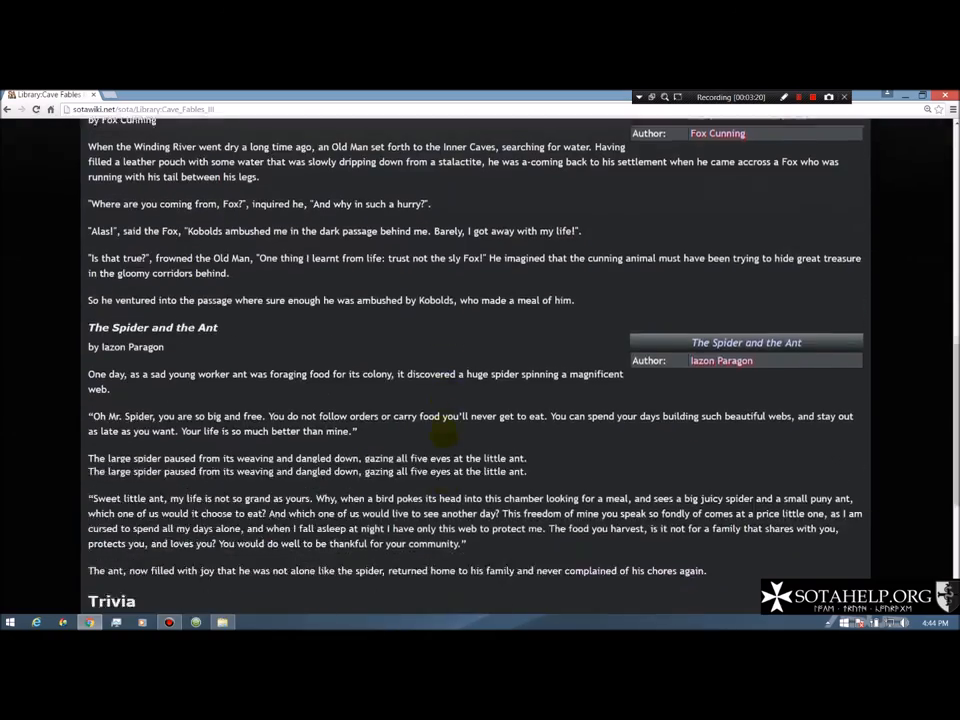
scroll(down, 3)
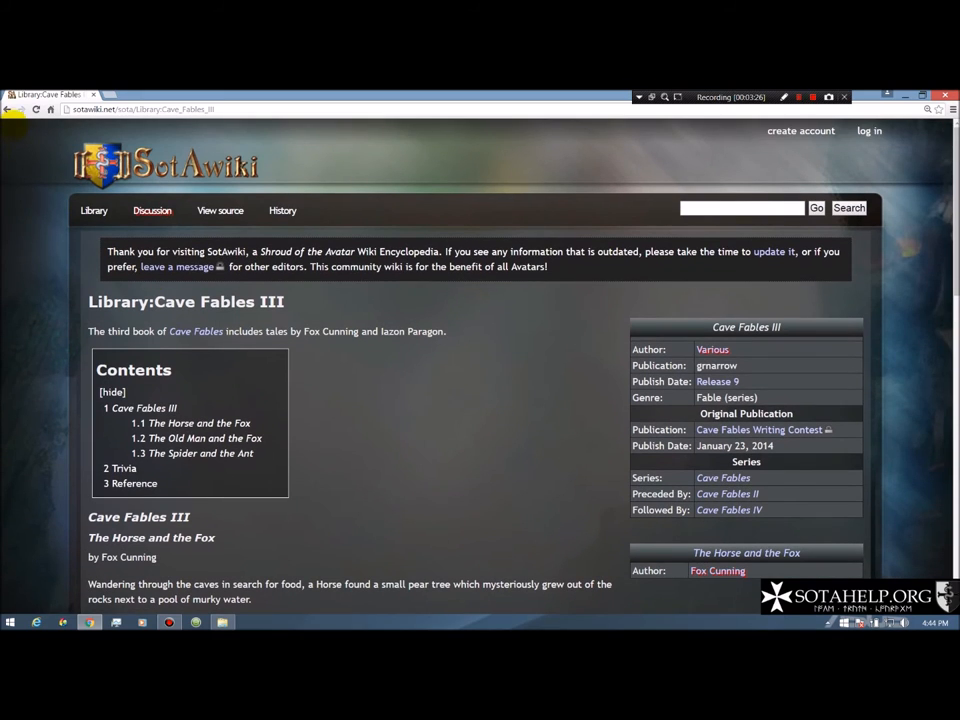
mouse_move(16, 108)
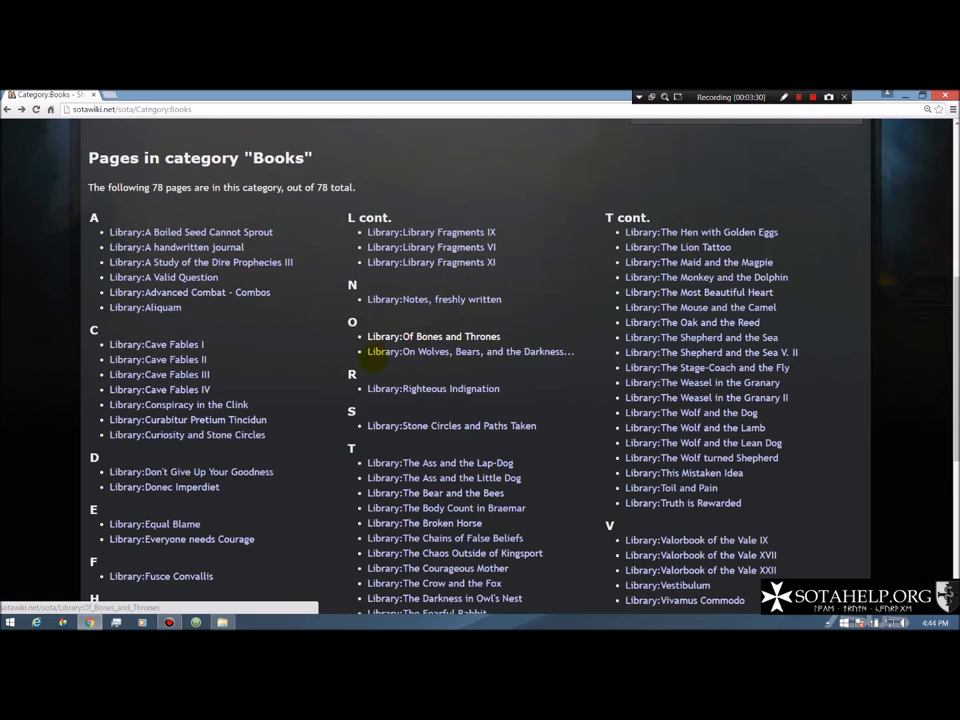
scroll(down, 3)
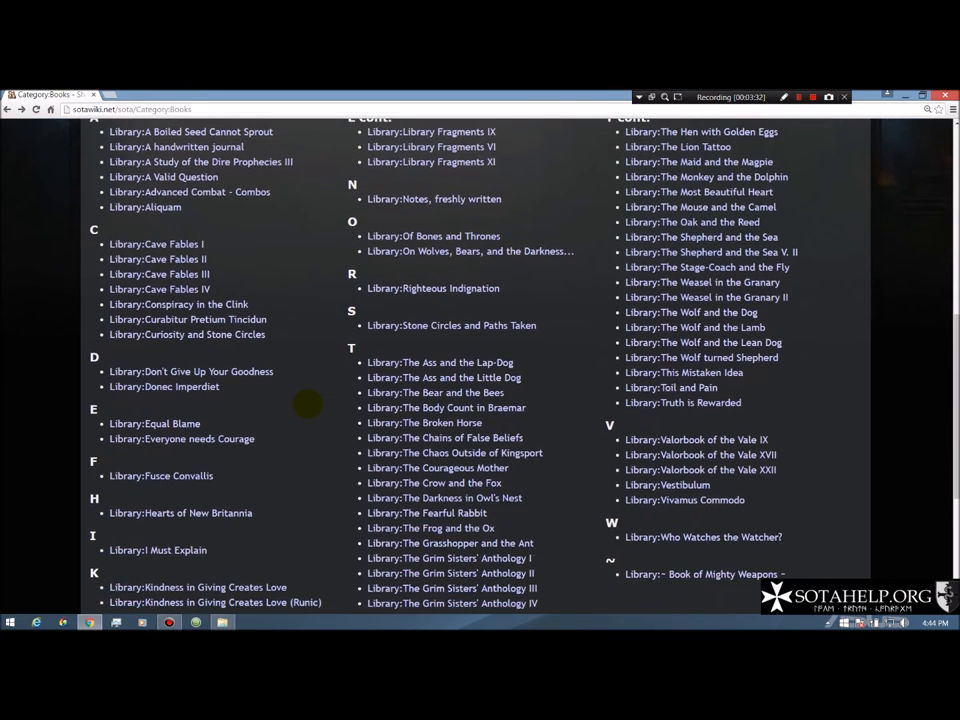
scroll(down, 3)
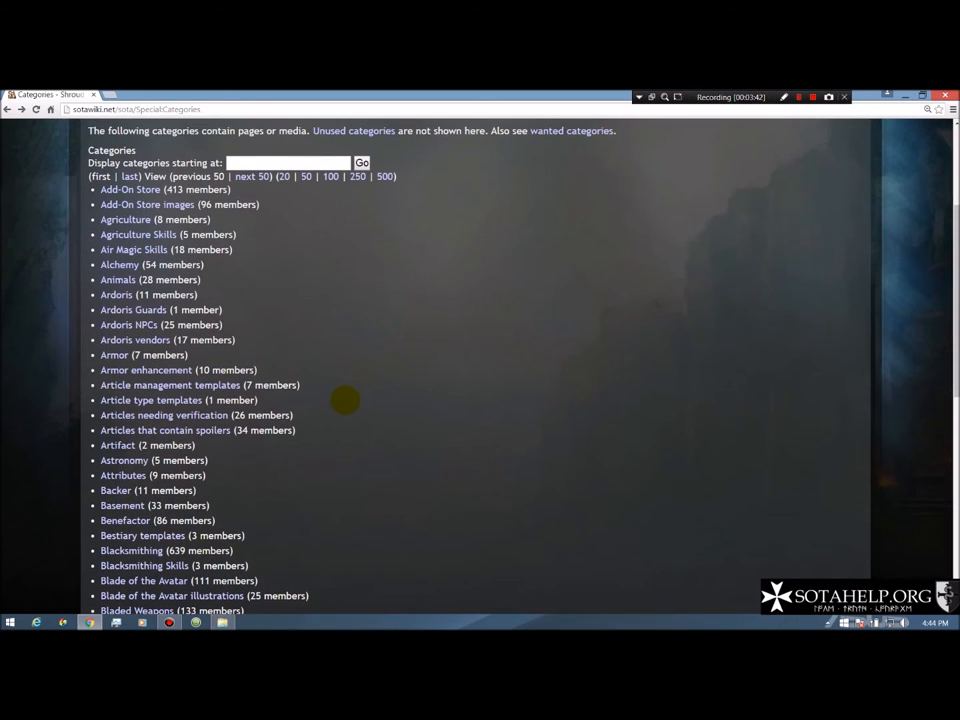
mouse_move(278, 488)
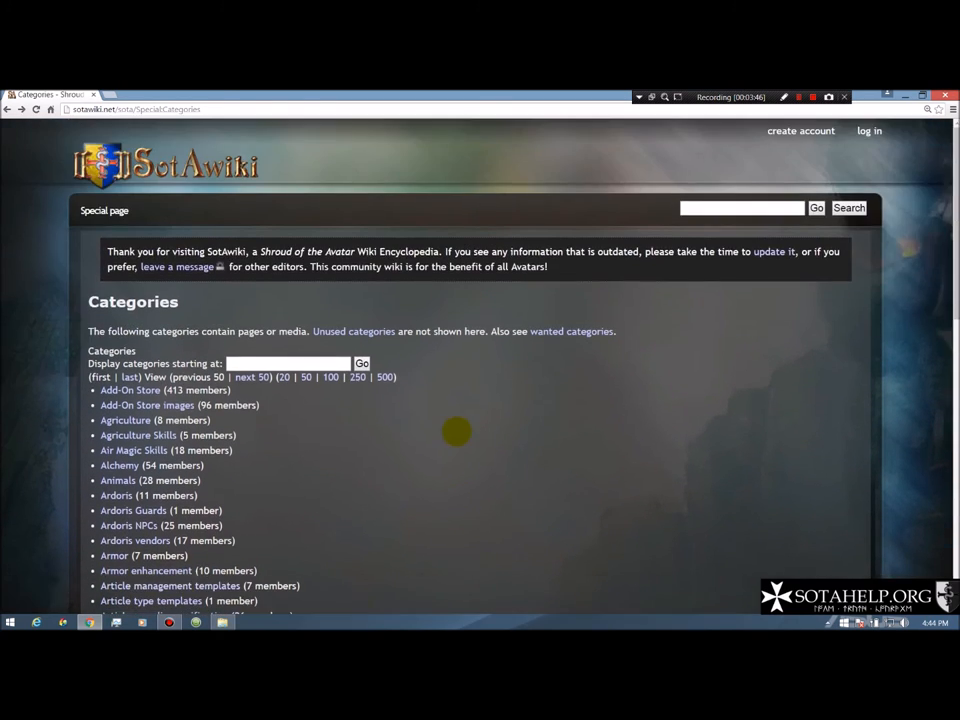
mouse_move(476, 486)
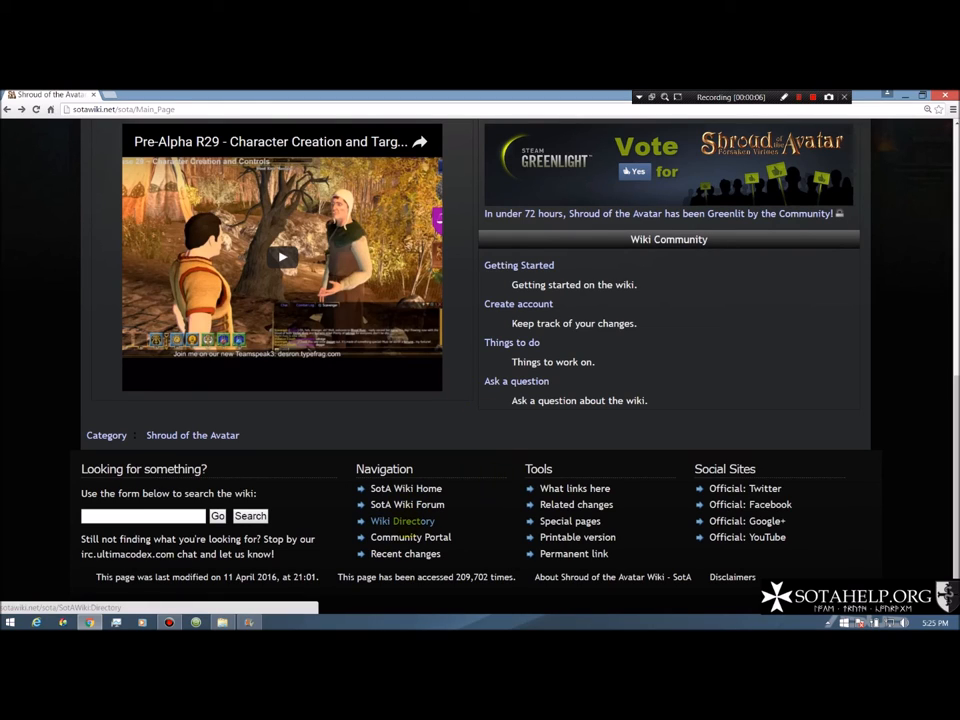
Step: Open Wiki Directory and then SotAWiki:Staff in new tabs, viewing founder, directors and archivists
right_click(402, 520)
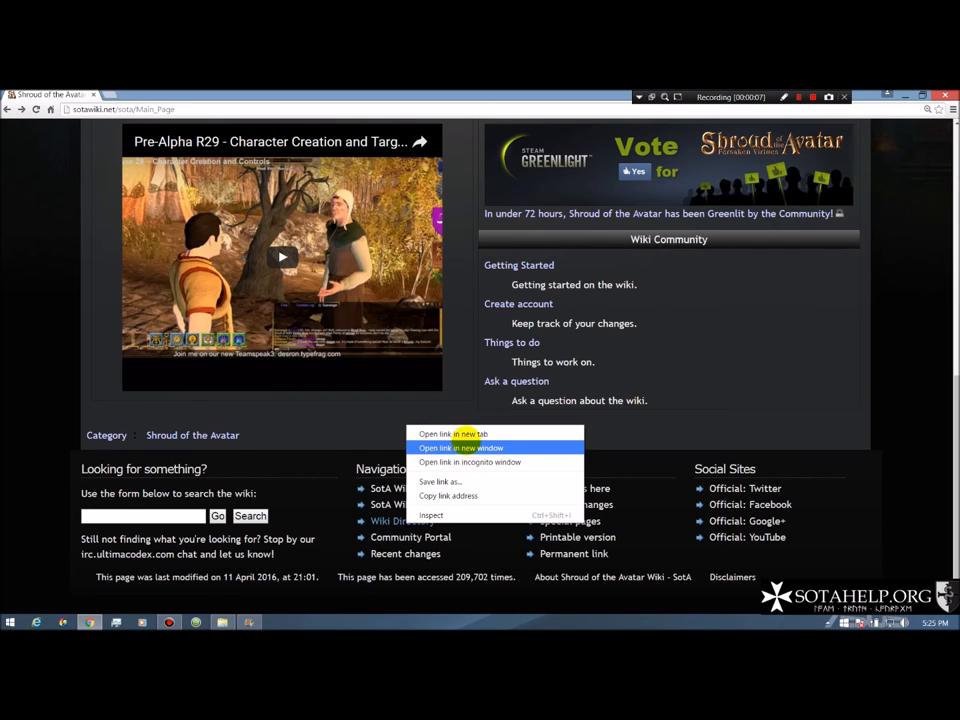
click(452, 432)
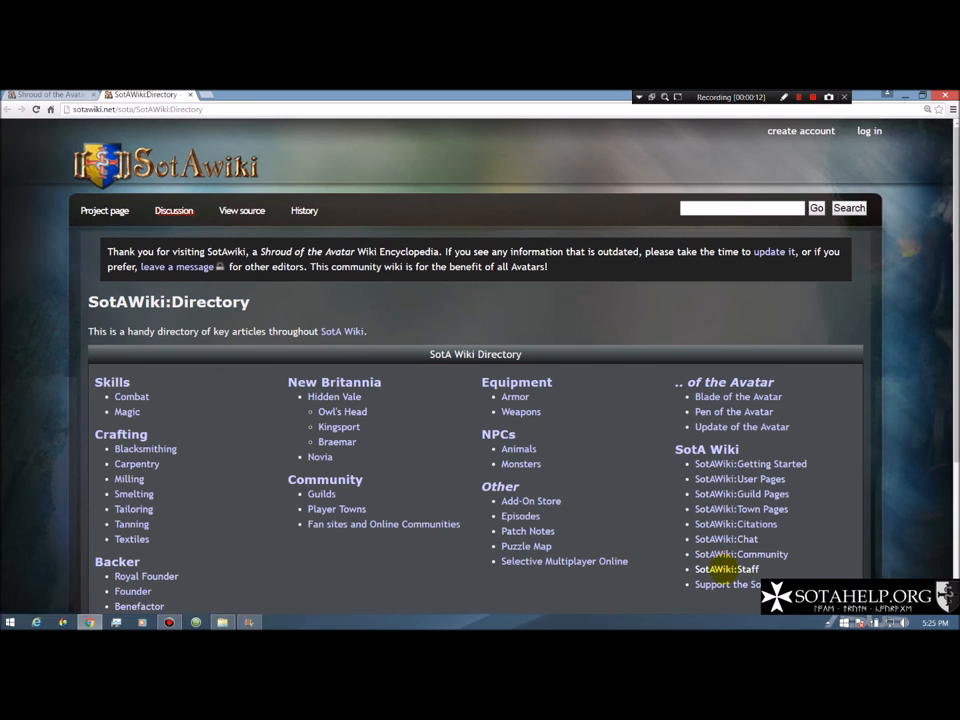
right_click(738, 478)
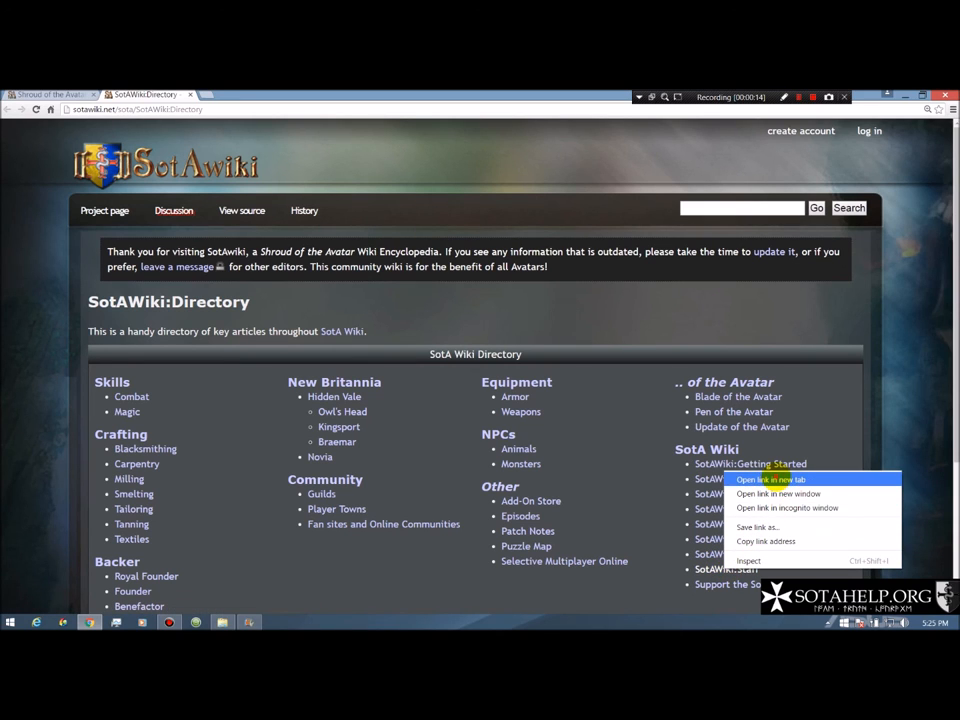
click(768, 480)
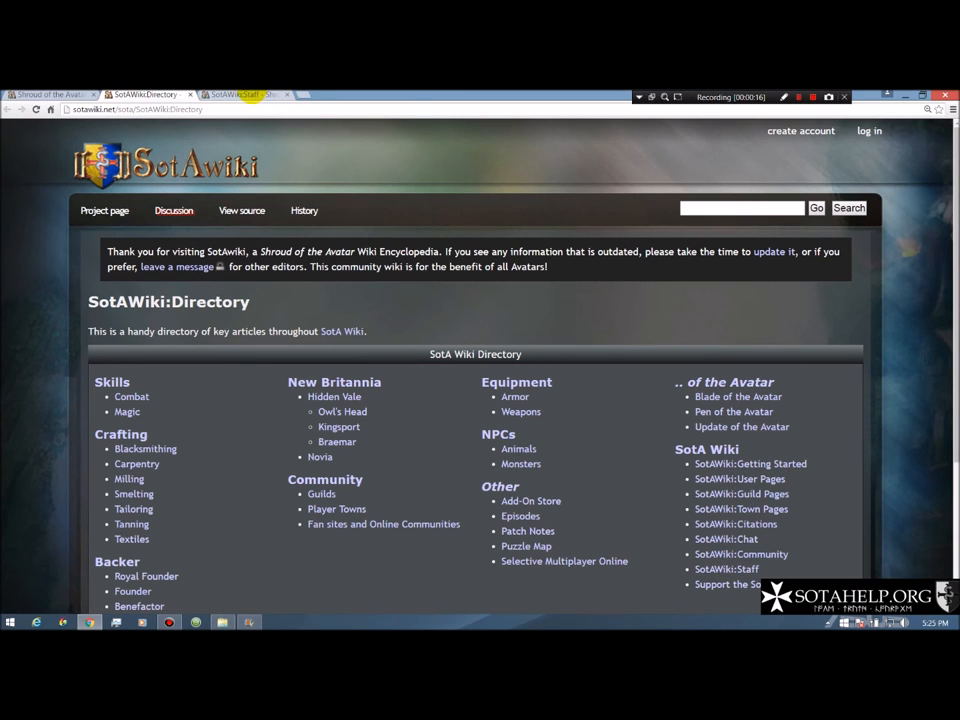
click(240, 94)
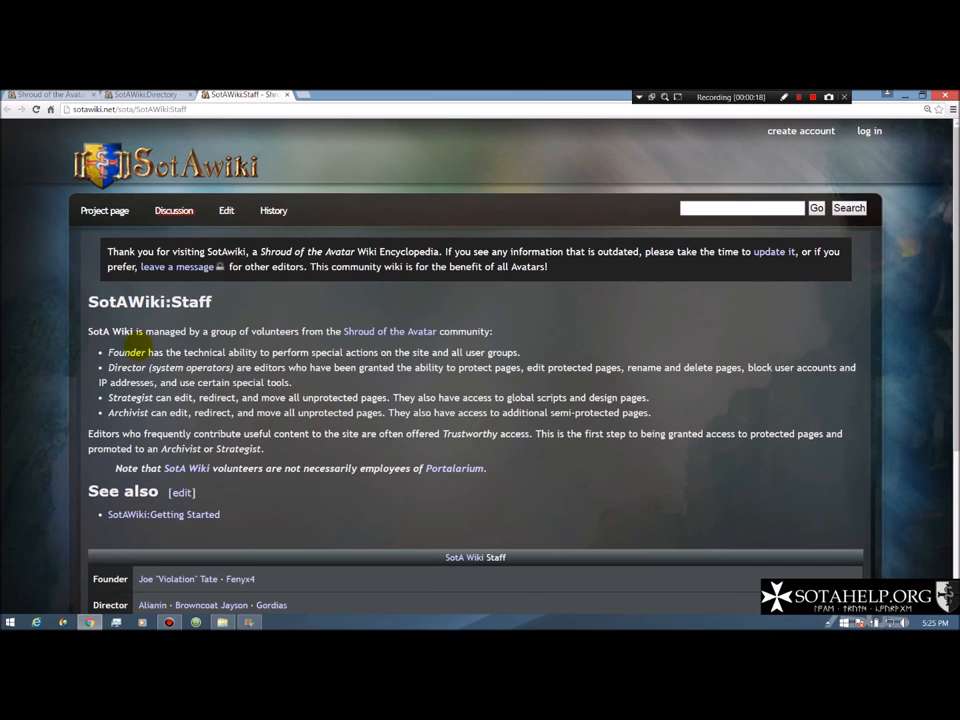
scroll(down, 3)
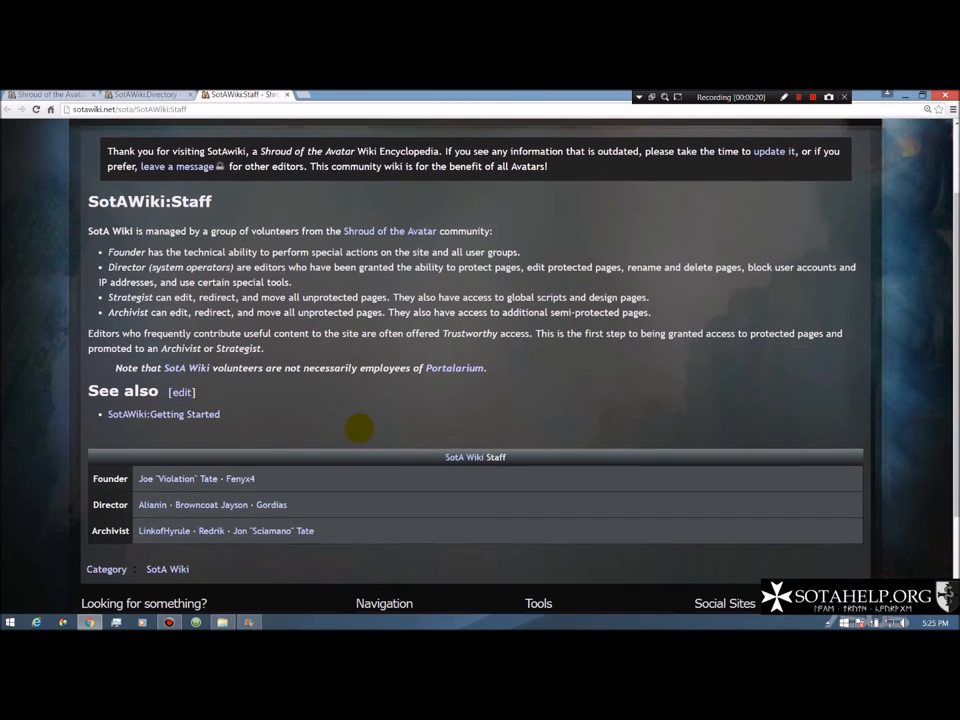